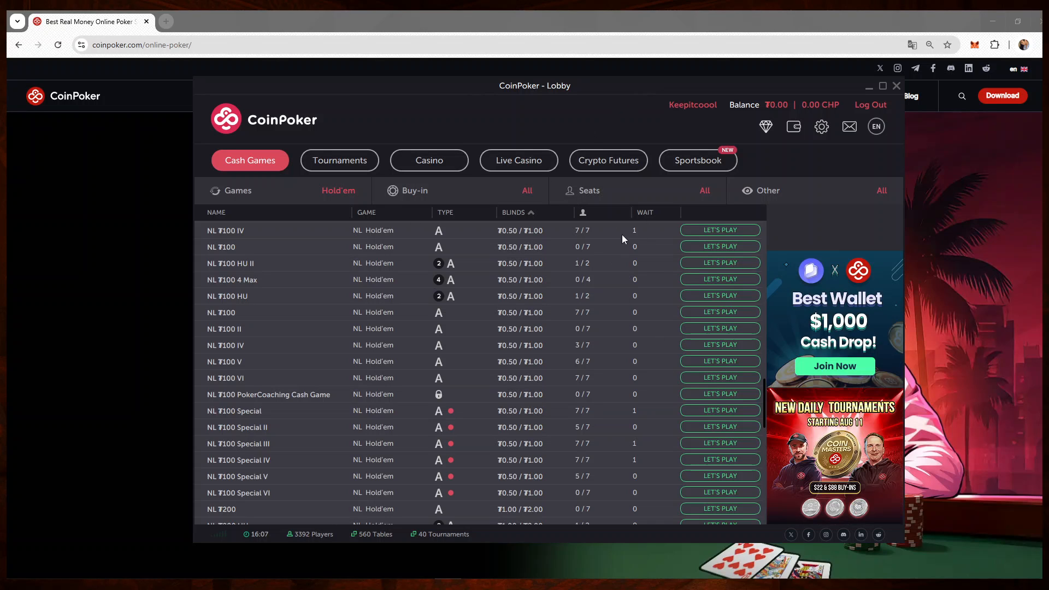
mouse_move(604, 151)
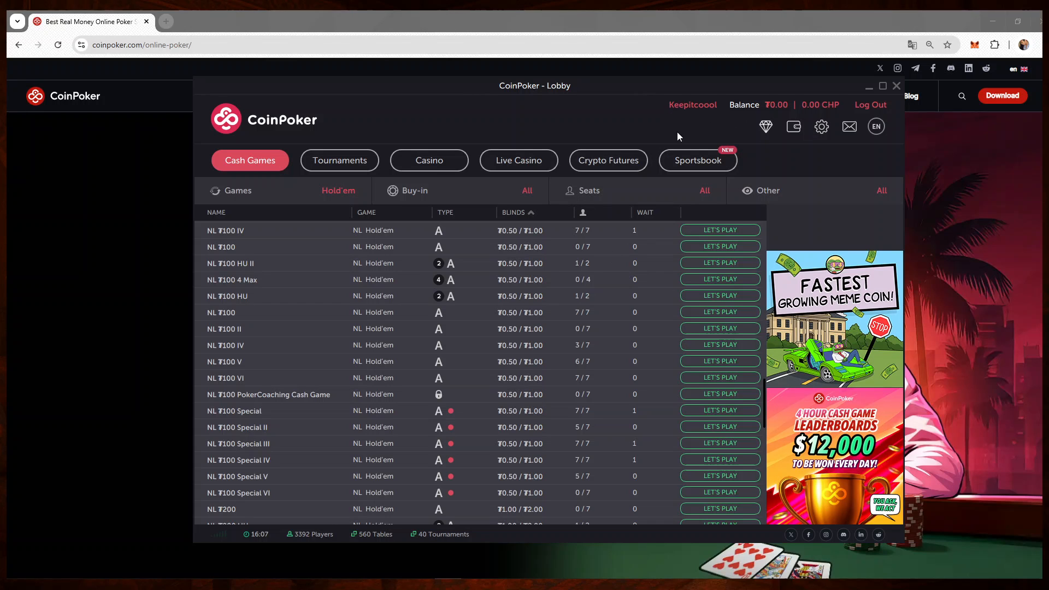
mouse_move(619, 137)
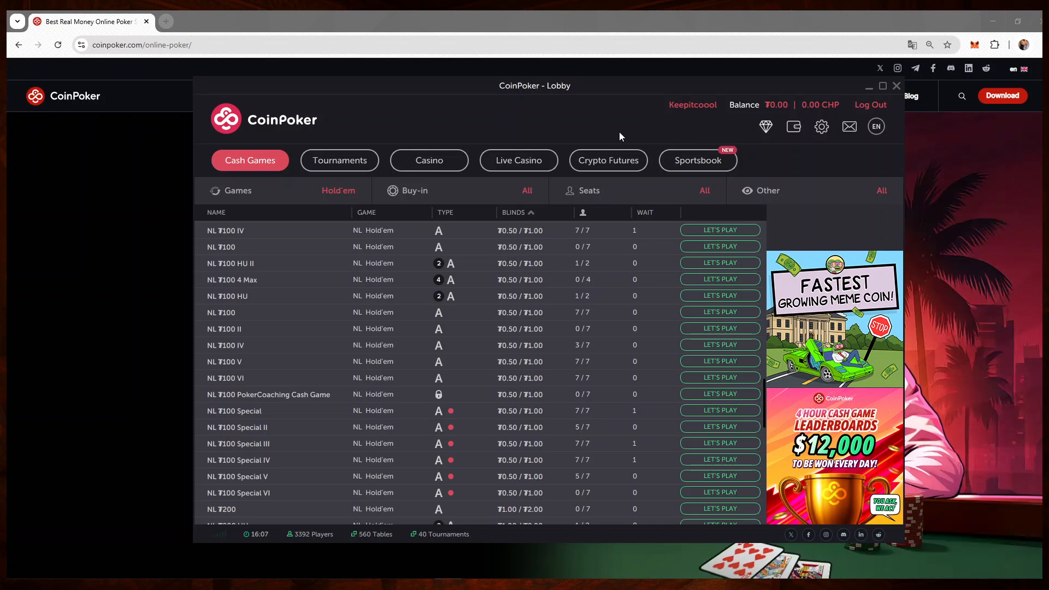
mouse_move(788, 137)
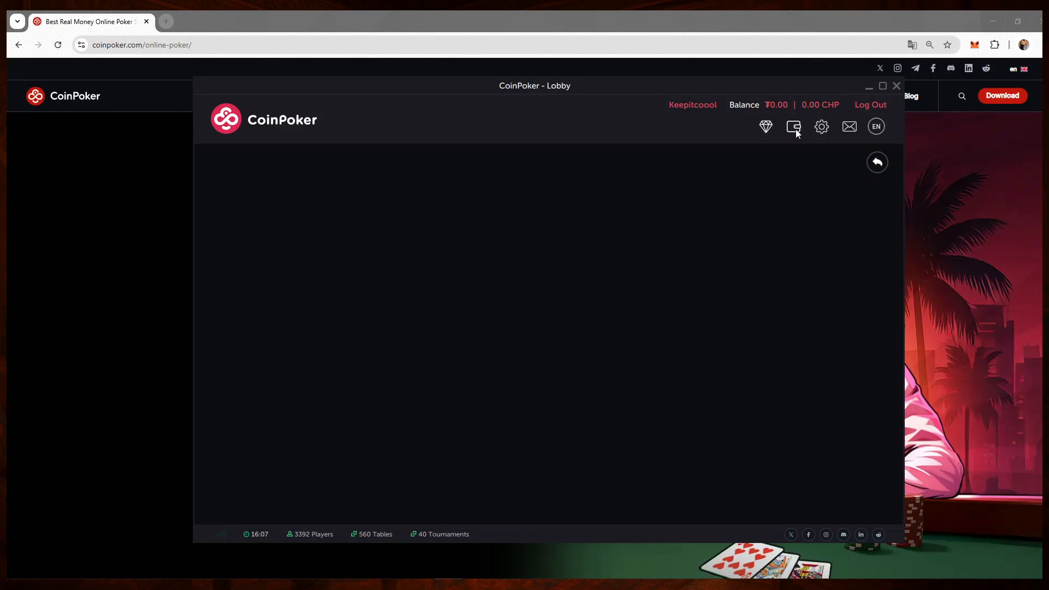
Step: Review the deposit currency list (USDT, USDC, CHP, ETH, BTC) and keep USDT selected
left_click(793, 126)
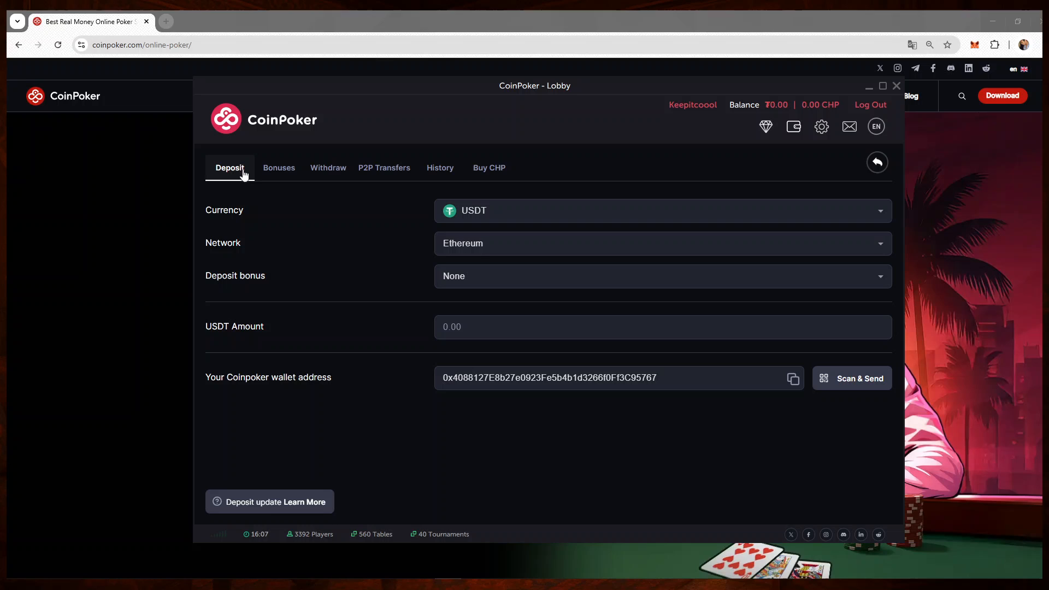
mouse_move(346, 236)
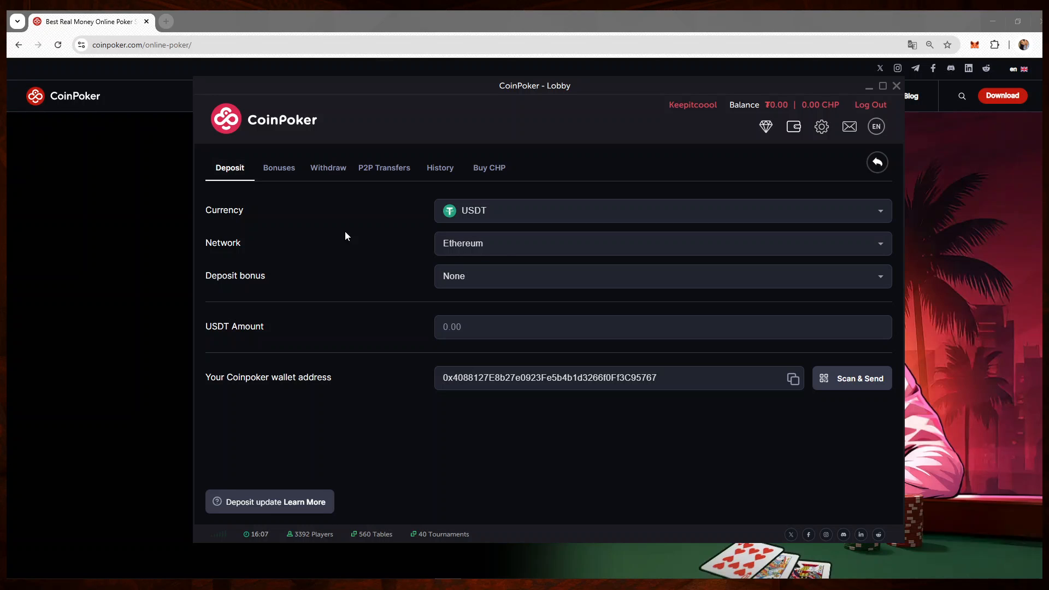
mouse_move(516, 177)
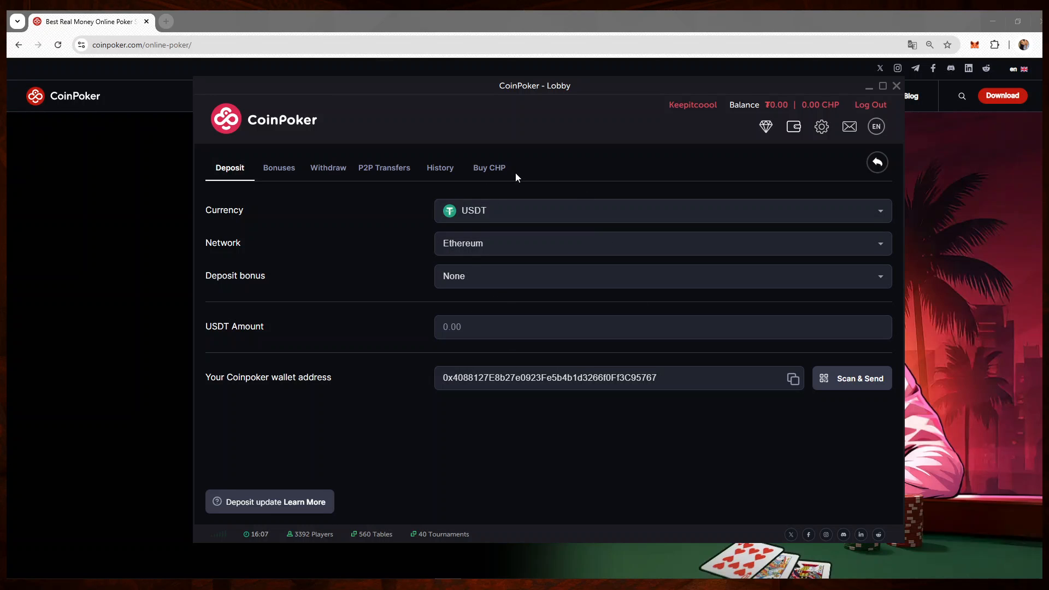
left_click(661, 210)
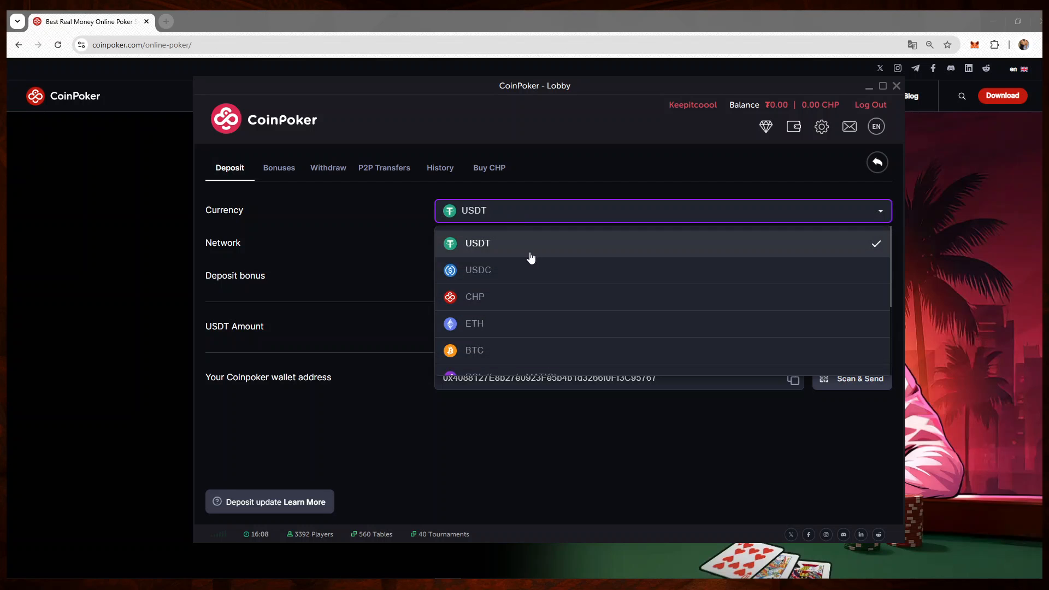
scroll("down", 3)
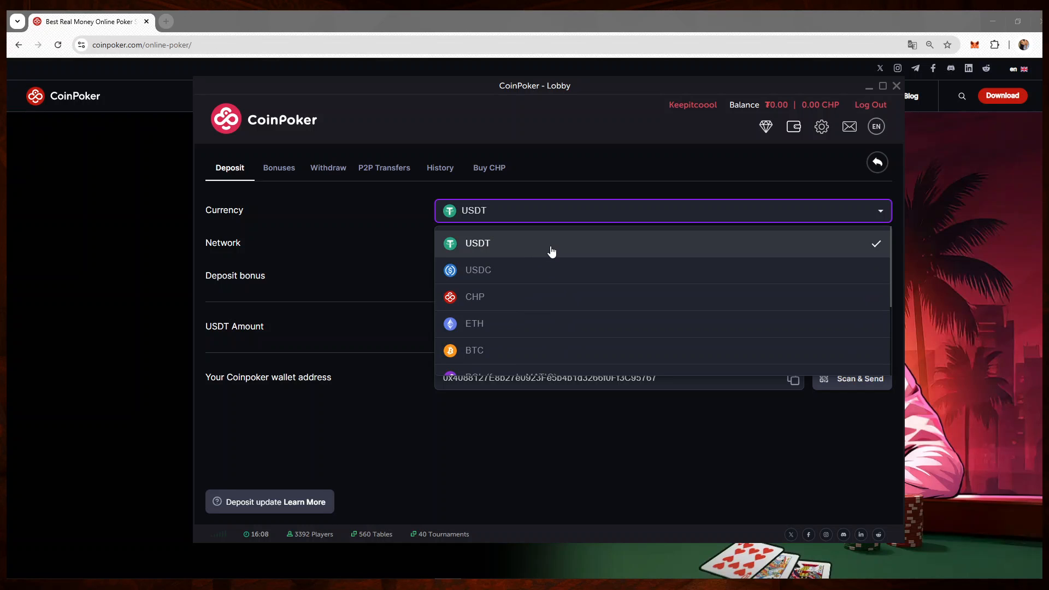
left_click(478, 242)
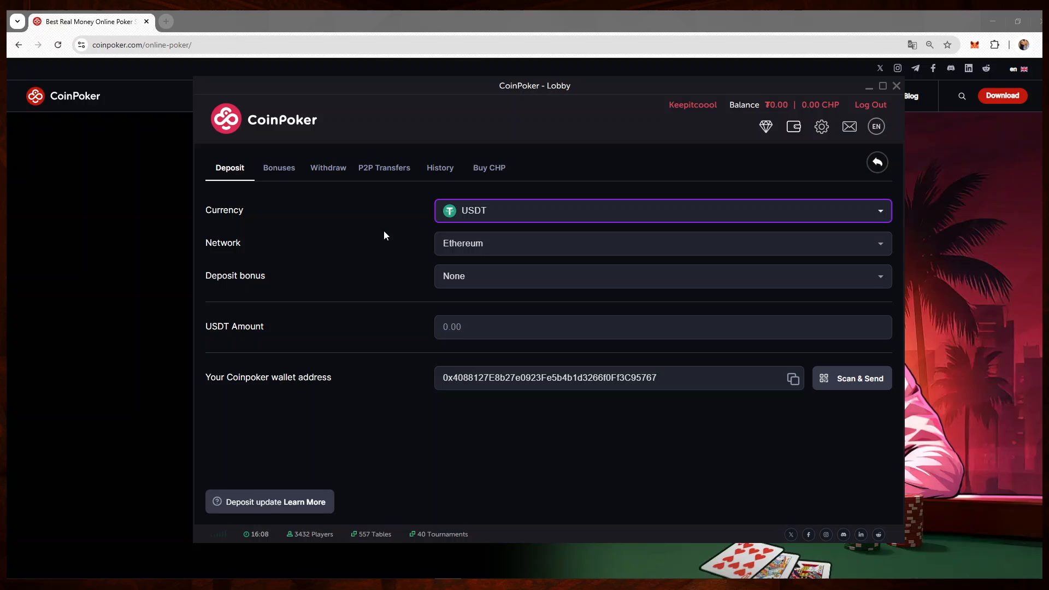
mouse_move(246, 252)
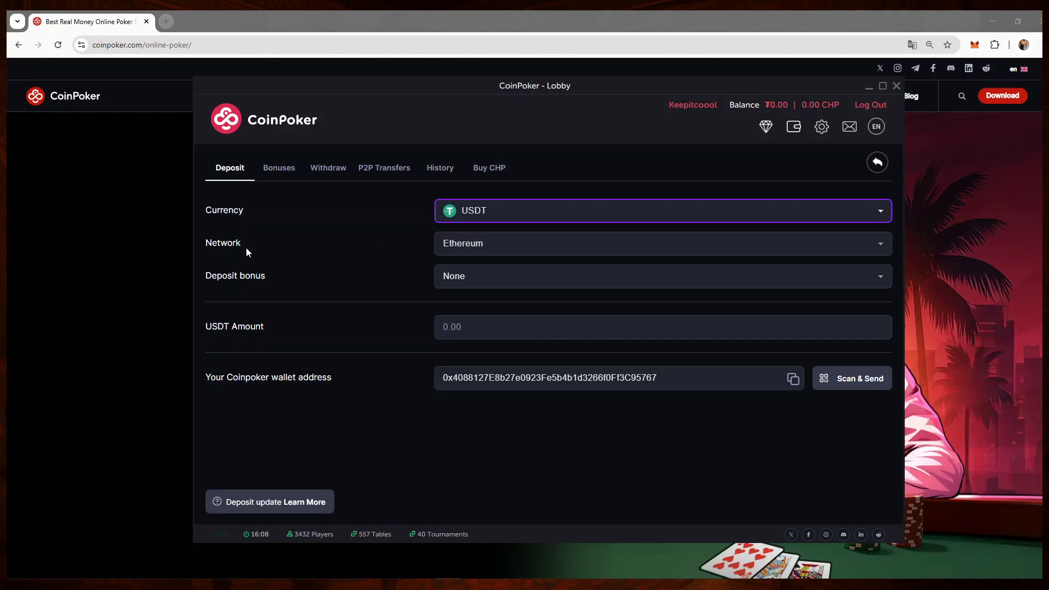
mouse_move(246, 248)
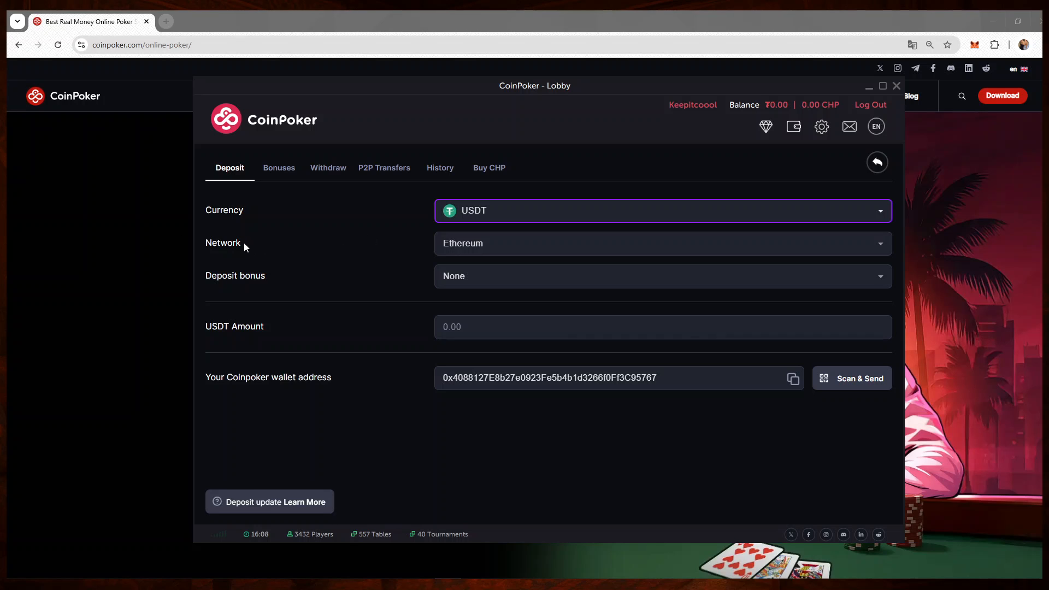
mouse_move(288, 247)
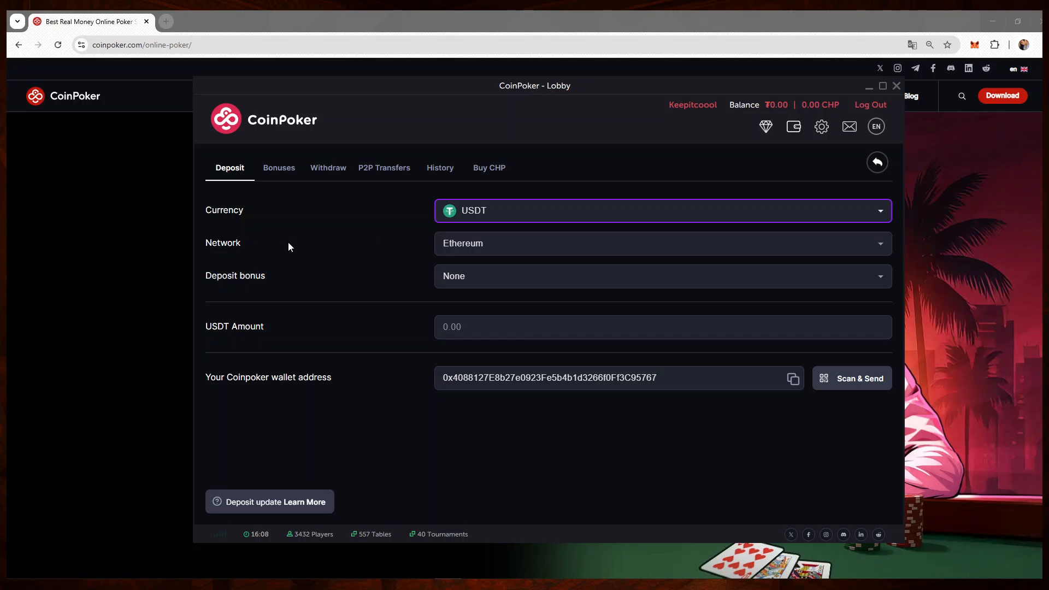
Step: Select Polygon instead of Ethereum as the USDT deposit network
left_click(662, 243)
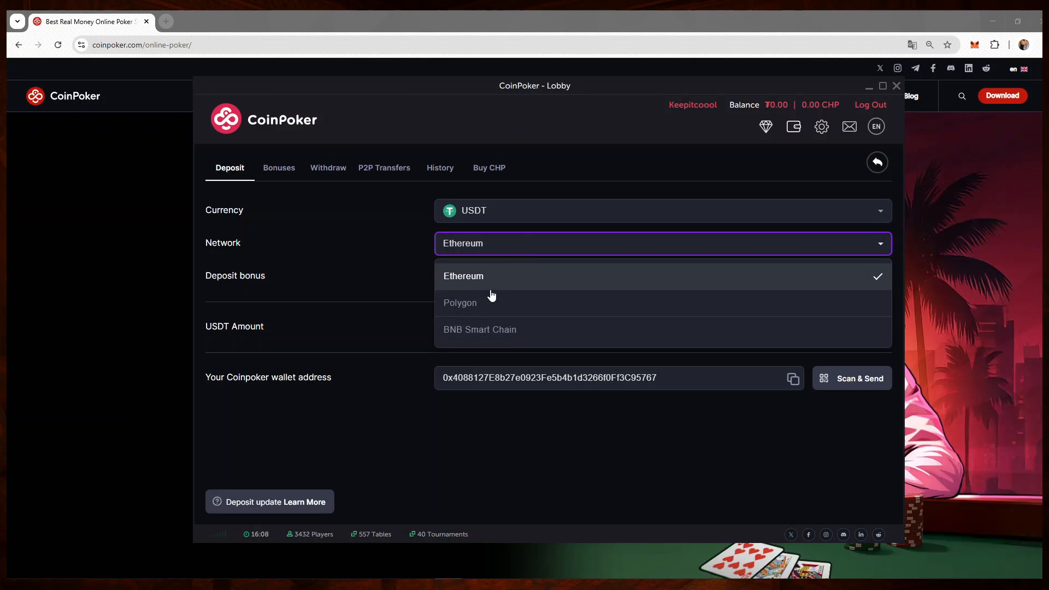
mouse_move(495, 308)
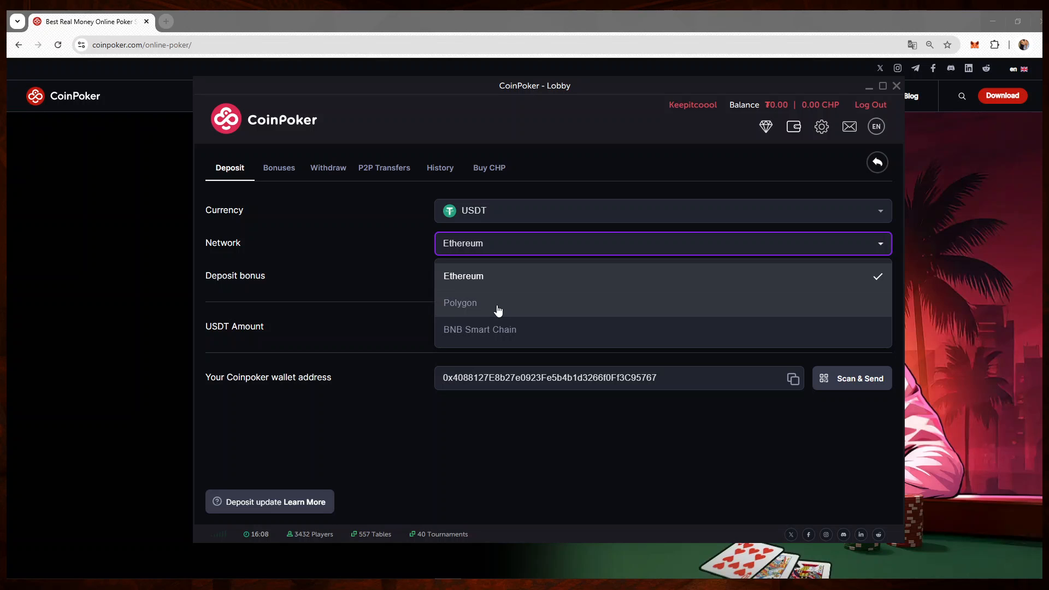
left_click(460, 303)
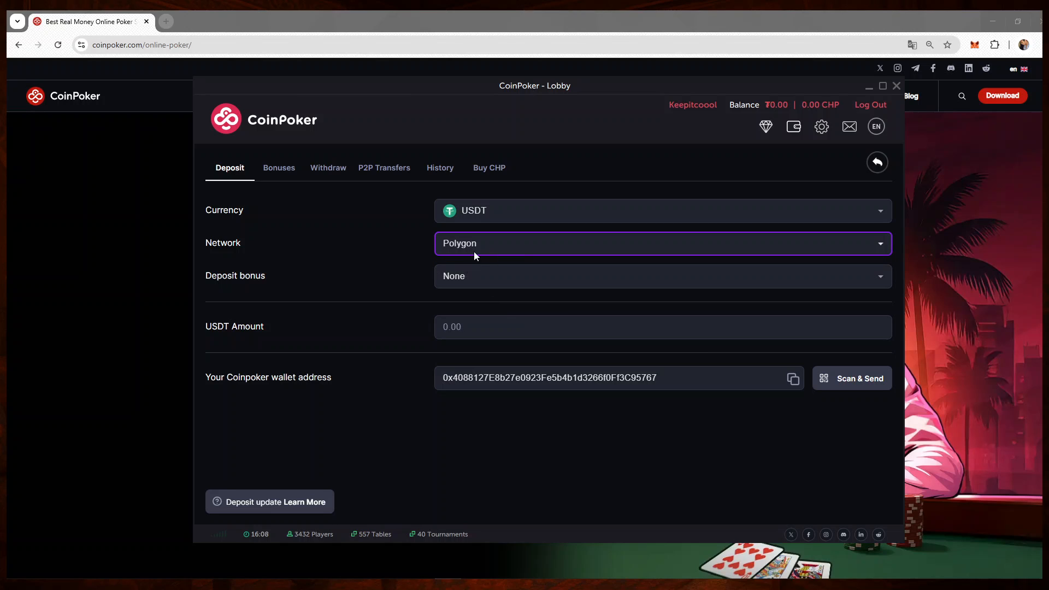
mouse_move(362, 252)
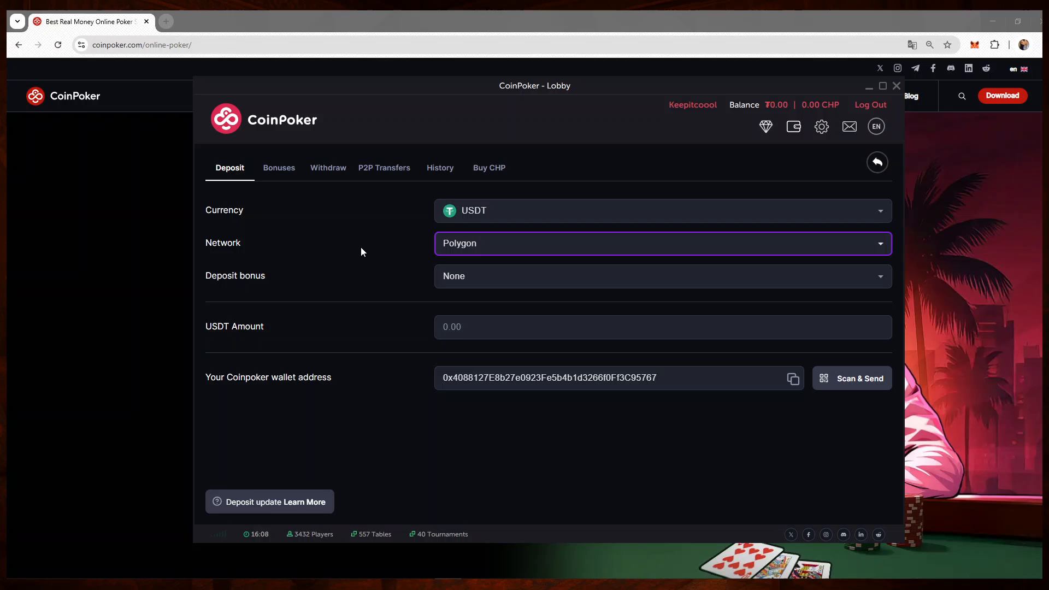
mouse_move(371, 259)
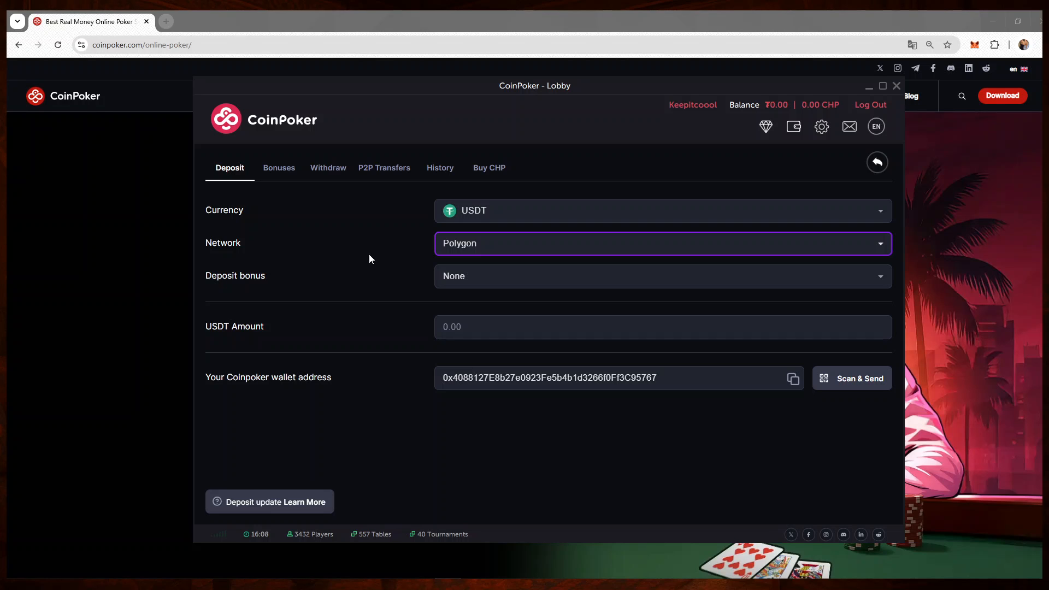
left_click(661, 275)
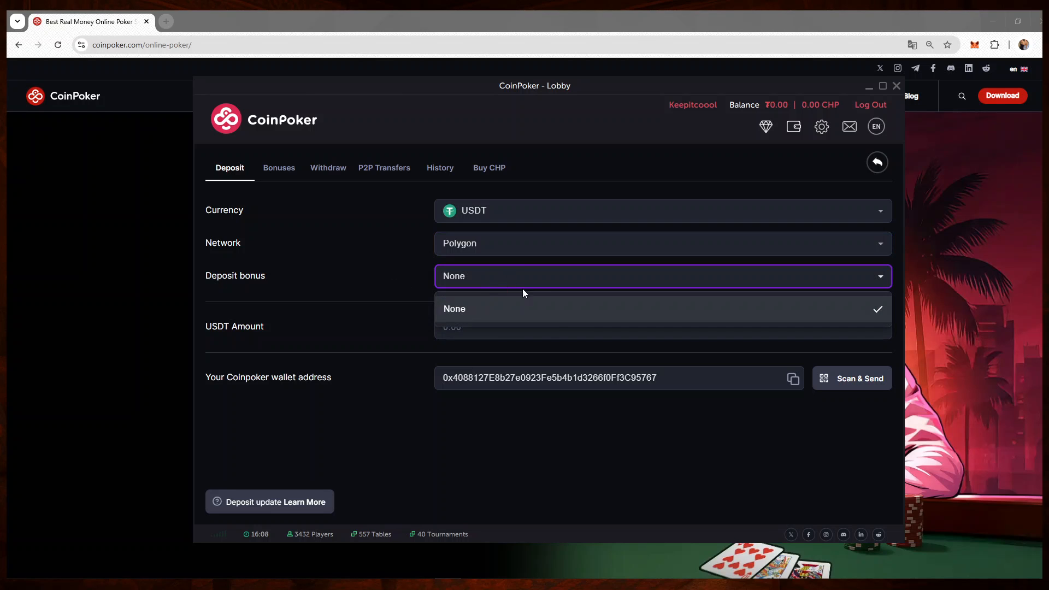
mouse_move(519, 335)
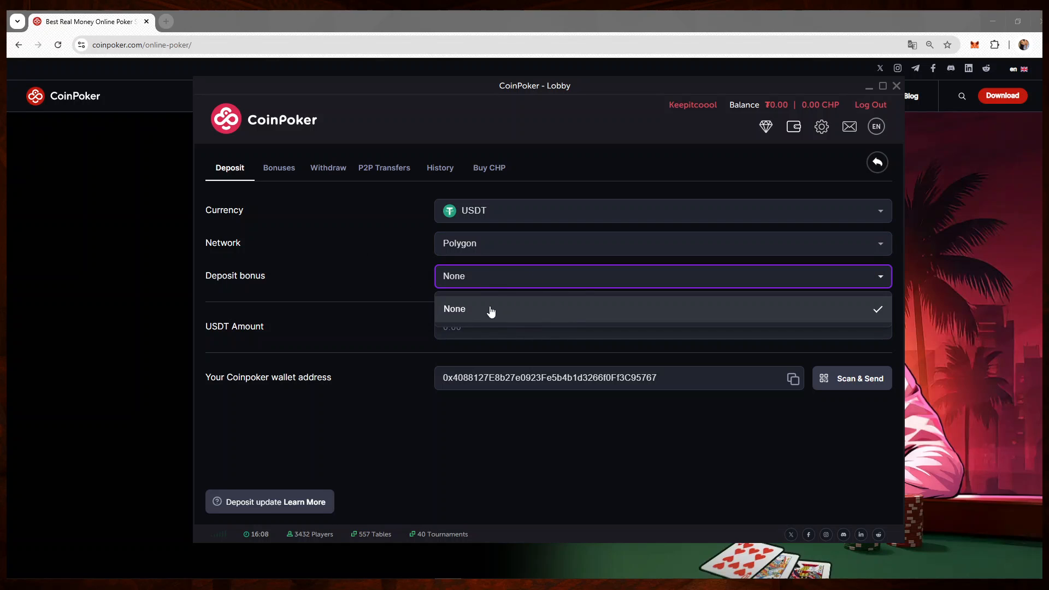
mouse_move(513, 285)
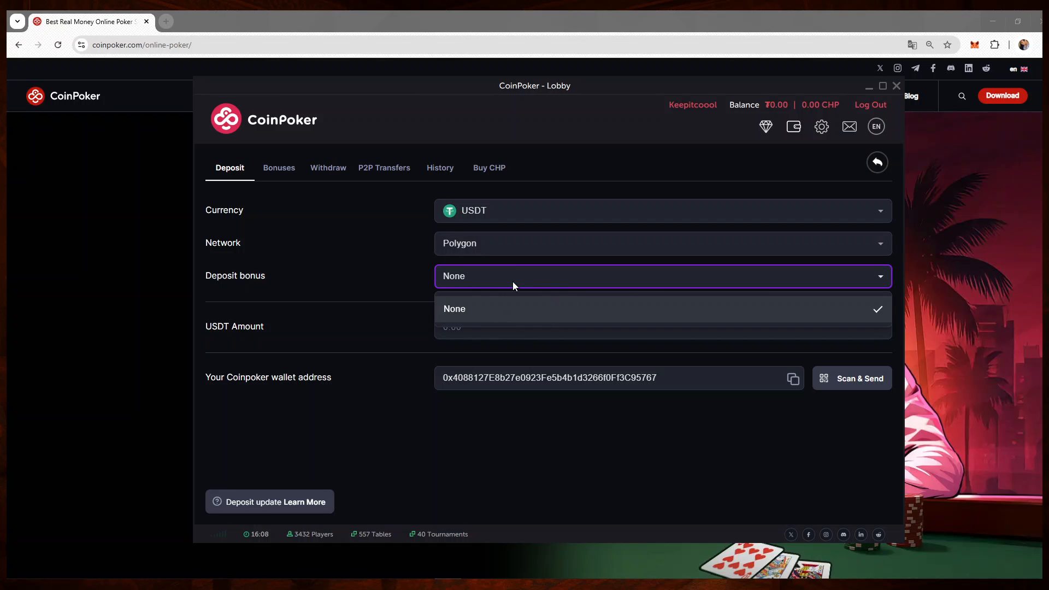
Step: Enter a USDT deposit amount of 100 with bonus None and select the CoinPoker wallet address
left_click(454, 308)
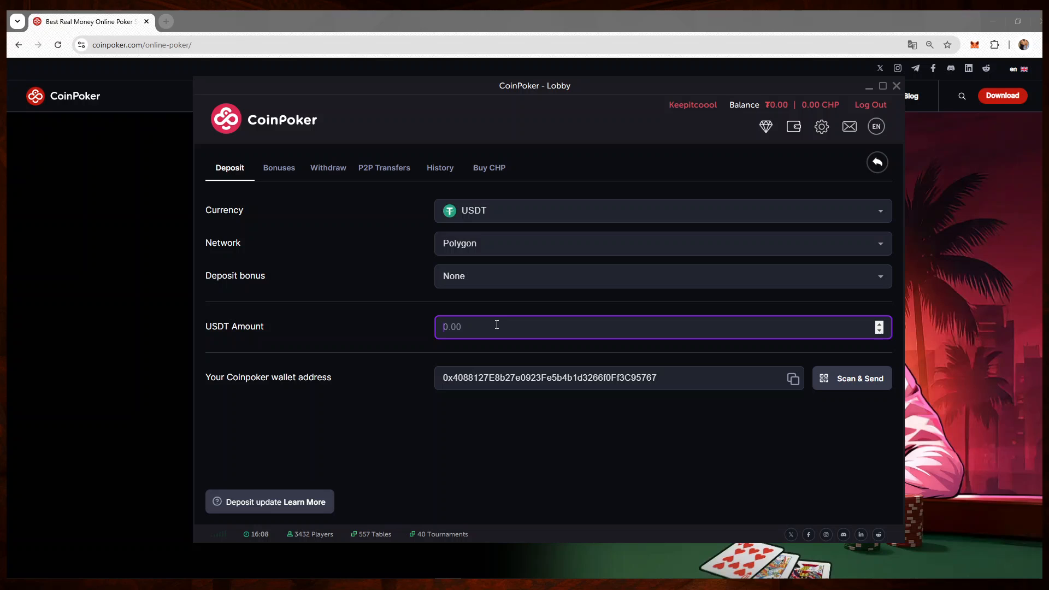
type("100")
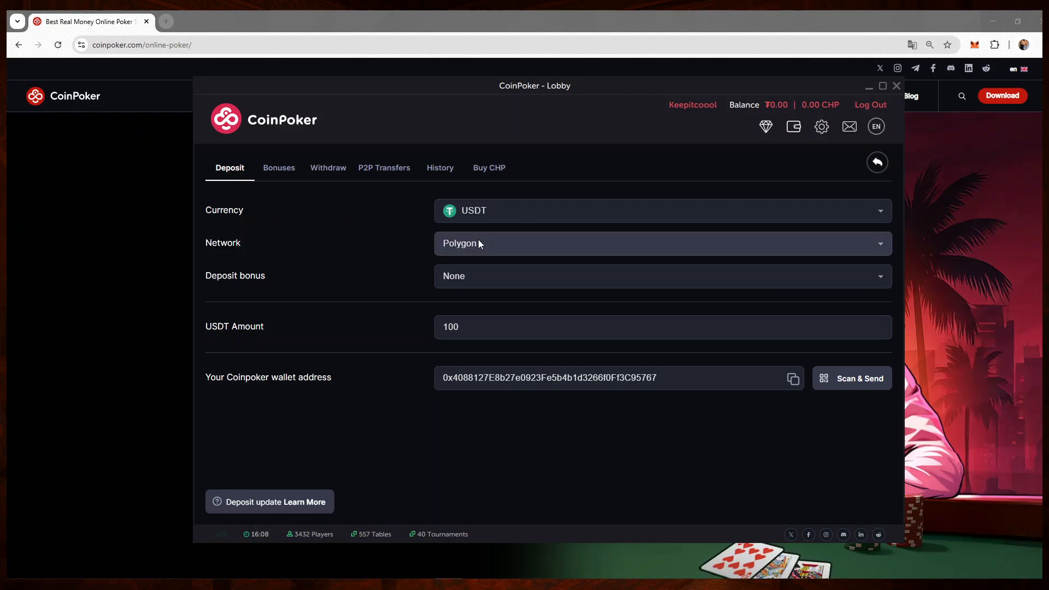
mouse_move(573, 445)
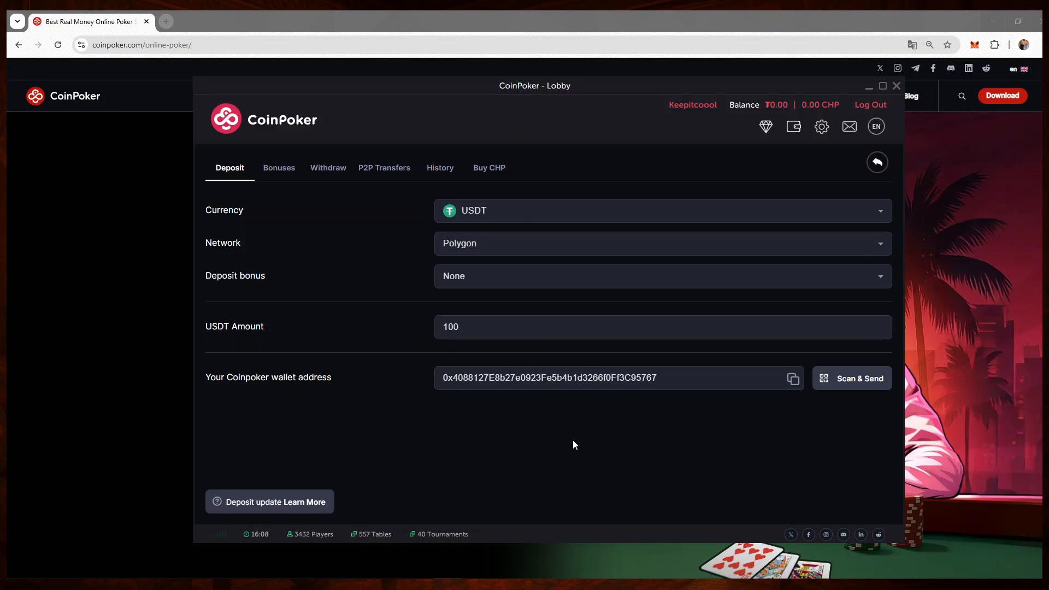
left_click(609, 326)
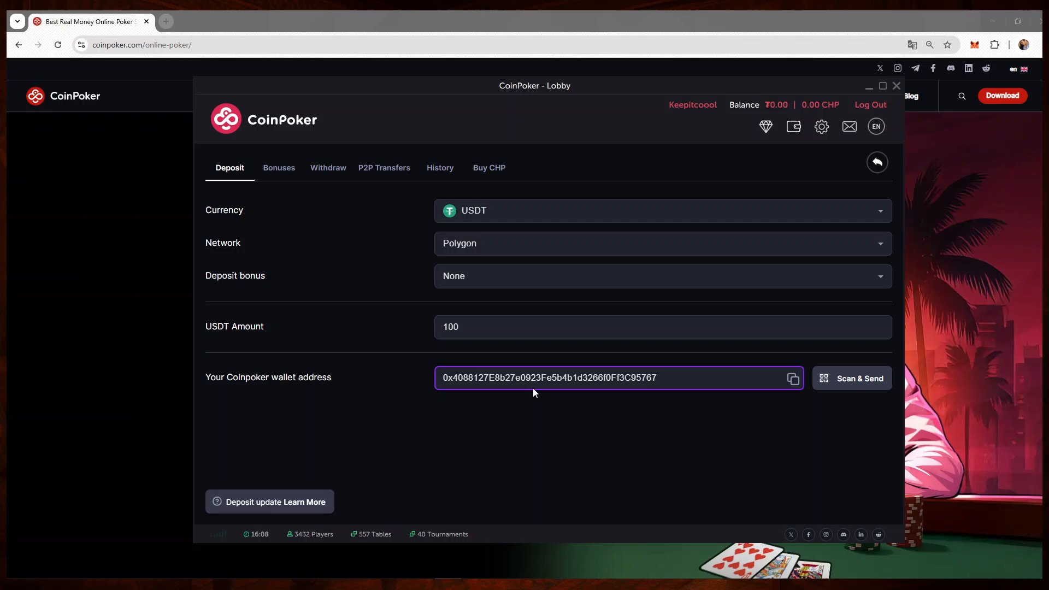
mouse_move(661, 383)
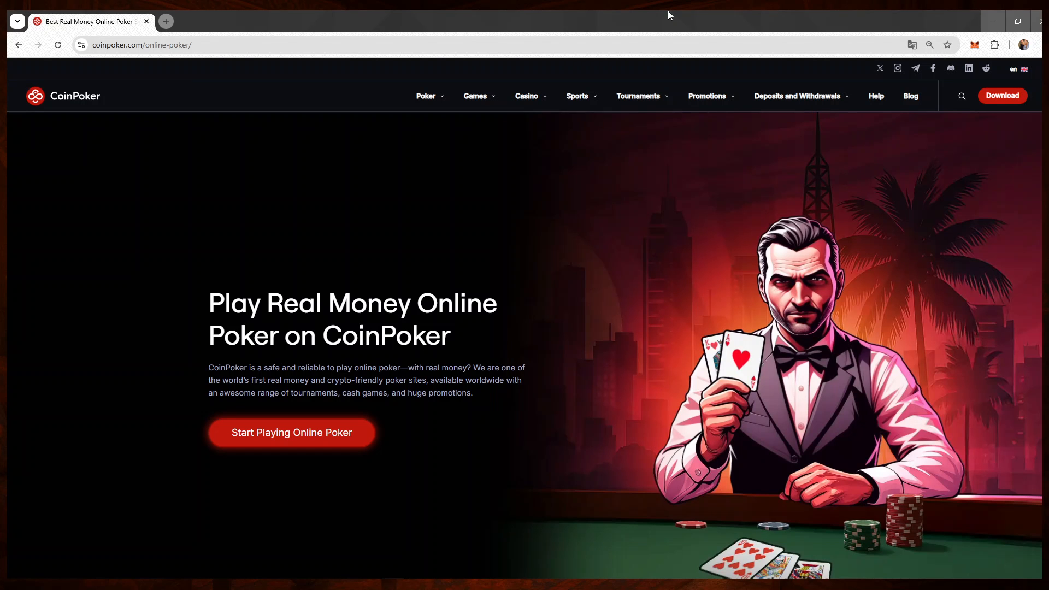
mouse_move(989, 55)
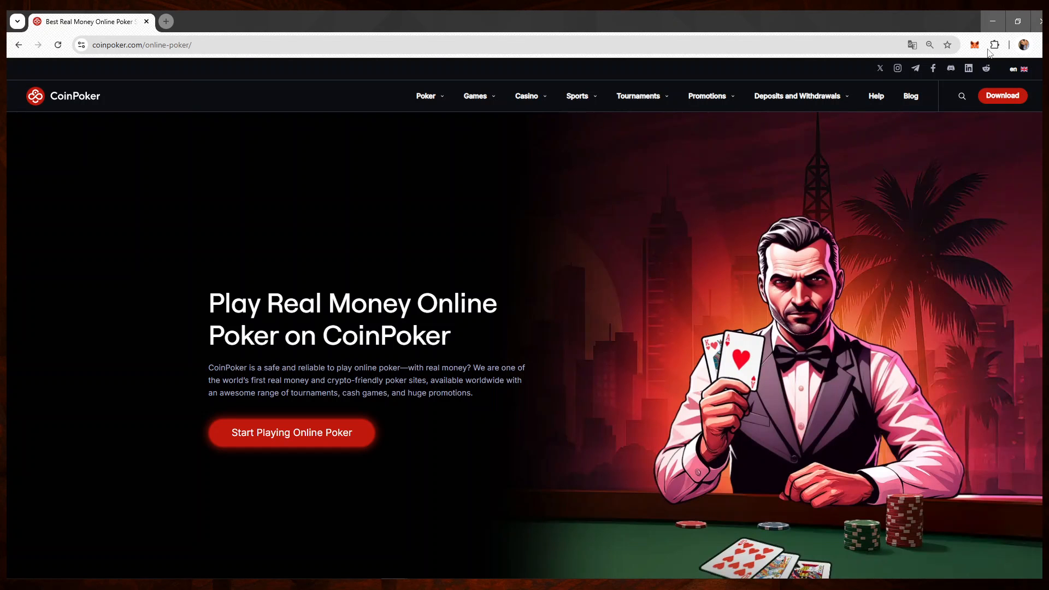
mouse_move(973, 45)
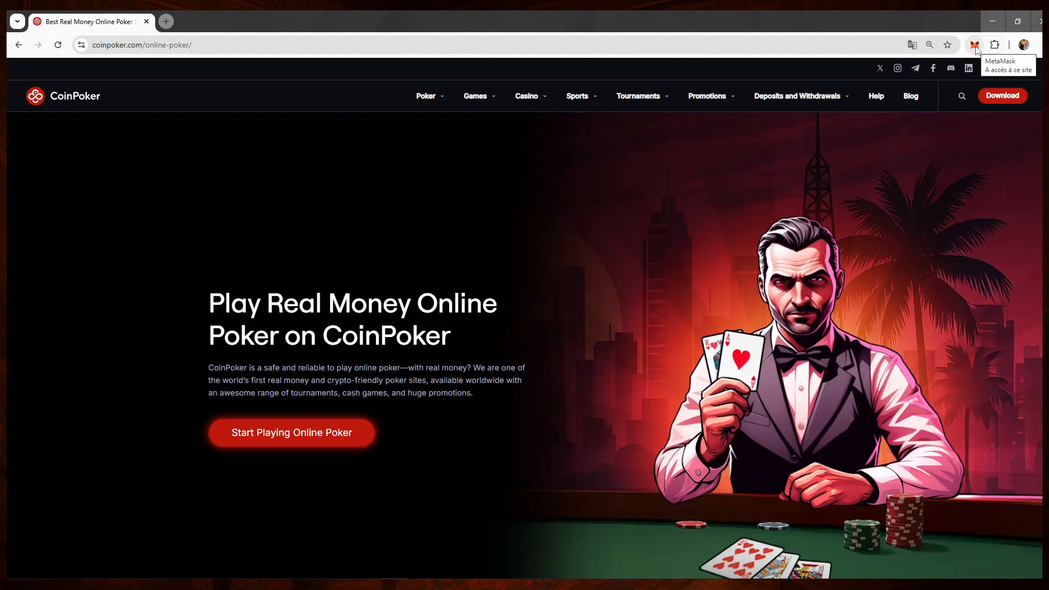
Step: Show the MetaMask wallet overview for Account 1 with its $2,001.59 balance
left_click(973, 44)
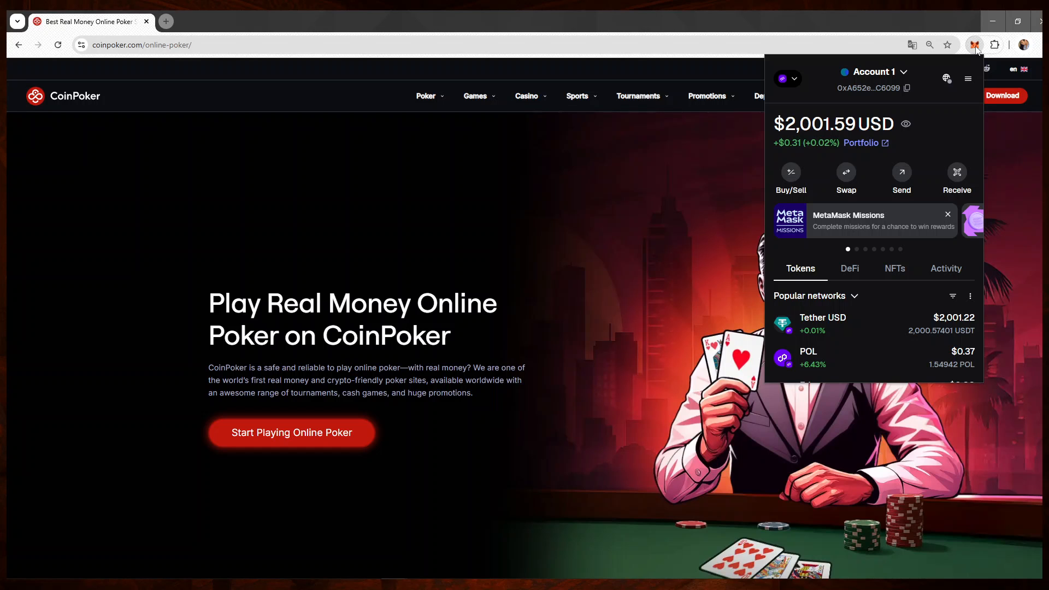
mouse_move(883, 222)
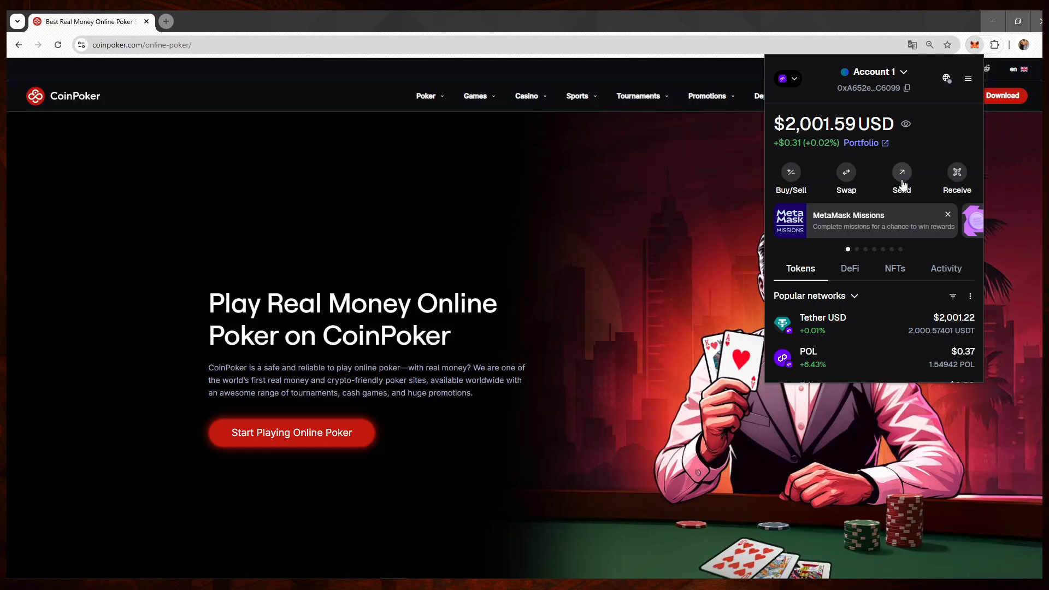
Step: Confirm Polygon Mainnet stays the active MetaMask network
left_click(901, 176)
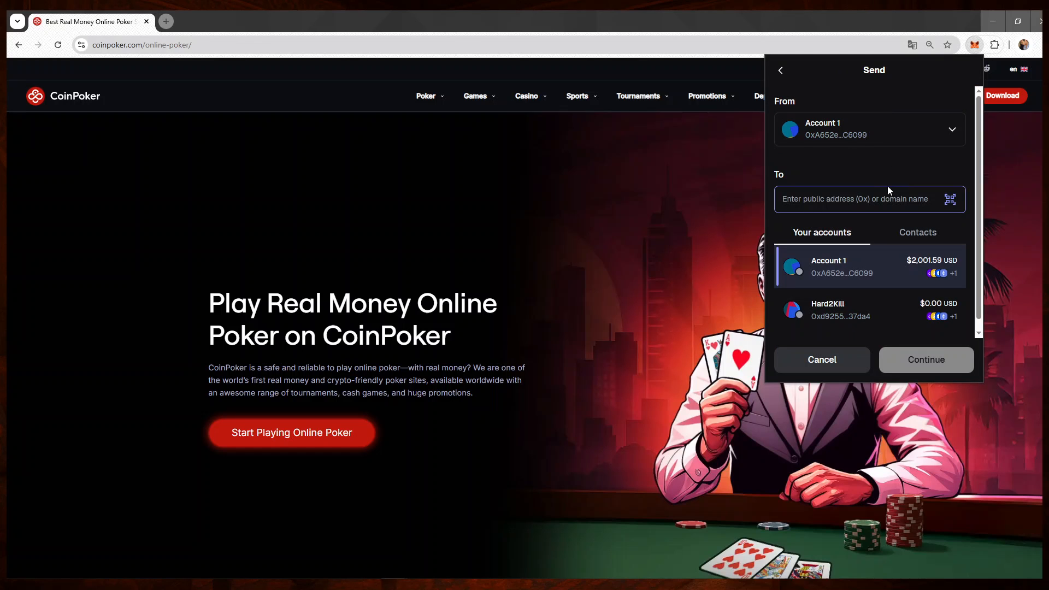
left_click(780, 70)
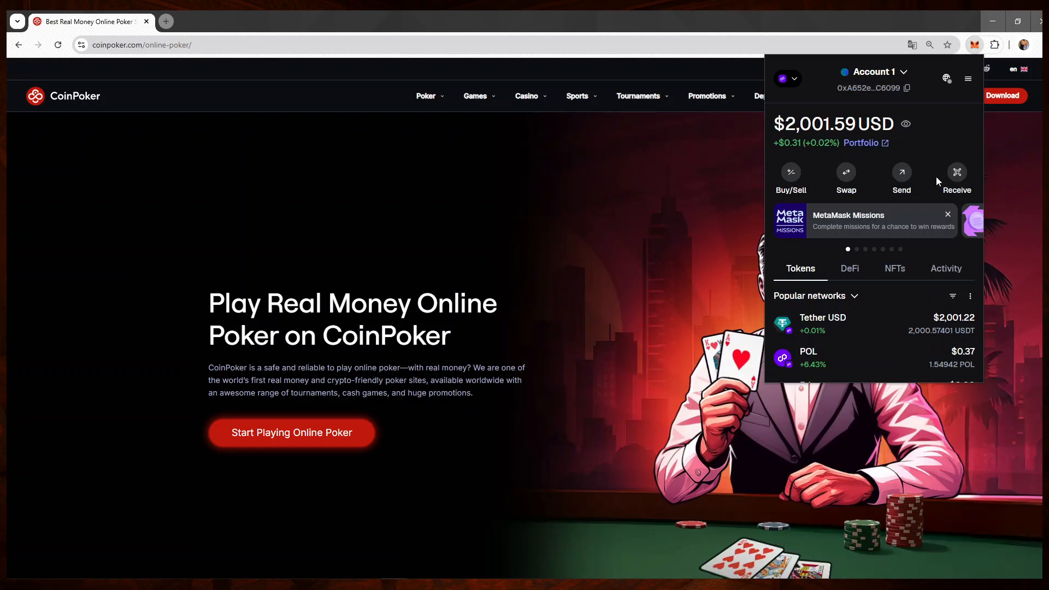
mouse_move(788, 79)
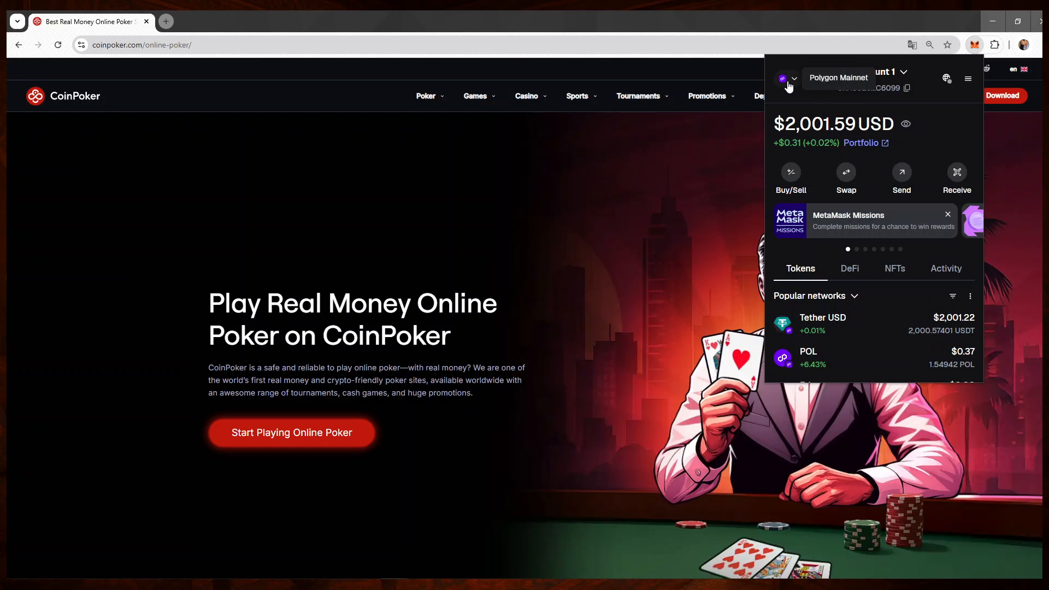
left_click(788, 80)
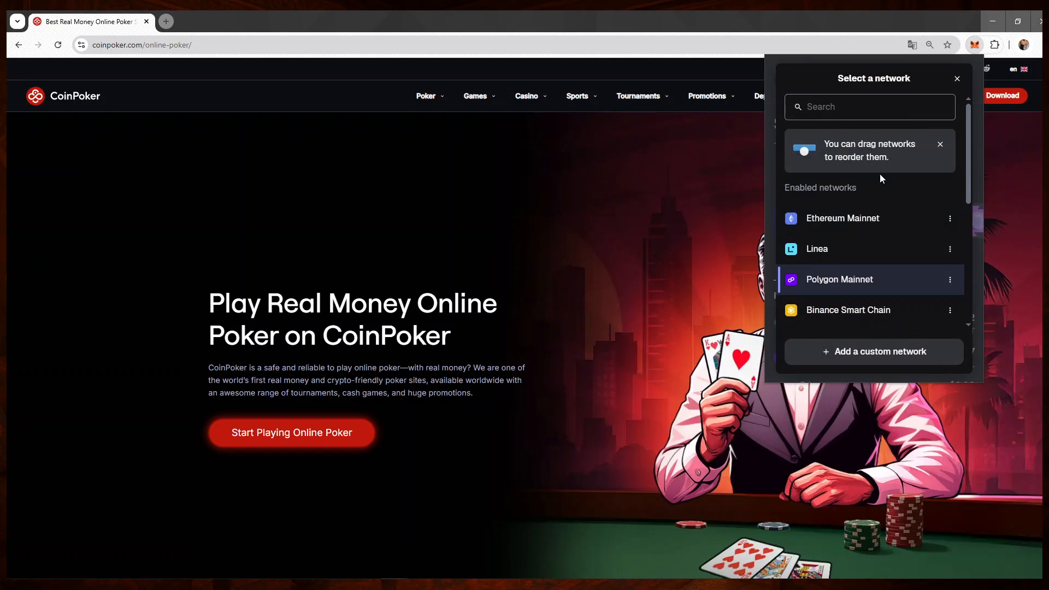
scroll("down", 3)
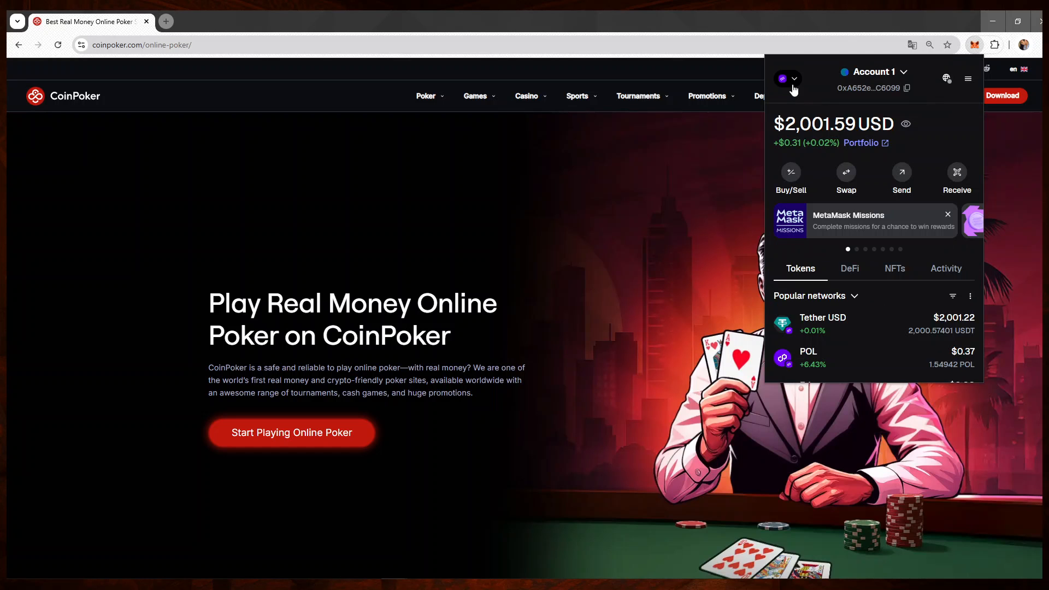
mouse_move(944, 100)
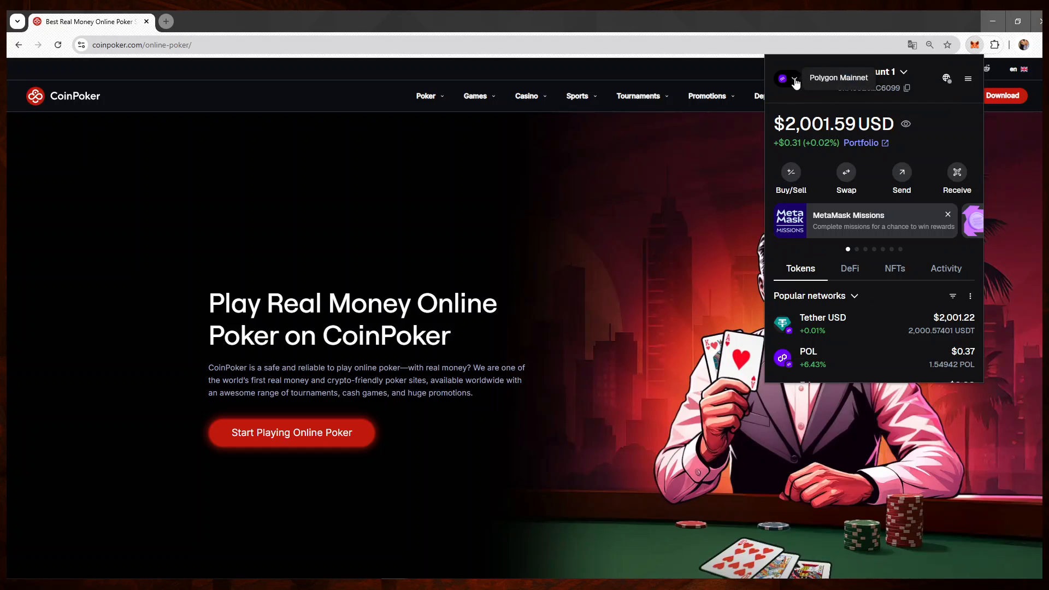
left_click(788, 77)
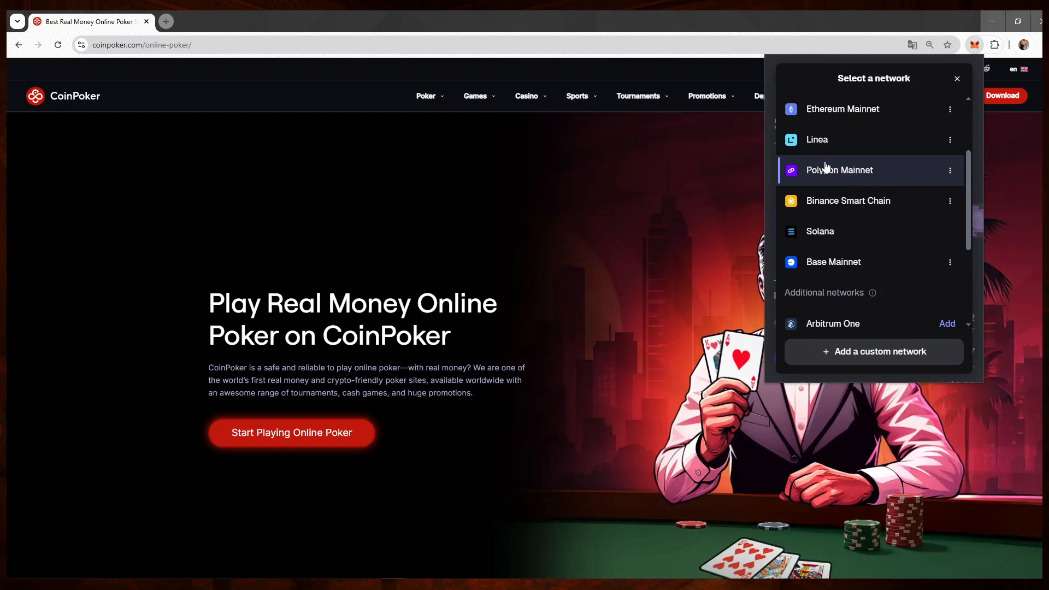
left_click(838, 171)
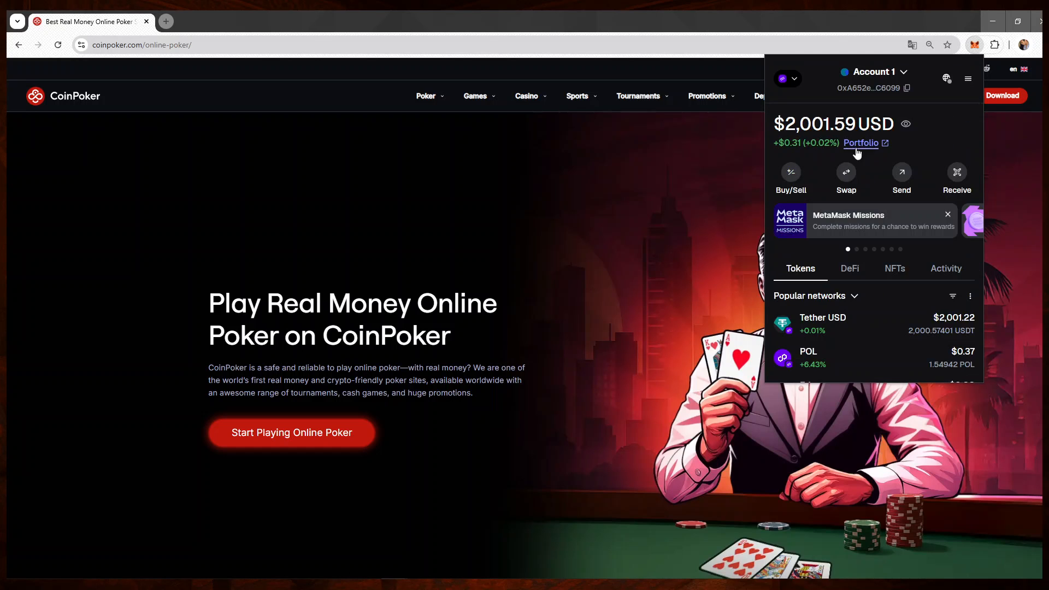
mouse_move(901, 176)
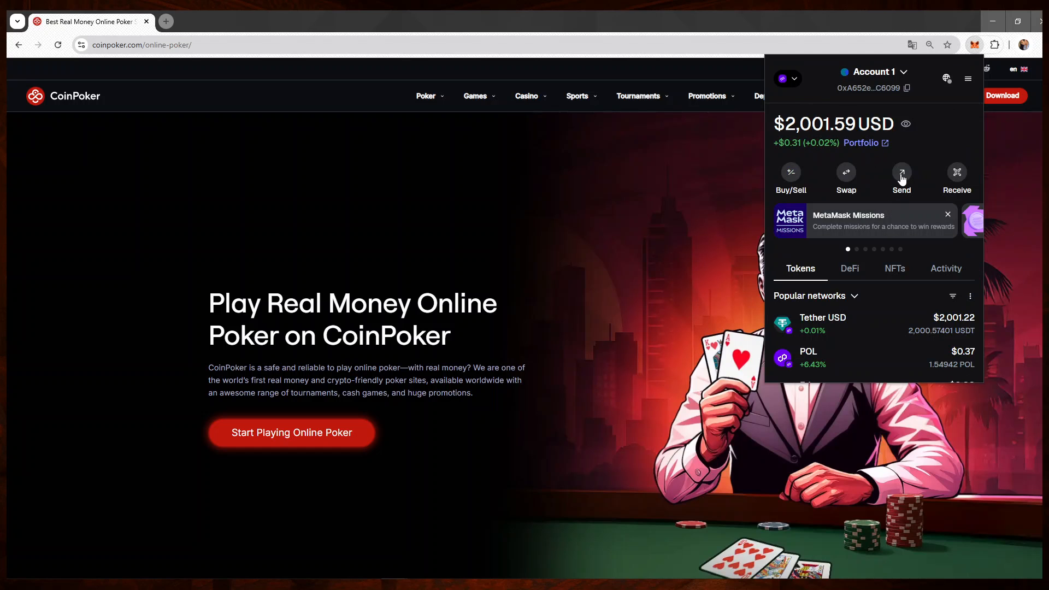
mouse_move(787, 79)
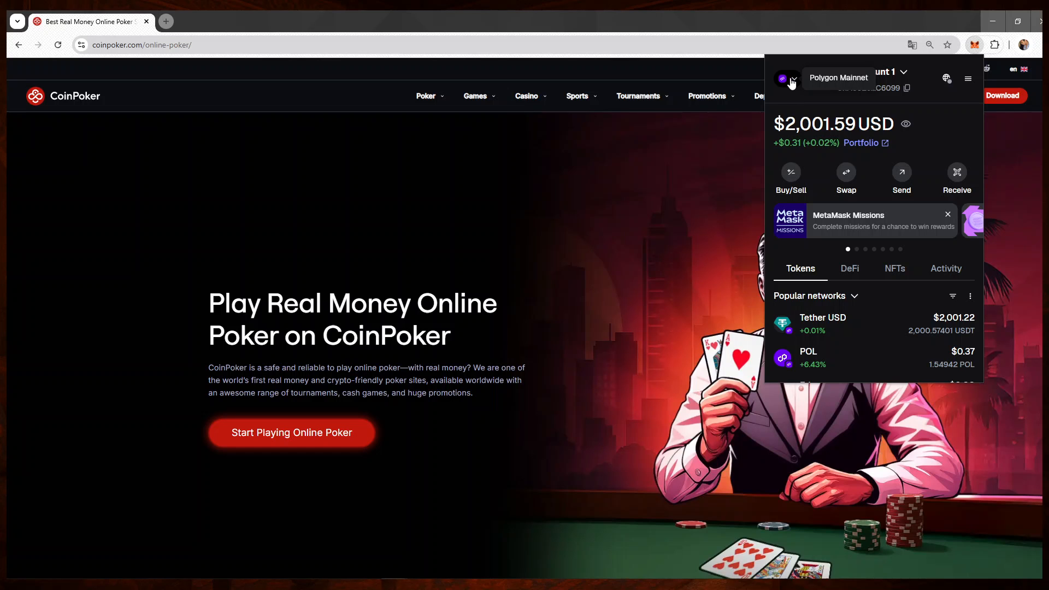
left_click(789, 80)
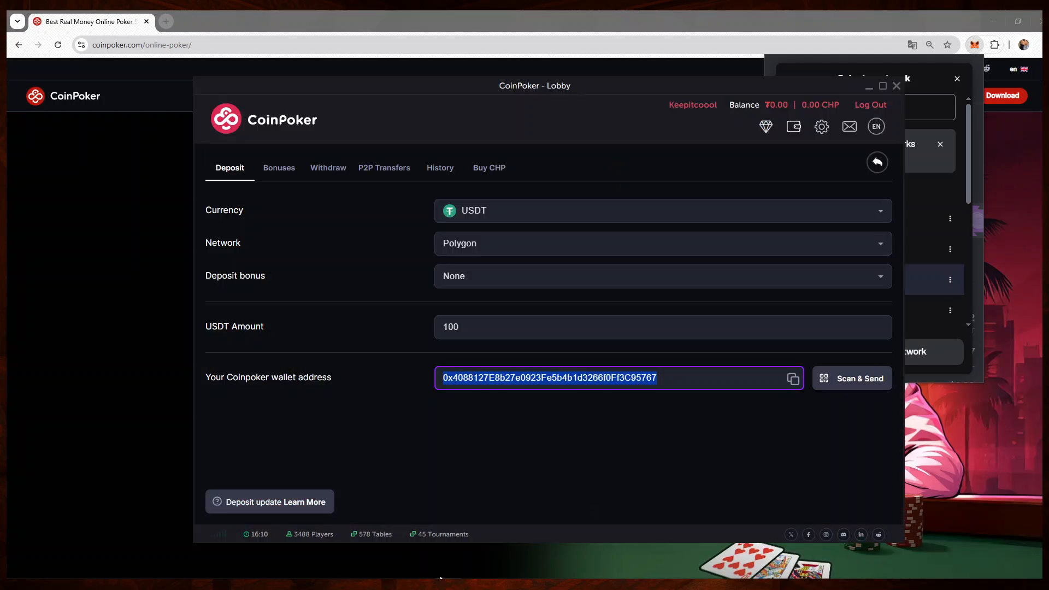
mouse_move(419, 259)
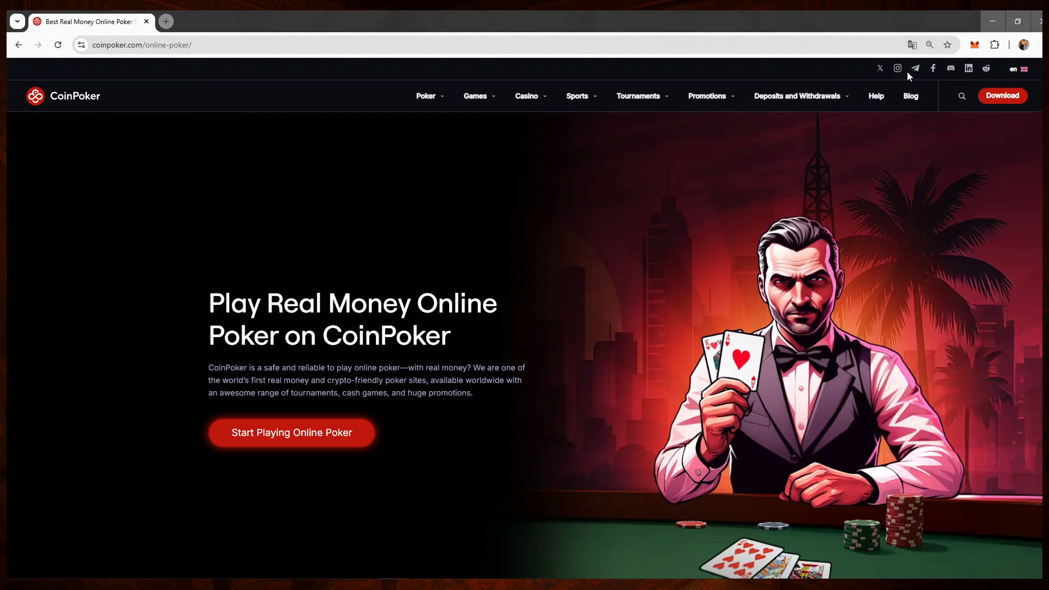
Step: Start a send from Account 1 and paste the CoinPoker deposit address as recipient
left_click(974, 45)
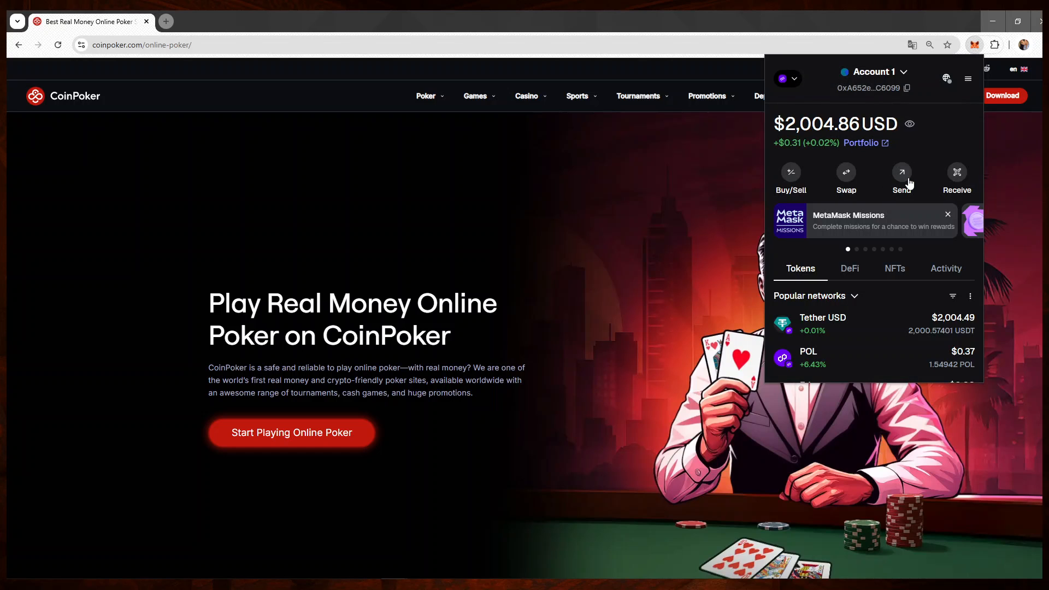
left_click(901, 173)
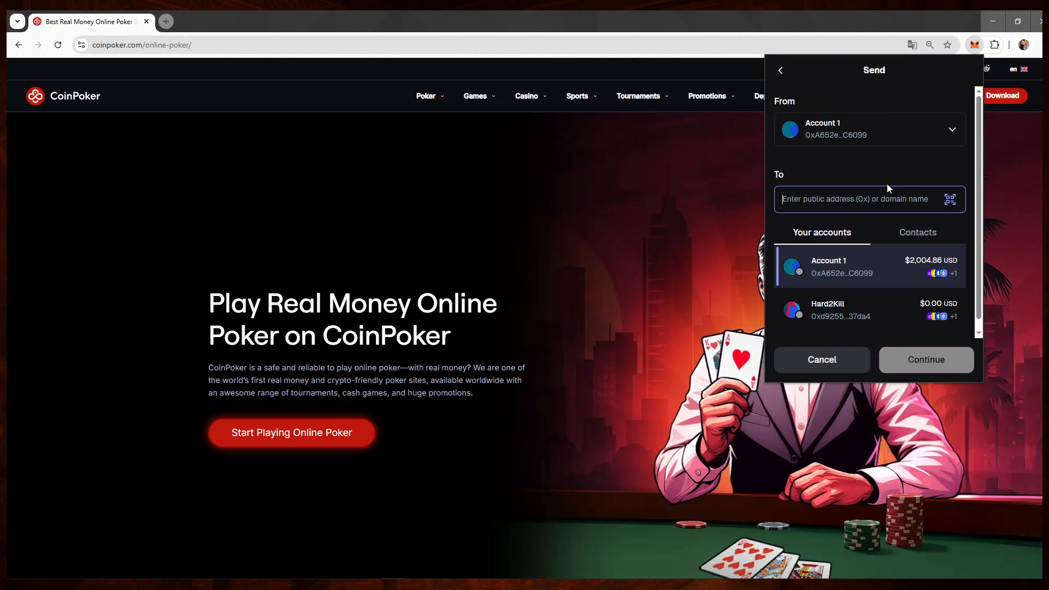
mouse_move(839, 146)
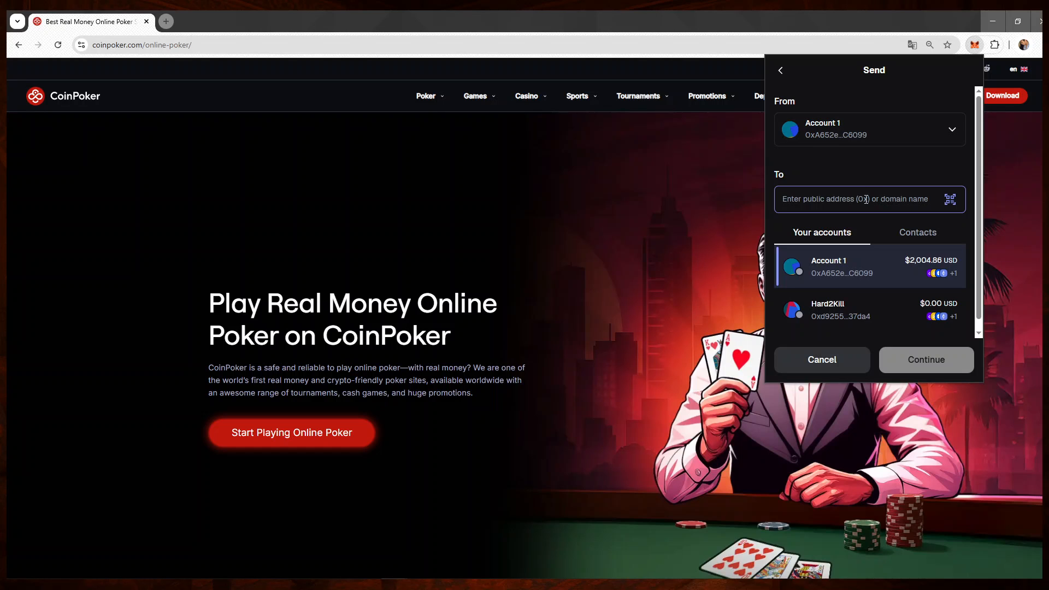
right_click(856, 199)
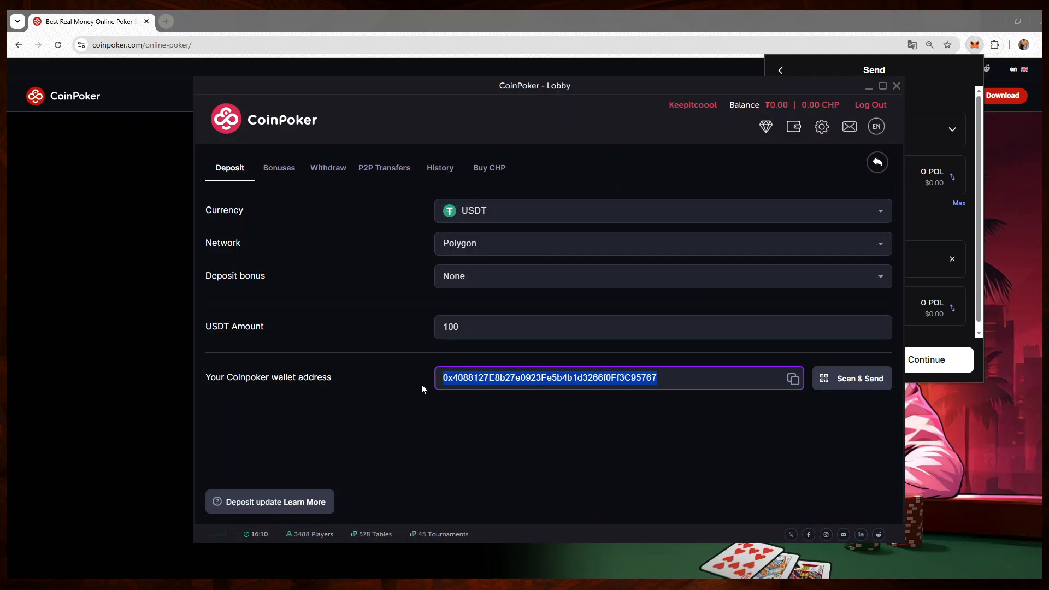
left_click(895, 86)
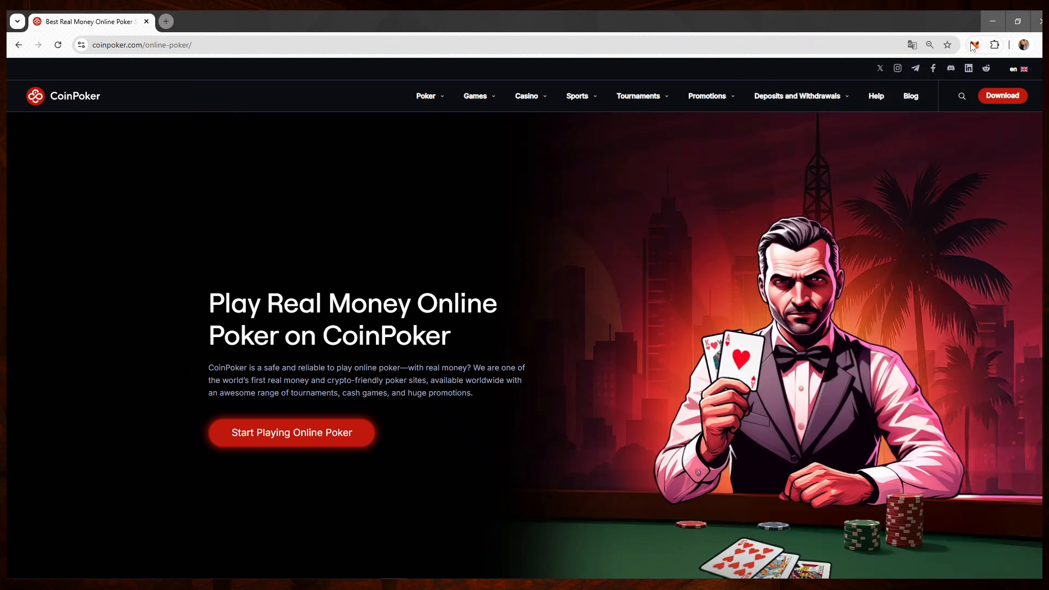
Step: Set the transfer to 100 USDT and proceed to the review screen
left_click(973, 45)
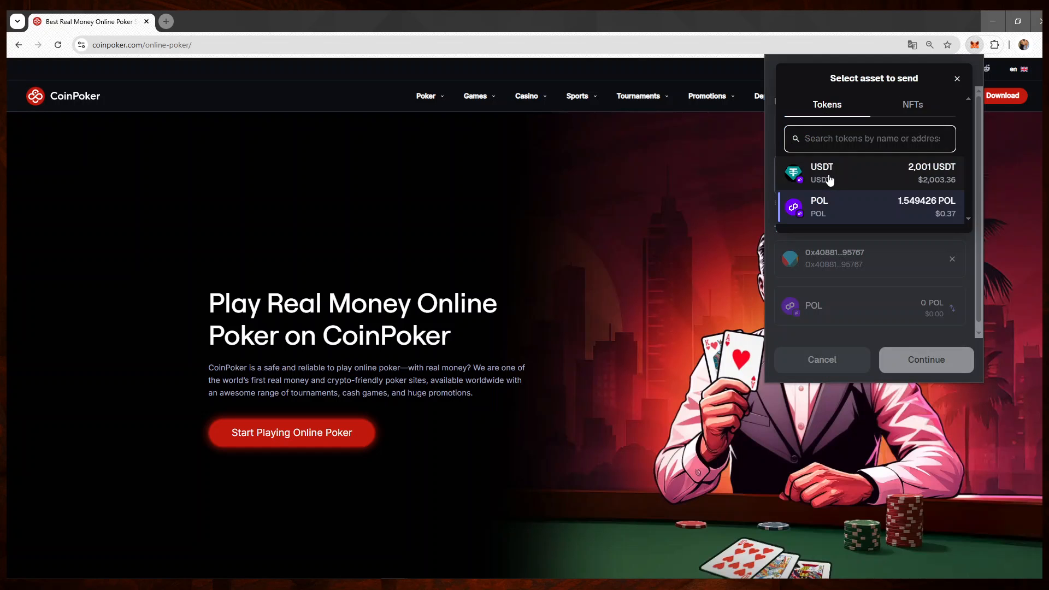
mouse_move(831, 210)
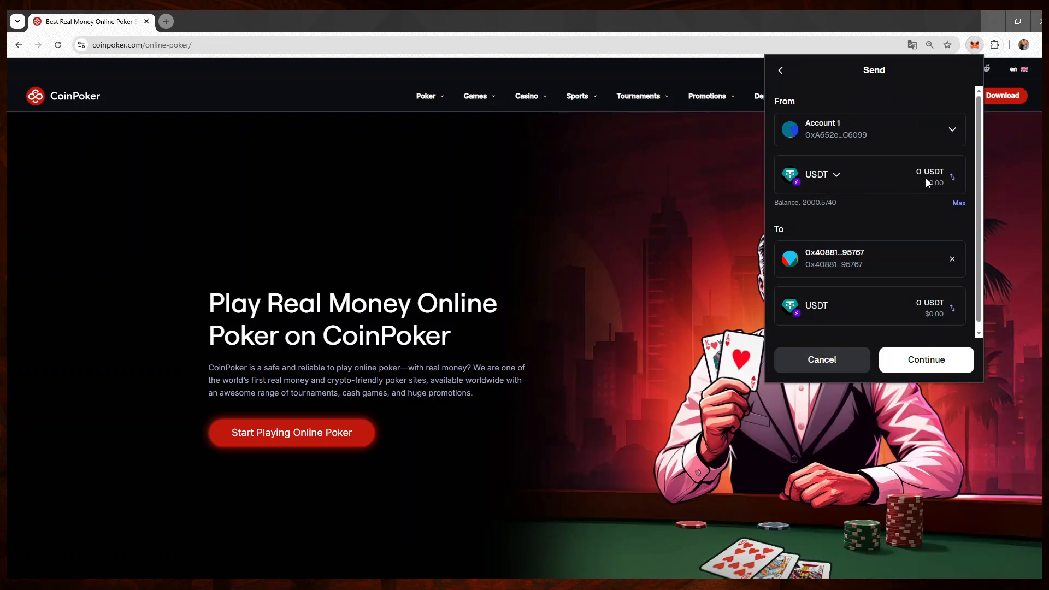
type("100")
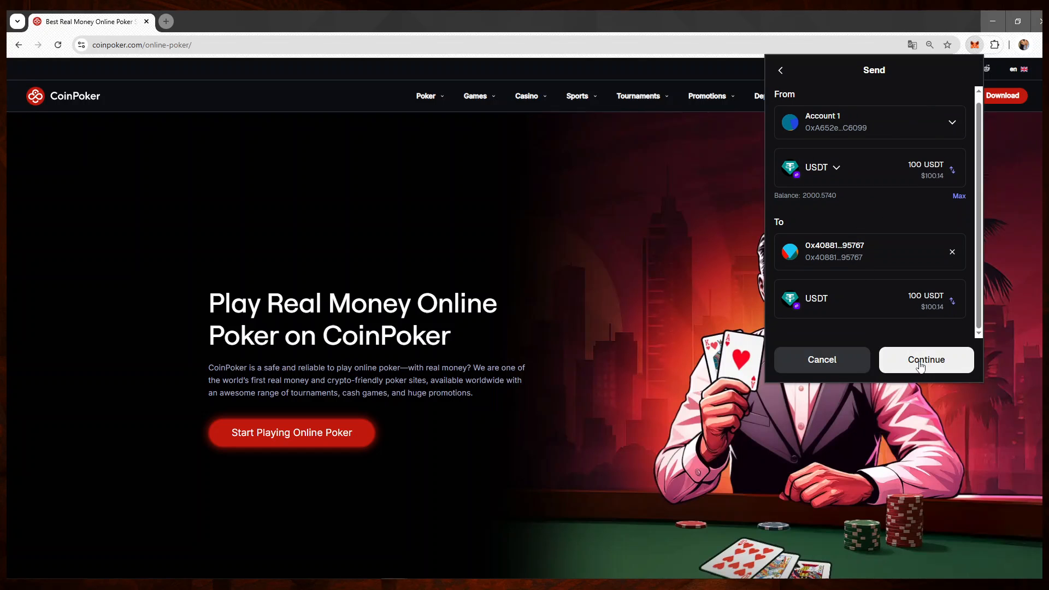
left_click(925, 359)
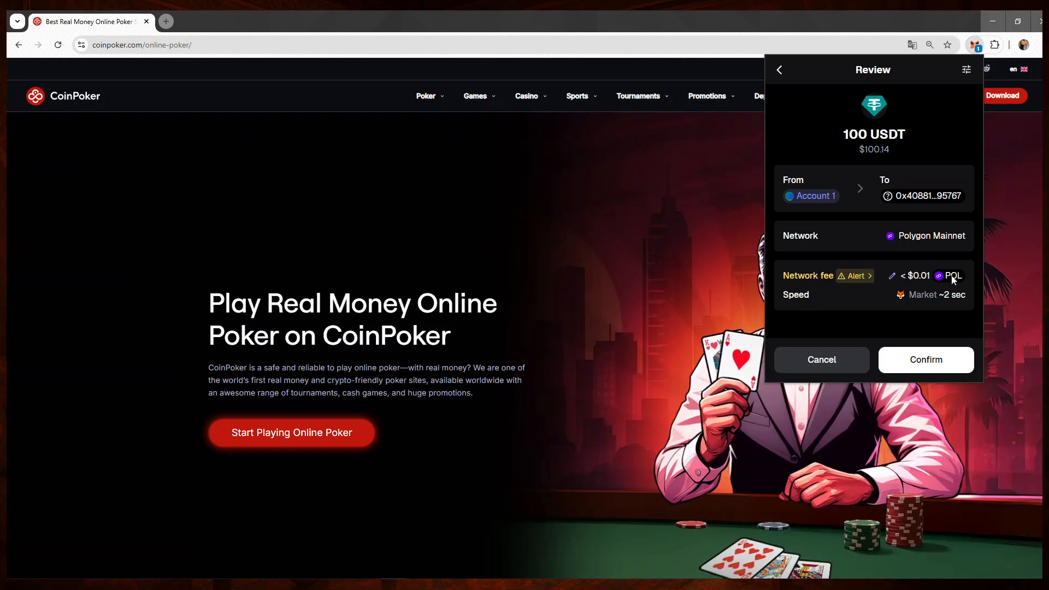
mouse_move(891, 263)
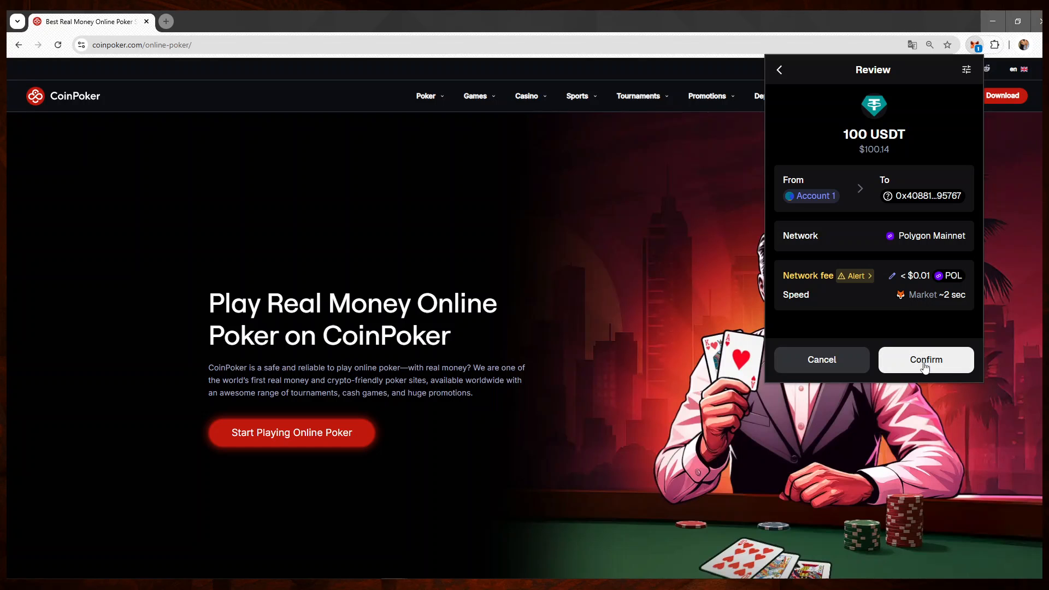
Step: Confirm the 100 USDT send, shown as Sent USDT Confirmed in activity
left_click(925, 360)
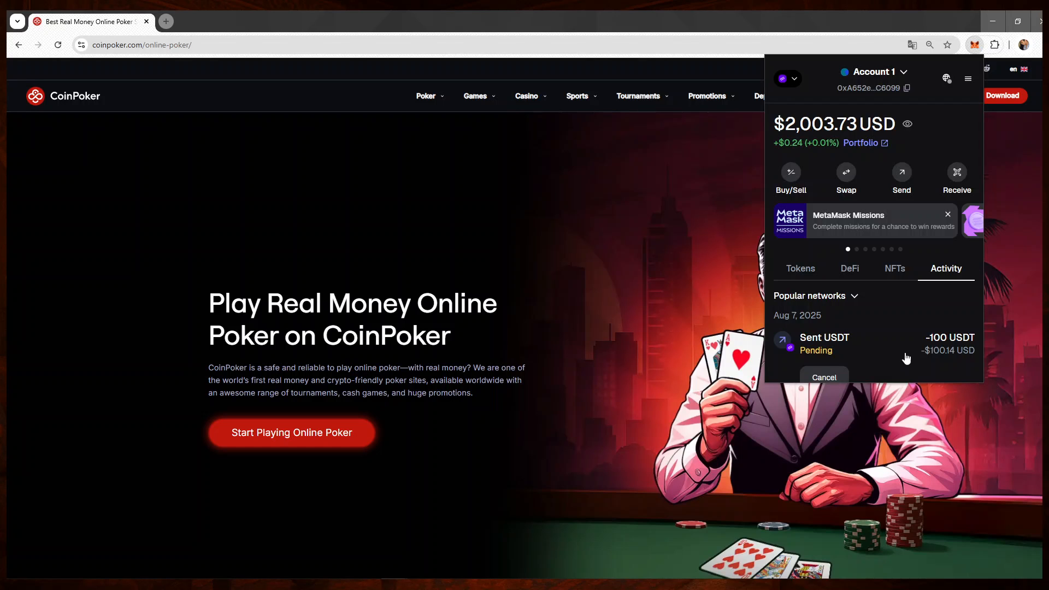
scroll("down", 3)
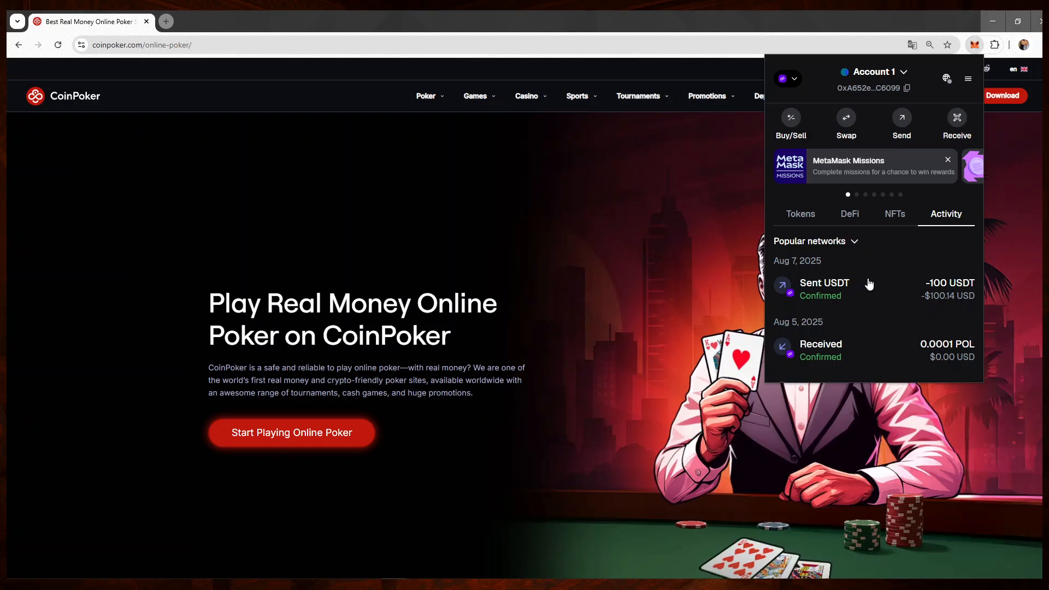
mouse_move(870, 292)
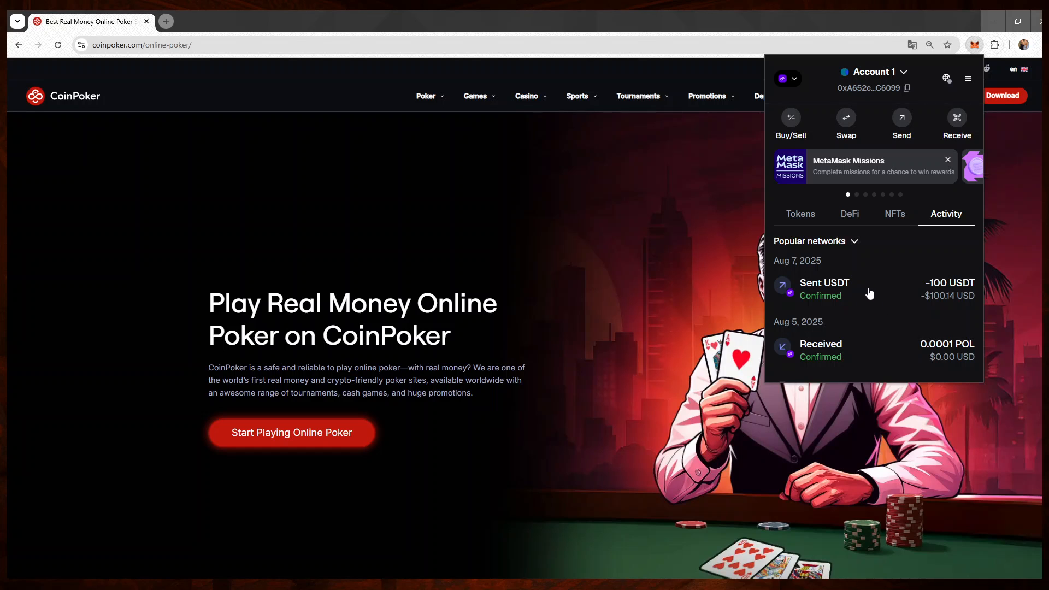
mouse_move(848, 283)
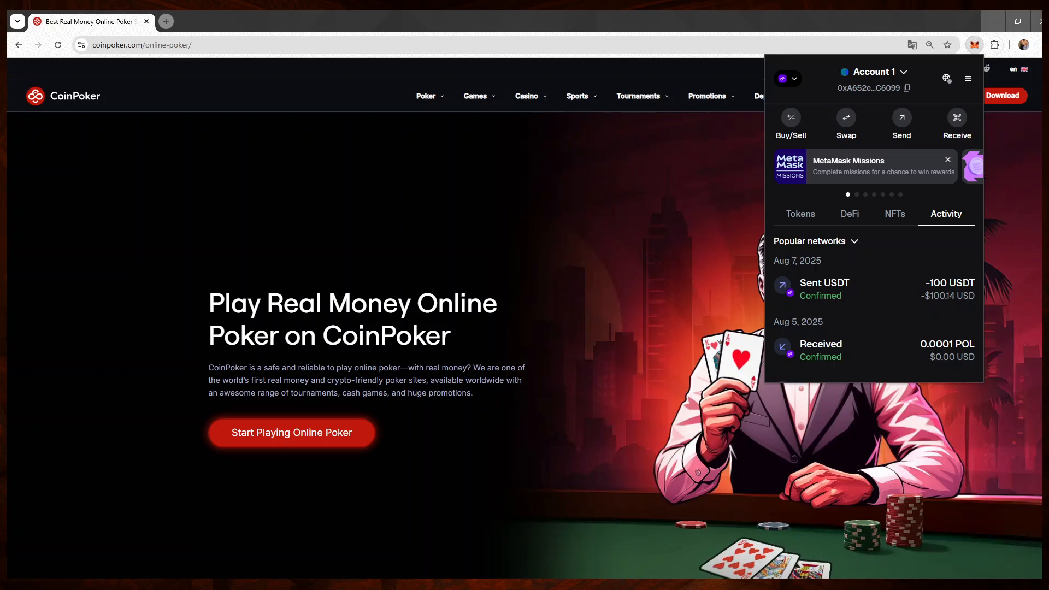
mouse_move(504, 563)
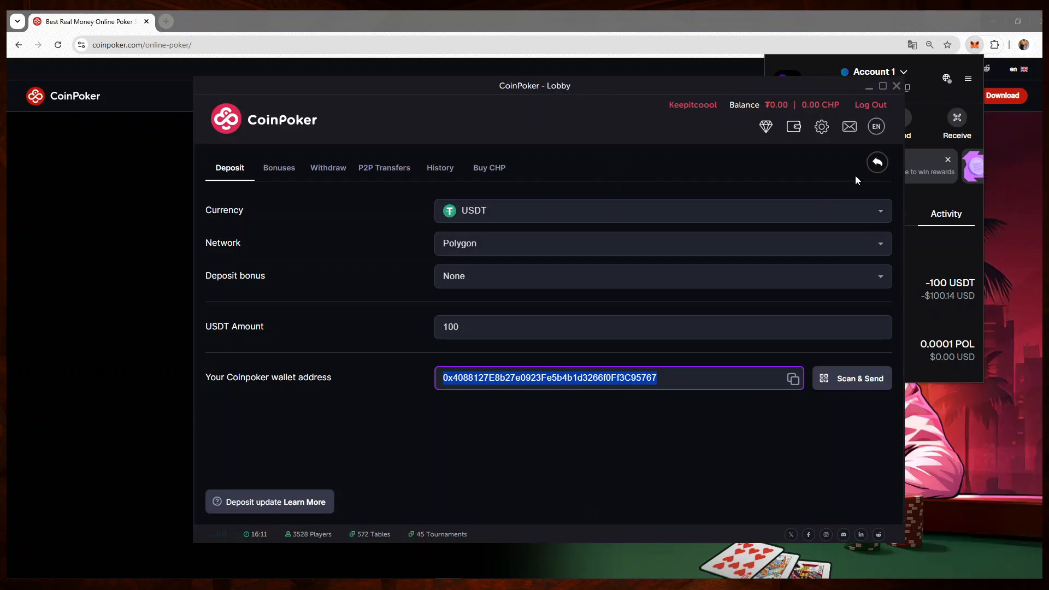
Step: Check the Withdraw and History tabs and return to the lobby with ₮100.00 credited
left_click(876, 162)
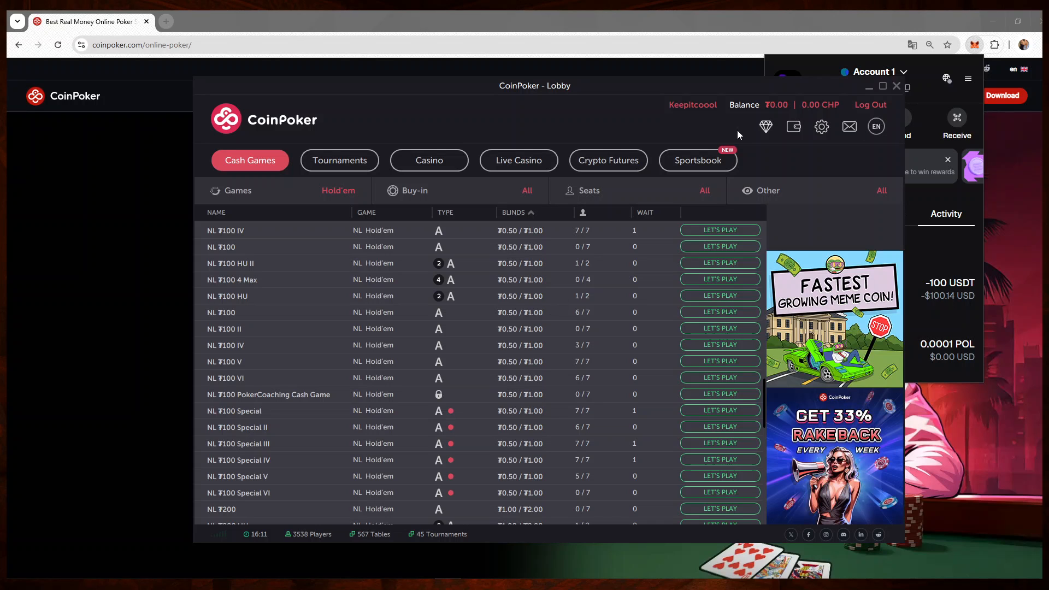
mouse_move(774, 135)
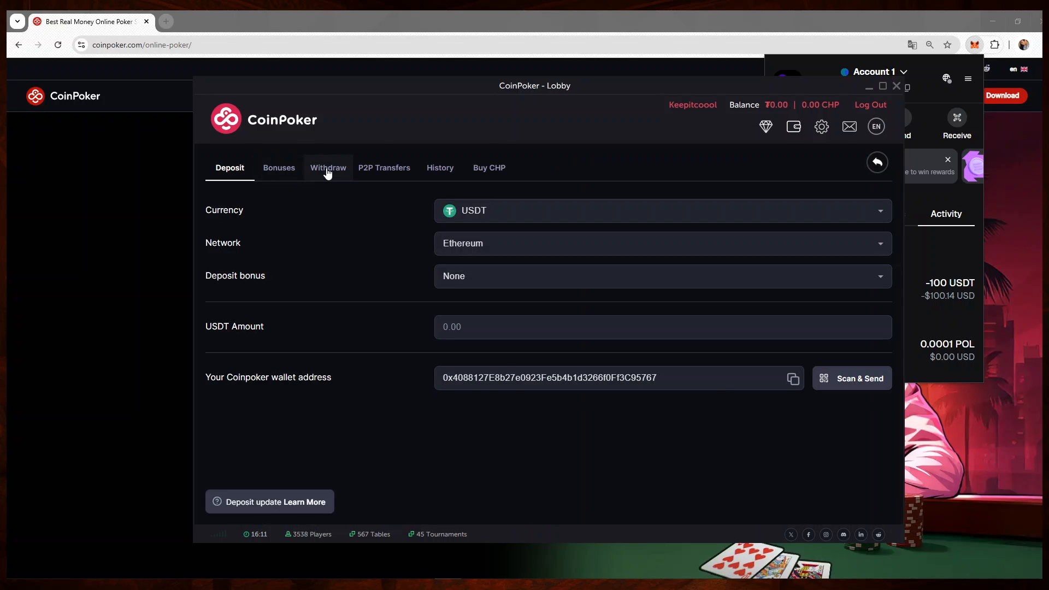
left_click(328, 168)
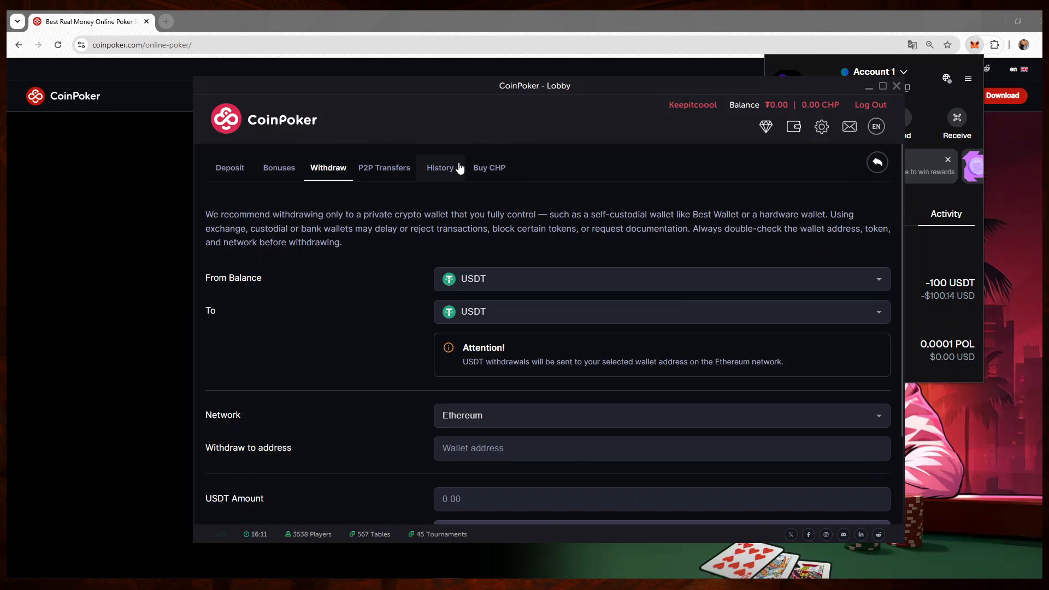
left_click(439, 168)
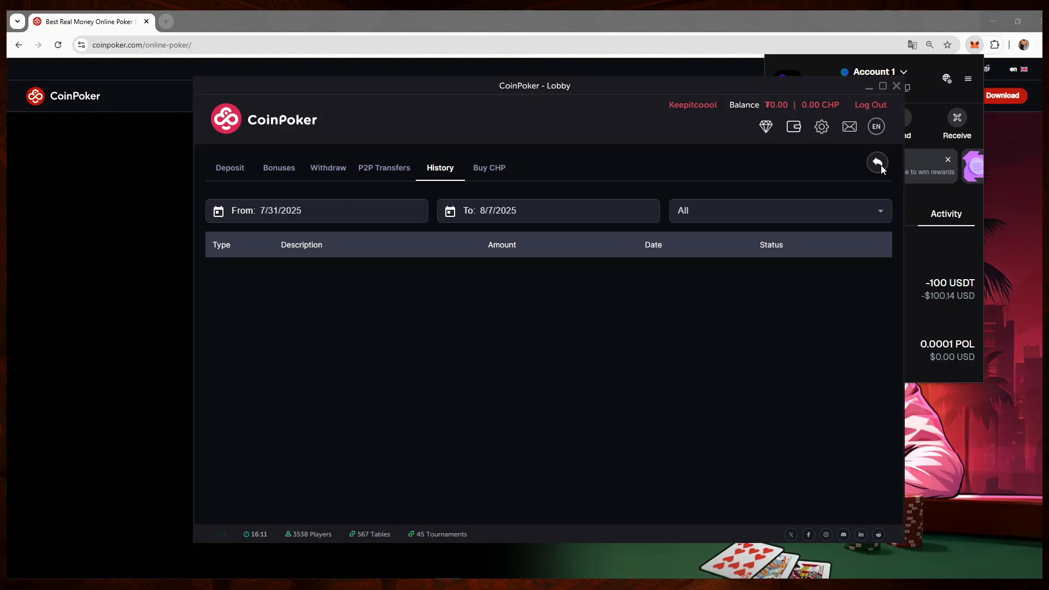
left_click(877, 163)
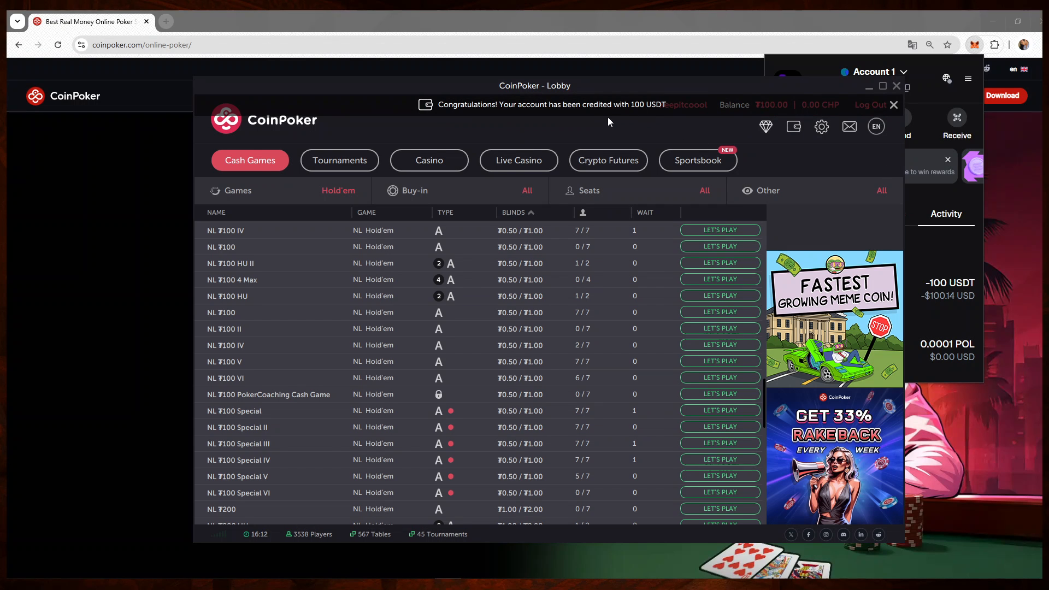
mouse_move(716, 126)
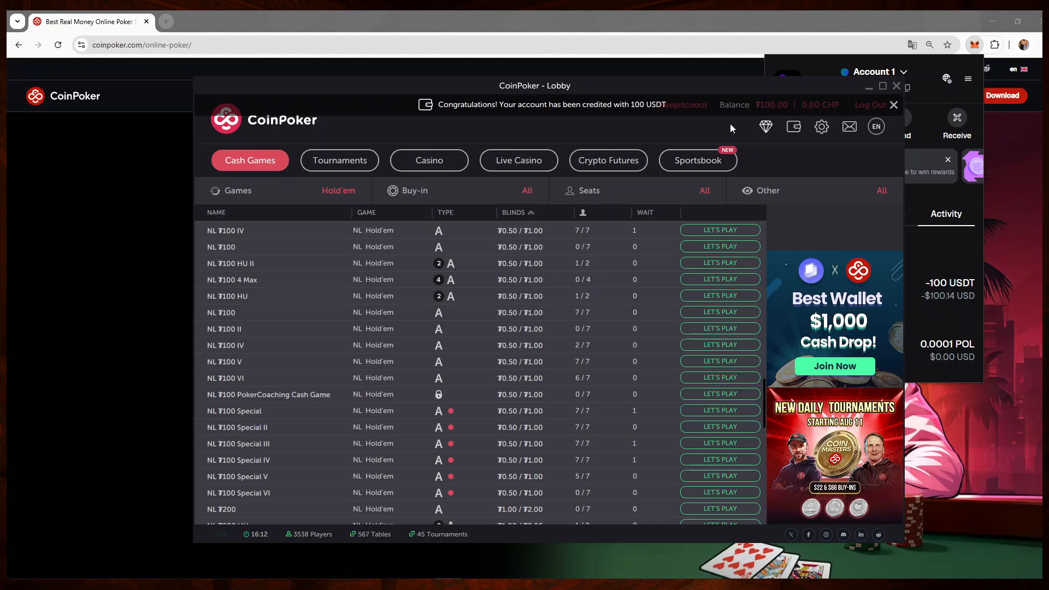
mouse_move(534, 331)
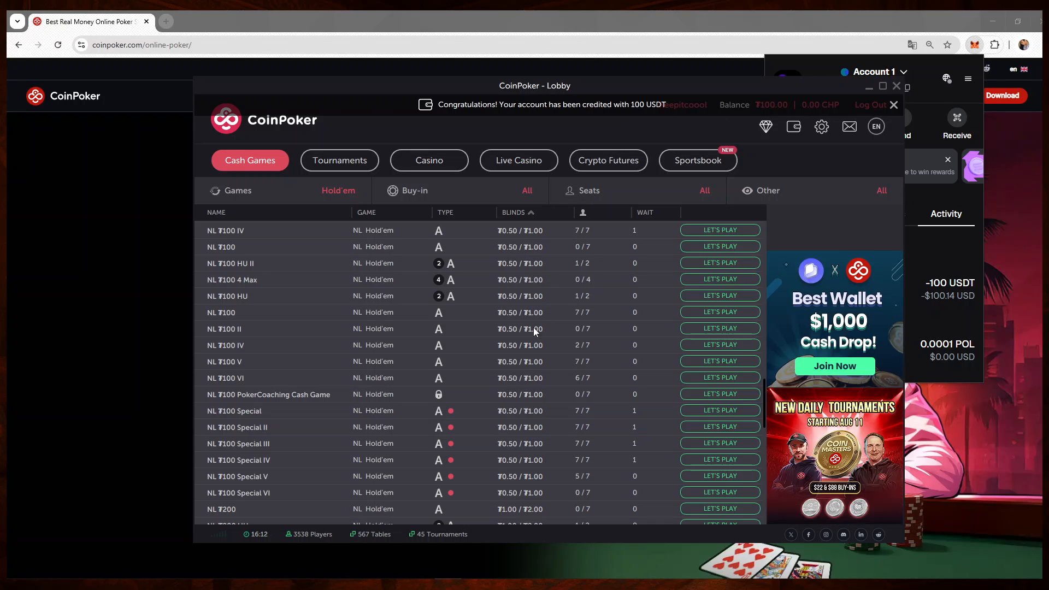
scroll("down", 3)
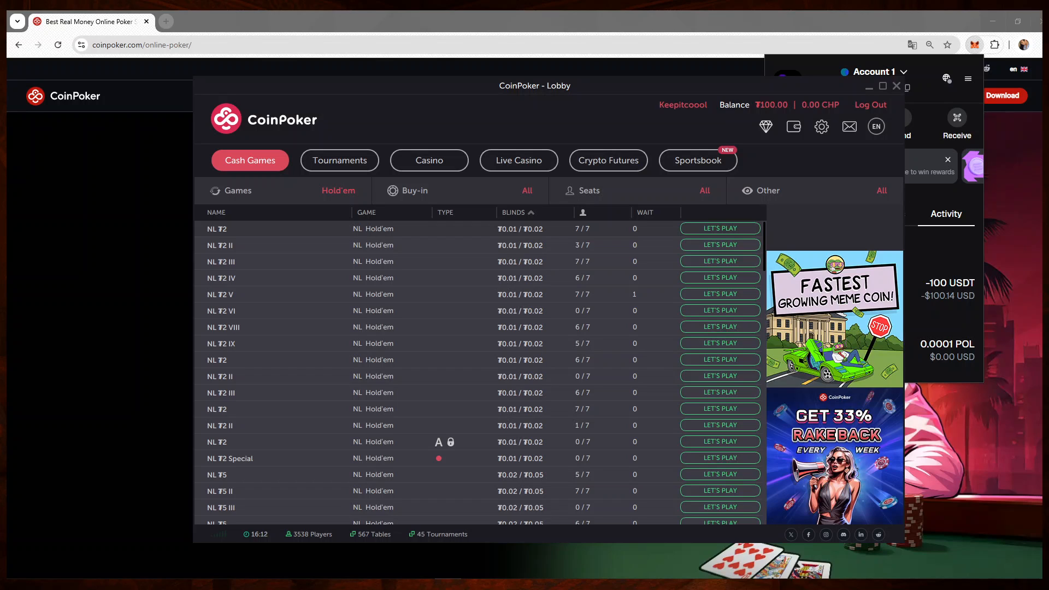
mouse_move(575, 291)
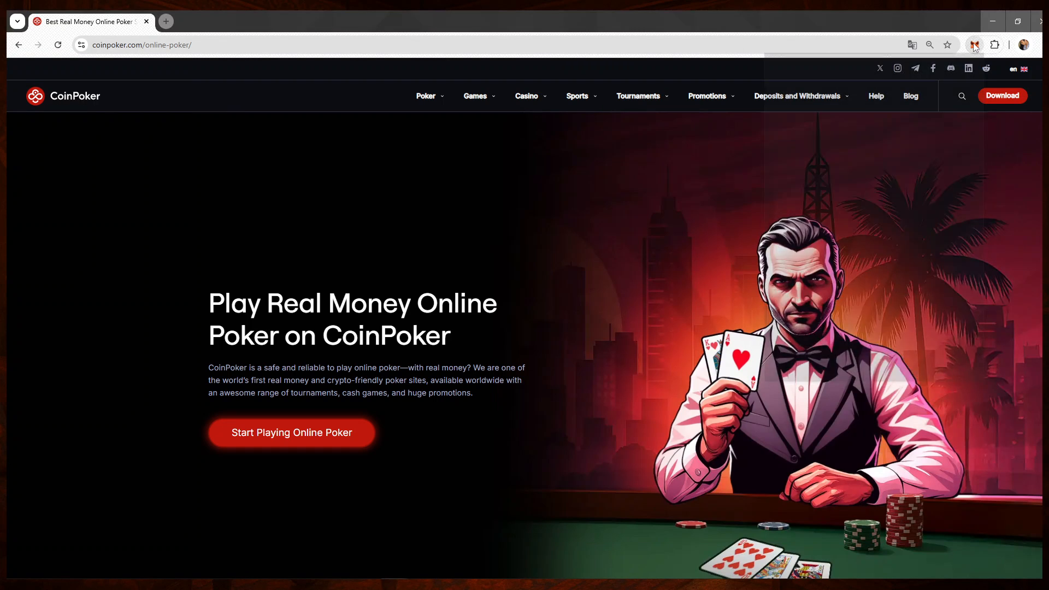
Step: Copy the Account 1 receiving address from MetaMask's Receive panel
left_click(974, 44)
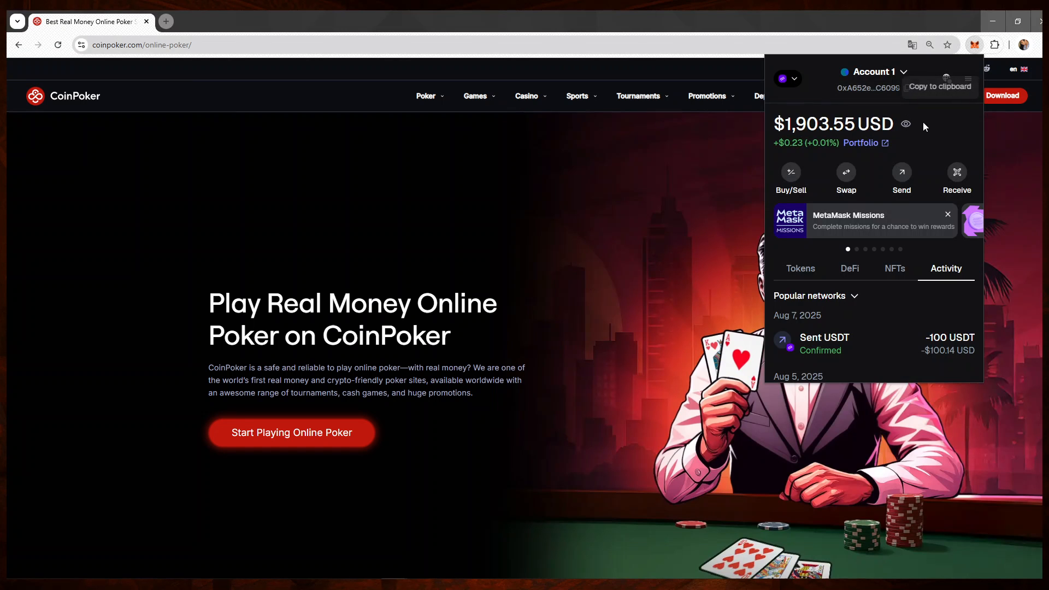
left_click(955, 175)
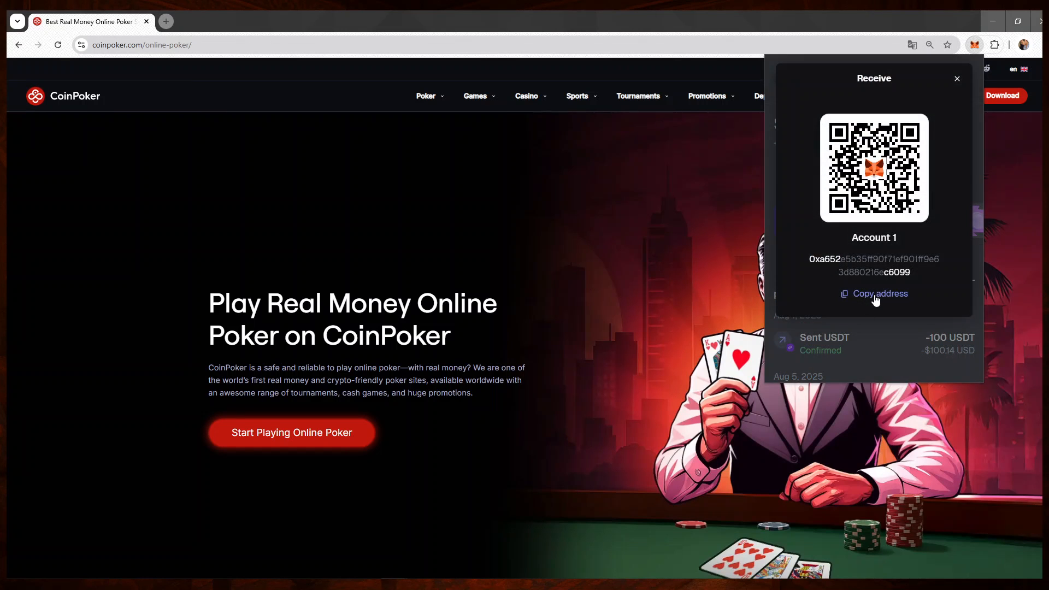
left_click(955, 78)
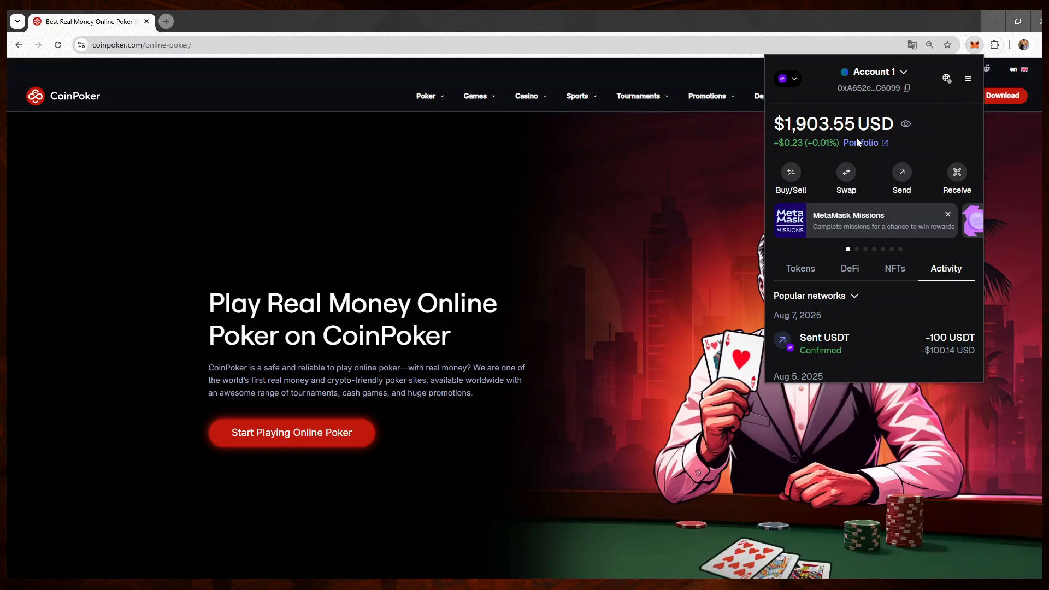
left_click(788, 78)
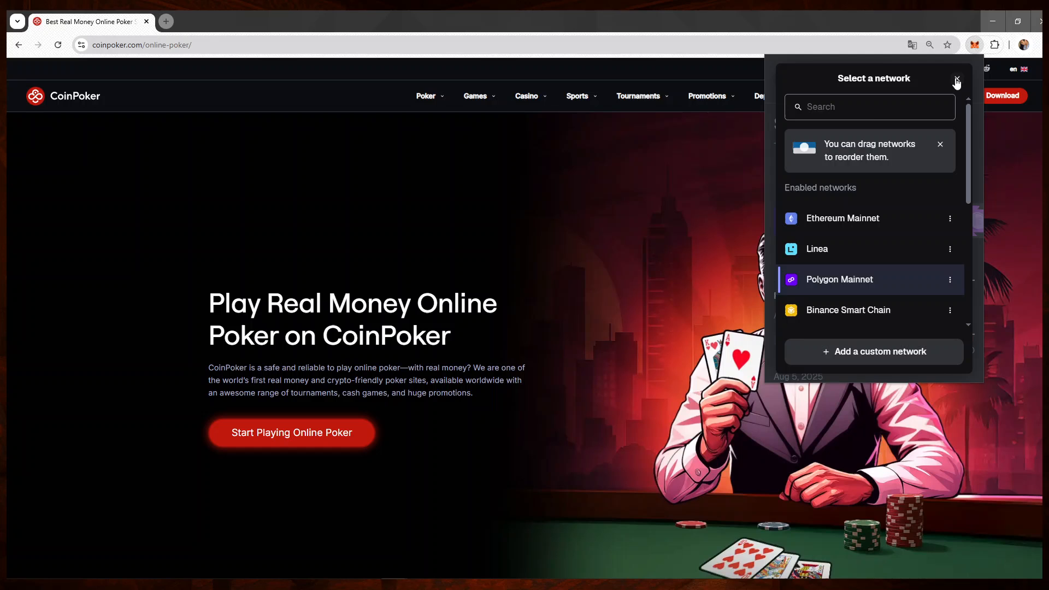
left_click(956, 78)
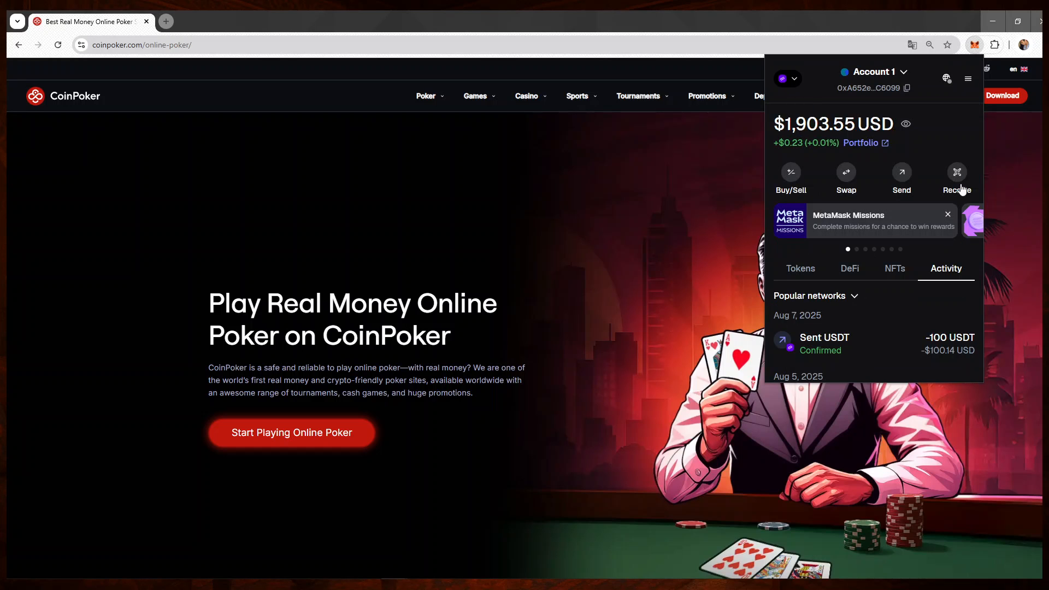
left_click(956, 177)
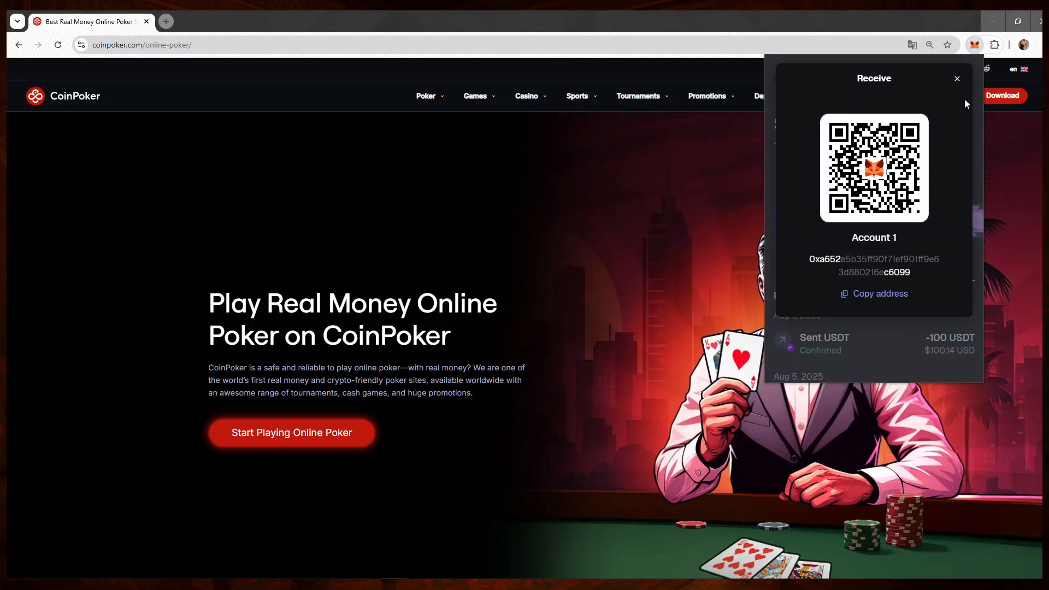
mouse_move(953, 107)
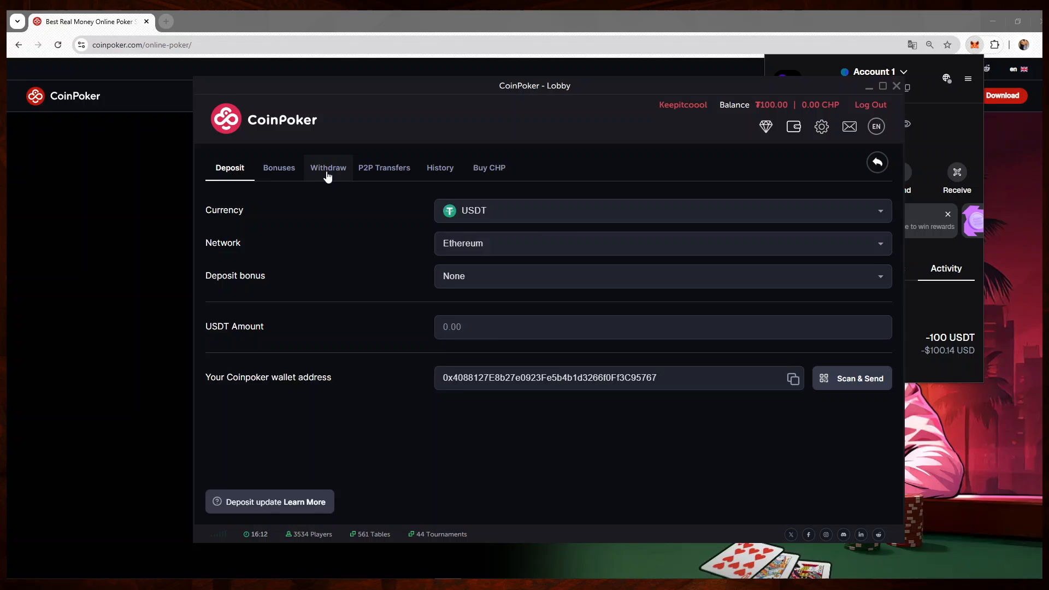
Step: Set the withdrawal network to Polygon
left_click(328, 167)
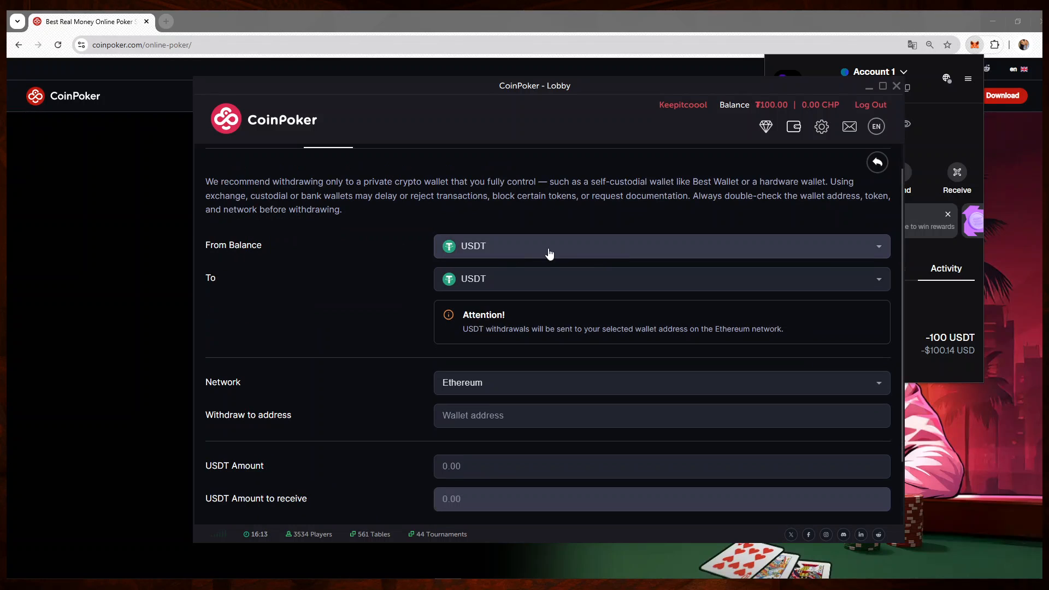
mouse_move(807, 127)
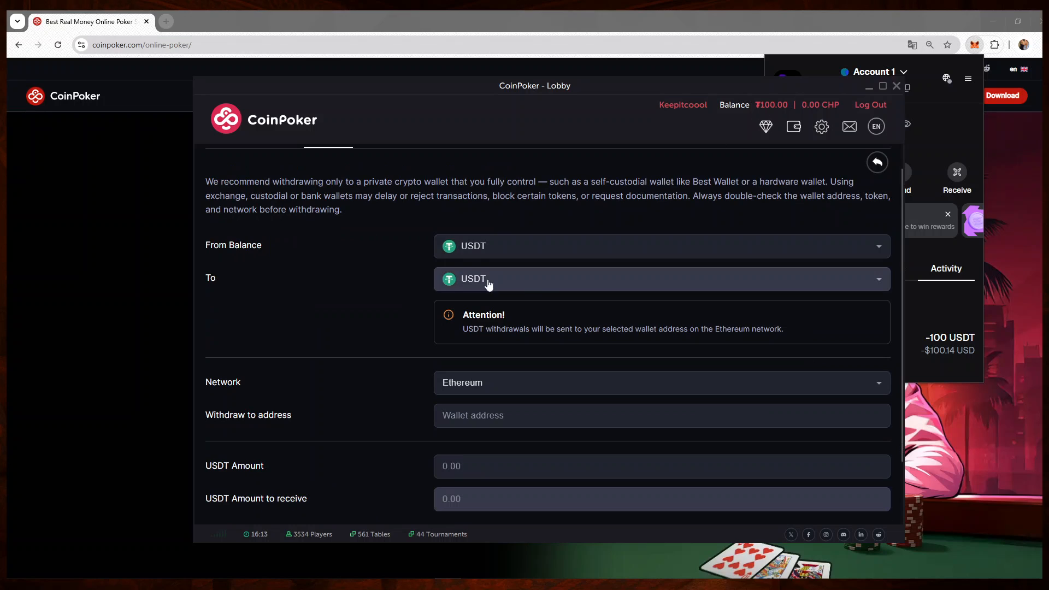
scroll("down", 3)
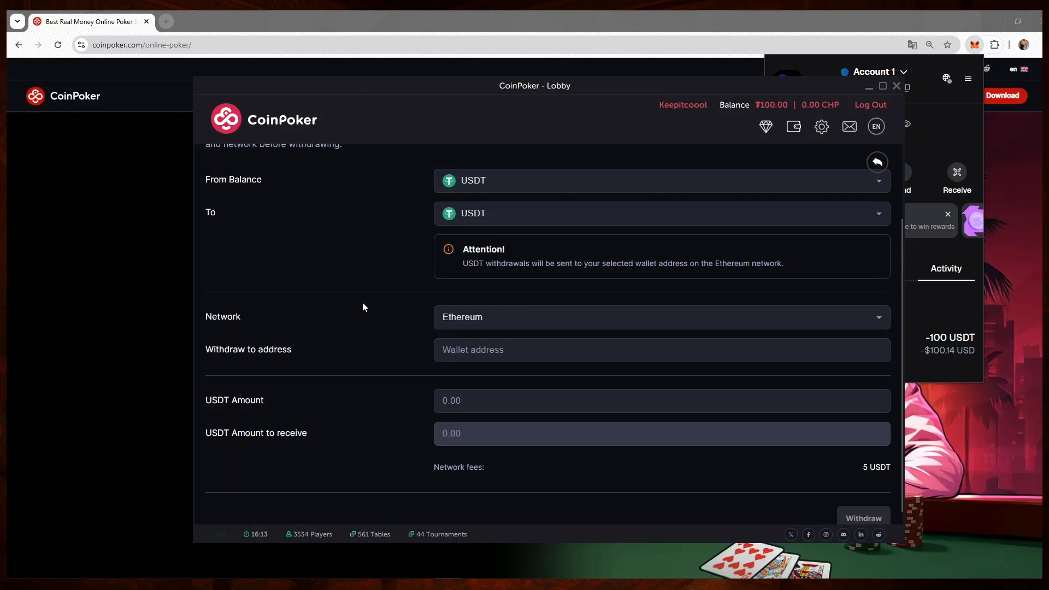
left_click(658, 317)
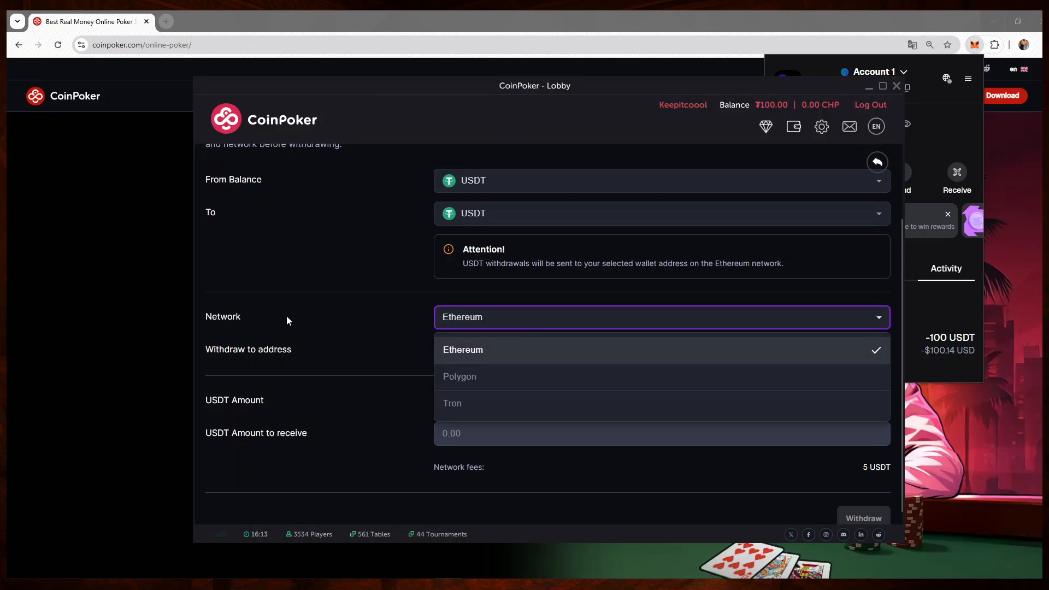
mouse_move(392, 330)
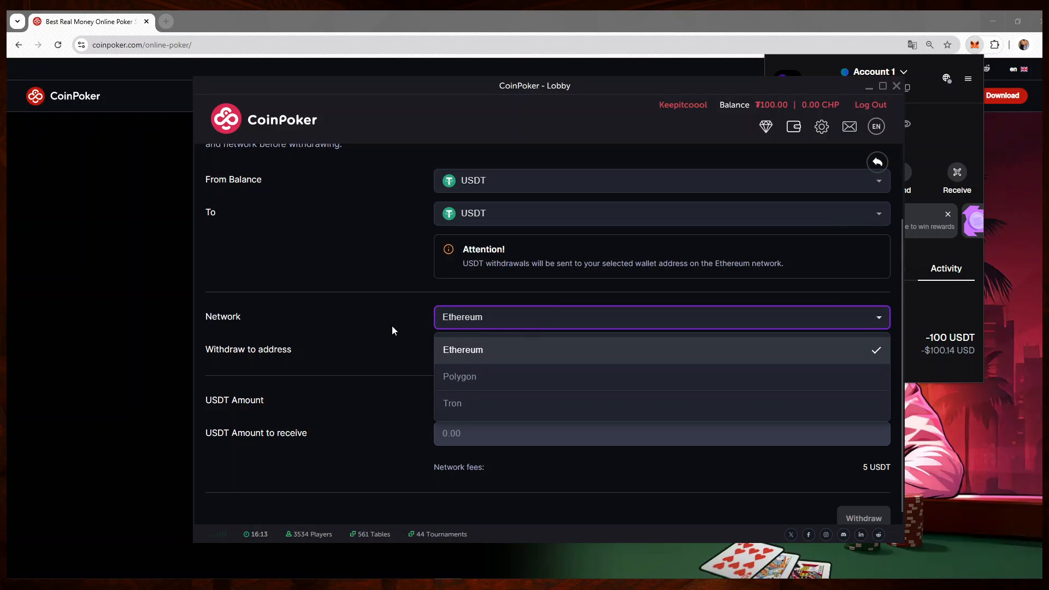
left_click(460, 376)
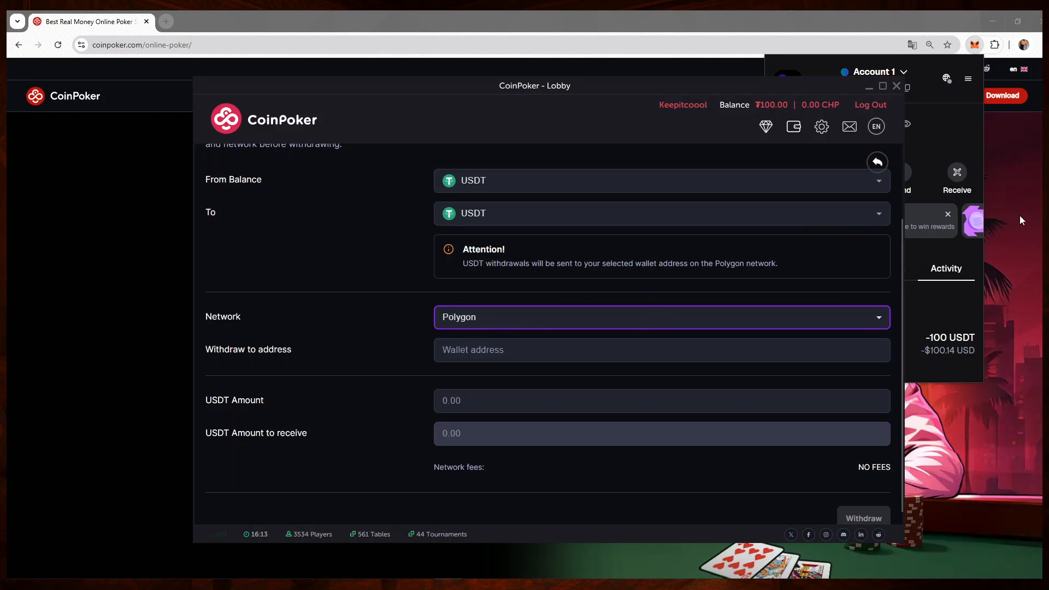
Step: Fill the MetaMask address and 100 USDT amount and submit the withdrawal for verification
left_click(659, 350)
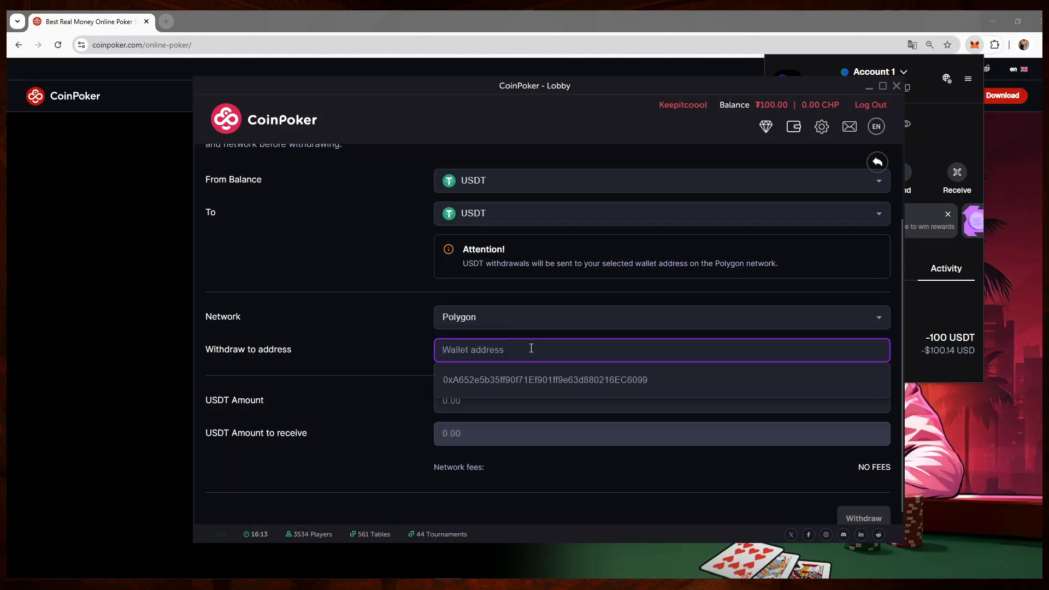
left_click(544, 379)
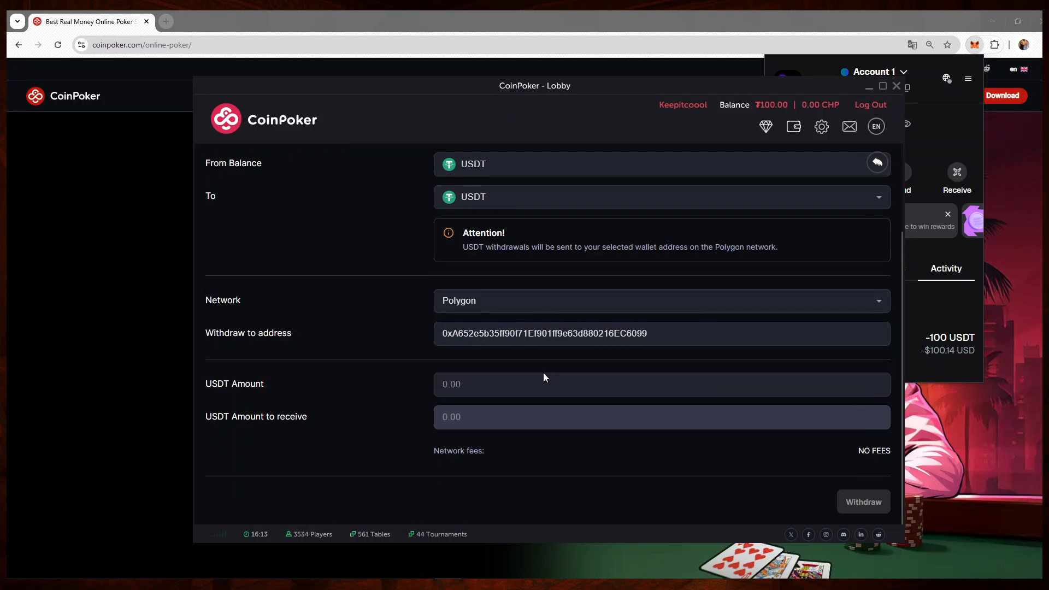
type("1000")
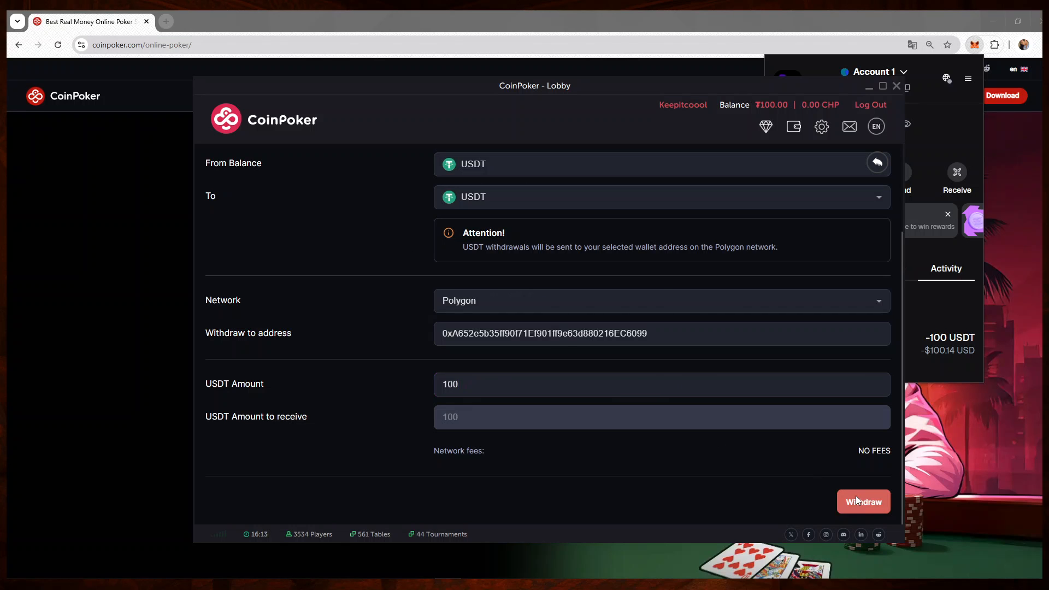
left_click(862, 502)
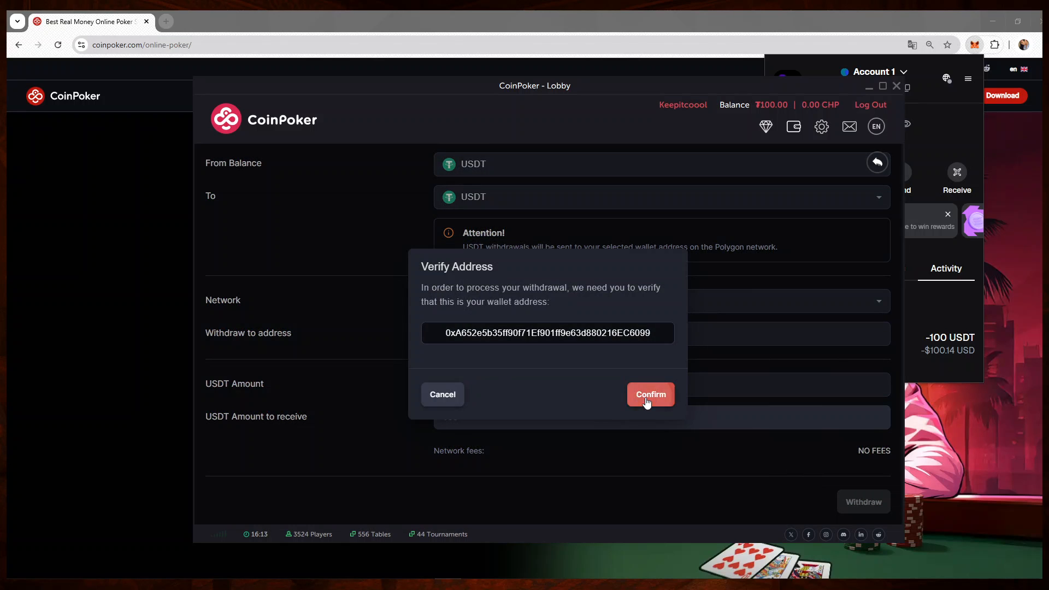
Step: Confirm the withdrawal wallet address and switch the cashier to its History view
left_click(649, 394)
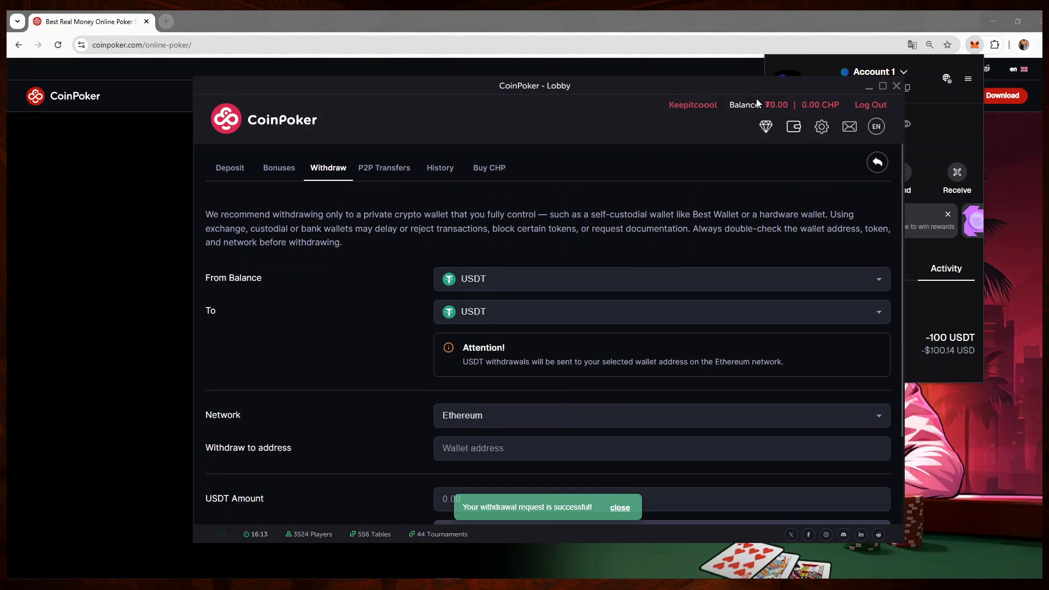
mouse_move(773, 229)
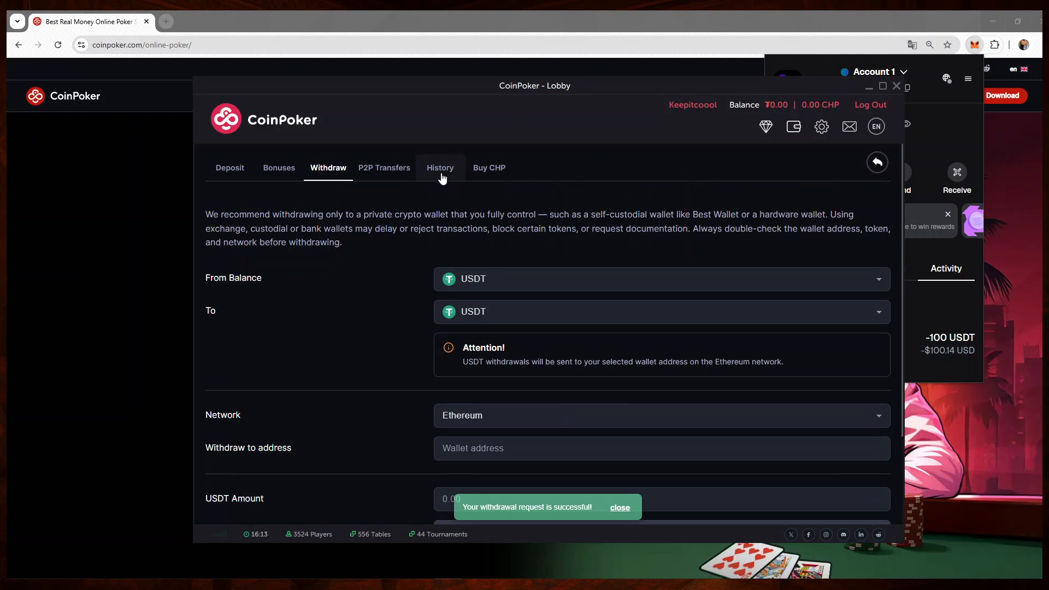
left_click(439, 168)
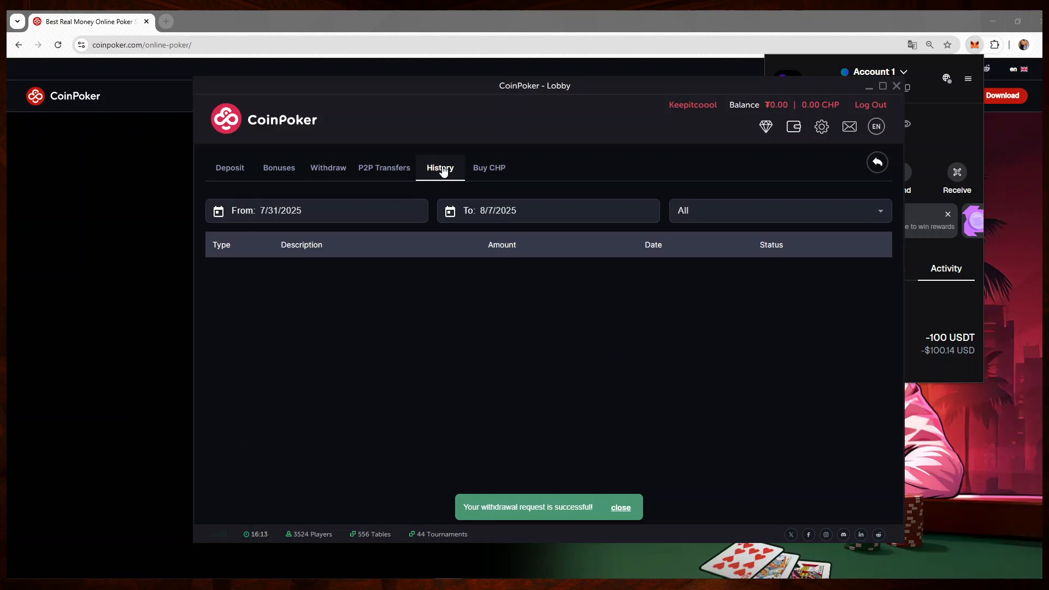
Step: Check via lobby, wallet and Withdraw that History lists the 100 USDT as WaitingApproval, then close the lobby
left_click(439, 167)
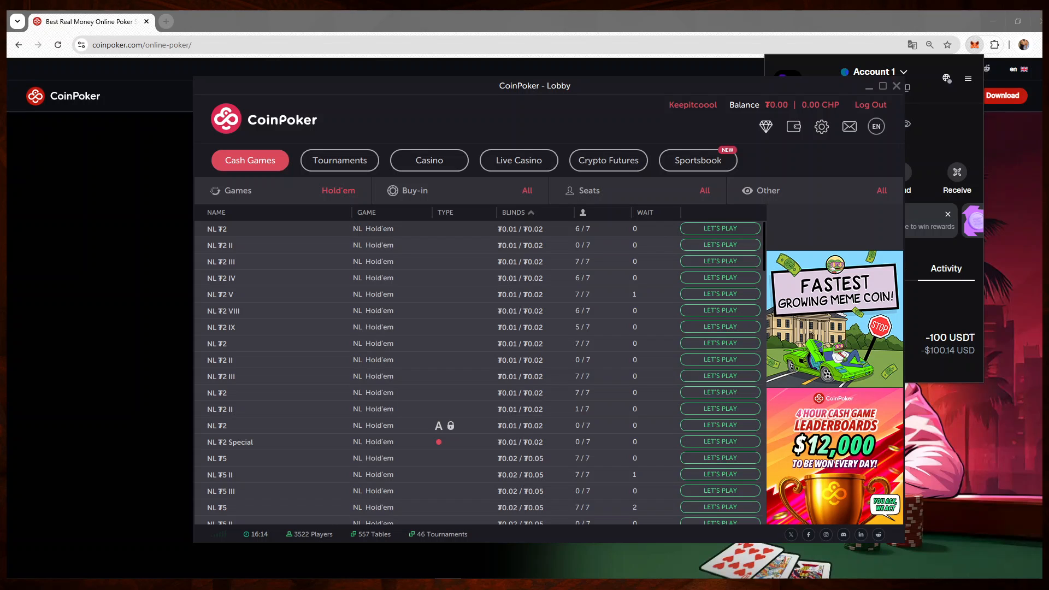
left_click(794, 127)
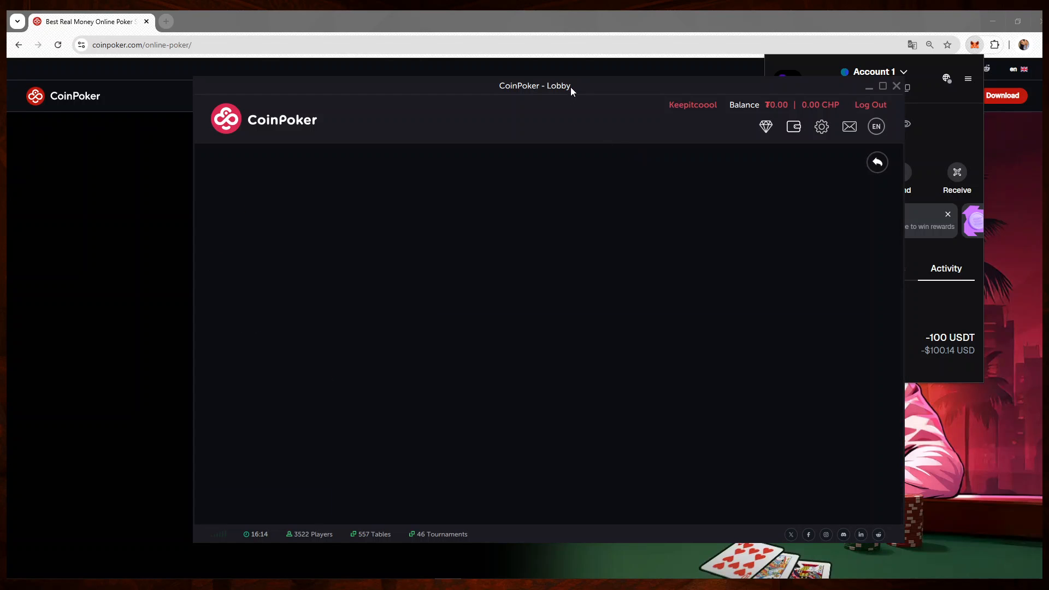
left_click(230, 168)
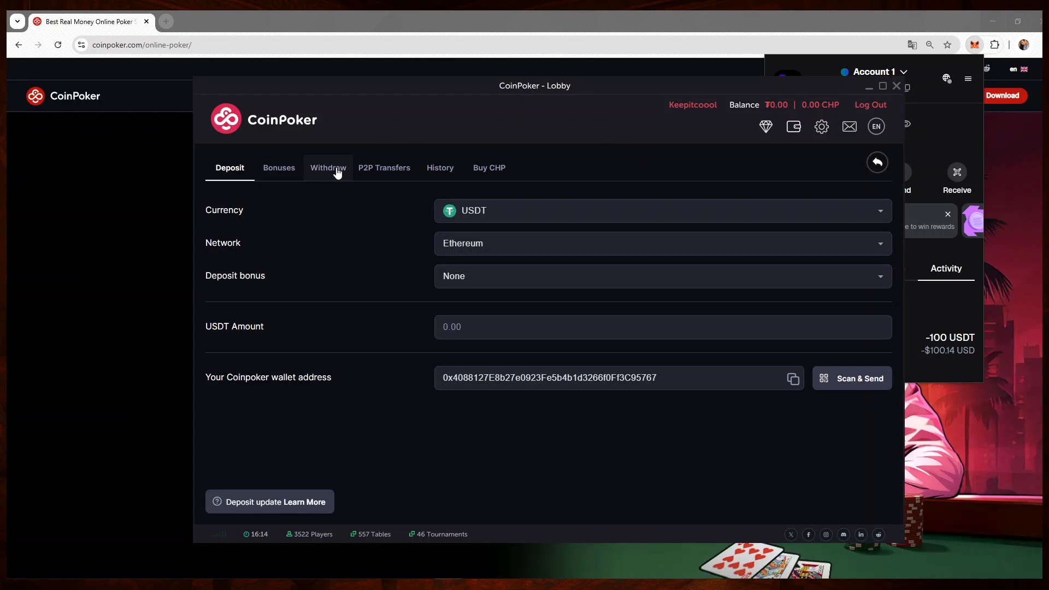
left_click(328, 168)
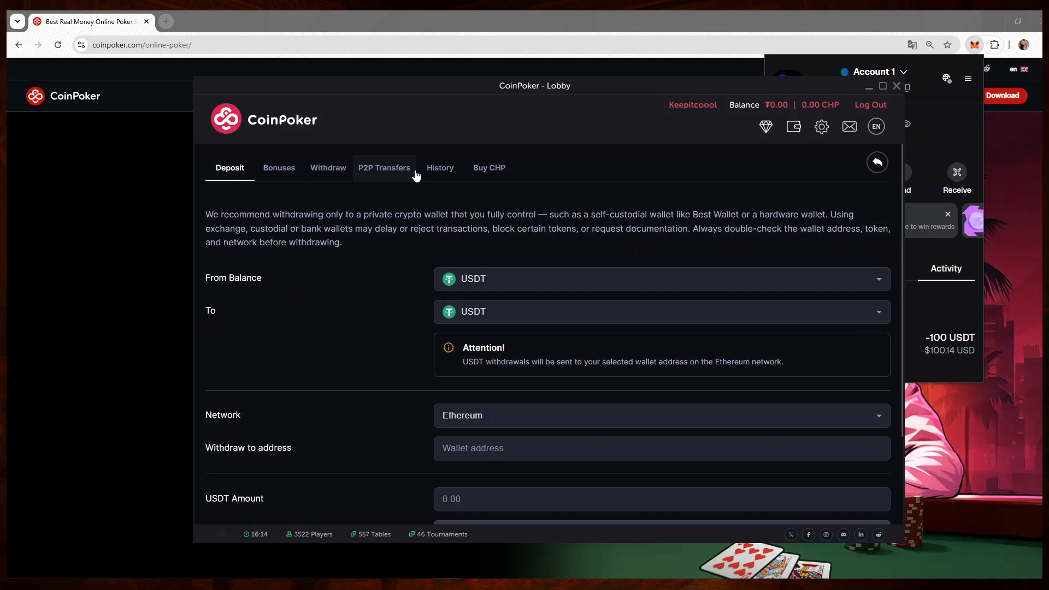
left_click(439, 168)
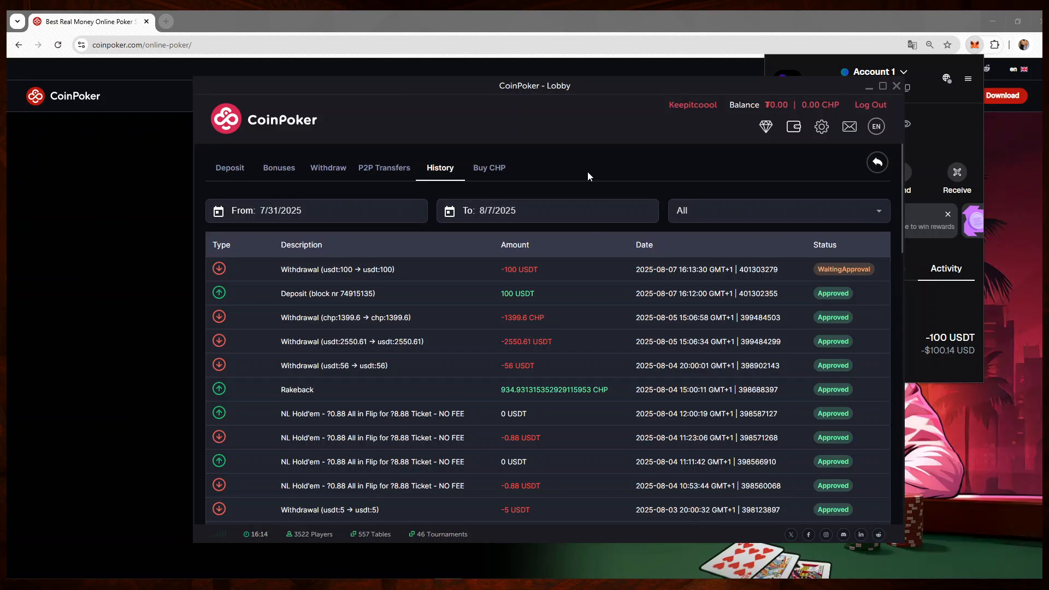
mouse_move(883, 208)
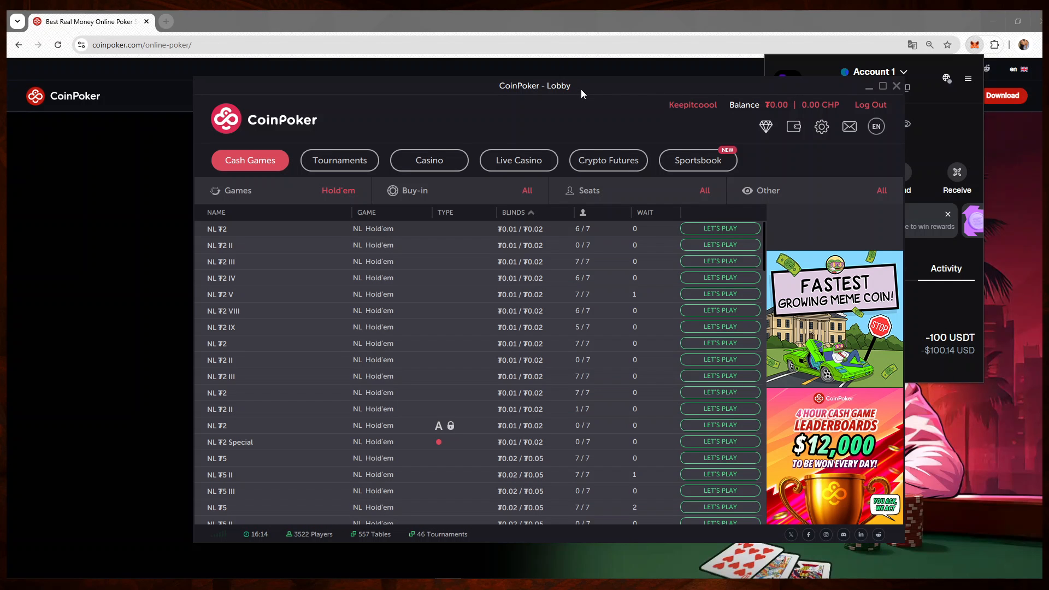
left_click(896, 85)
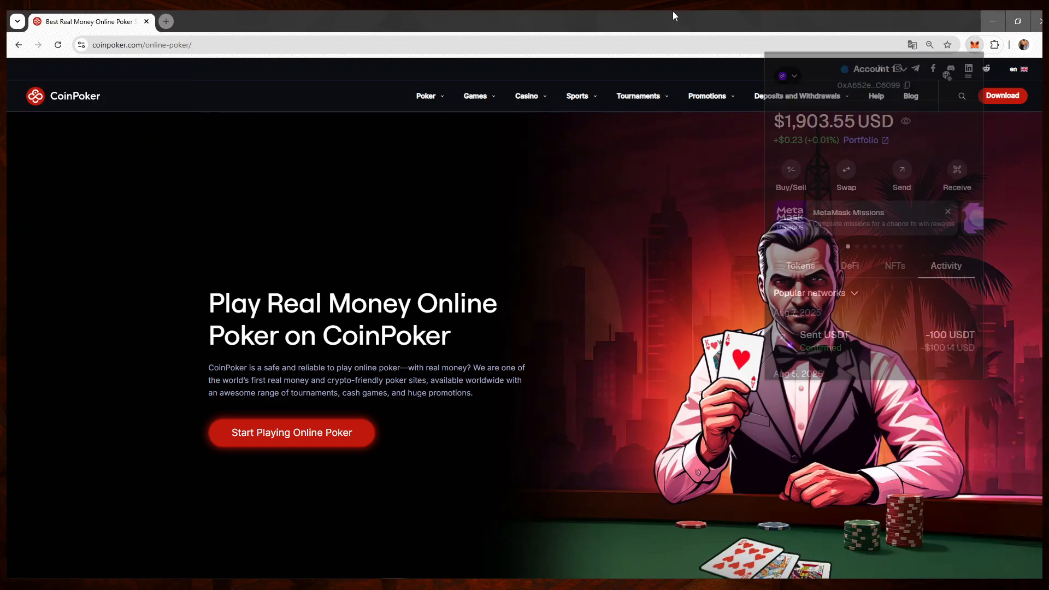
Step: Dismiss the MetaMask panel and relaunch the CoinPoker Lobby showing Cash Games at ₮0.00
left_click(974, 44)
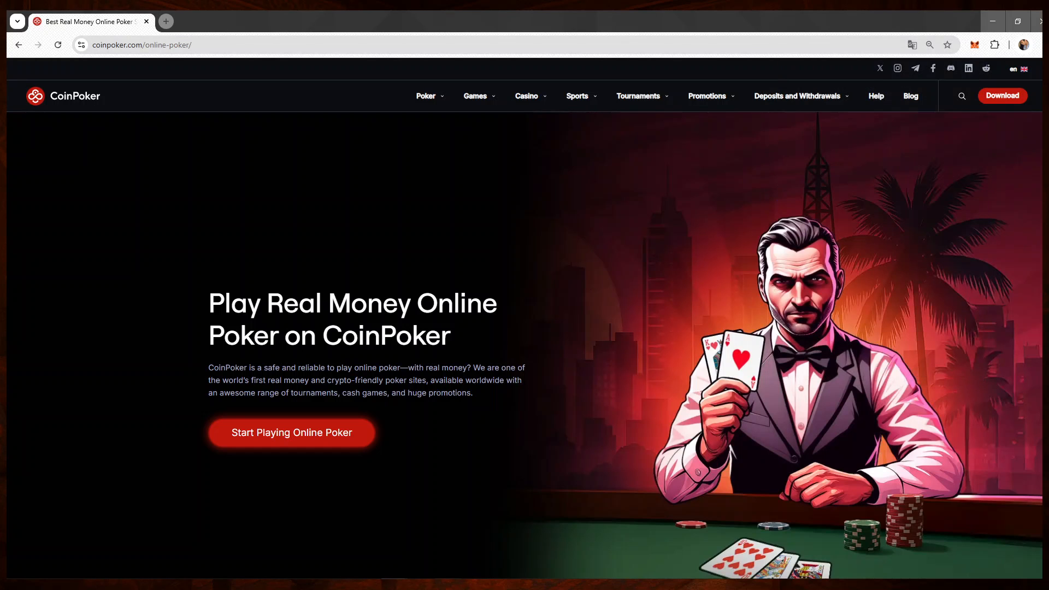
left_click(290, 432)
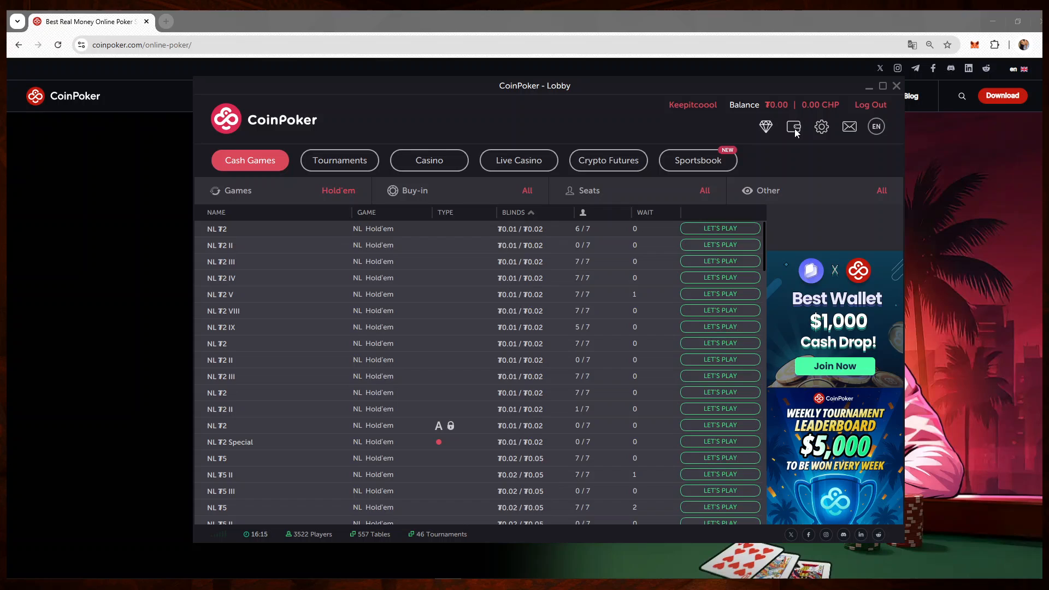
left_click(793, 126)
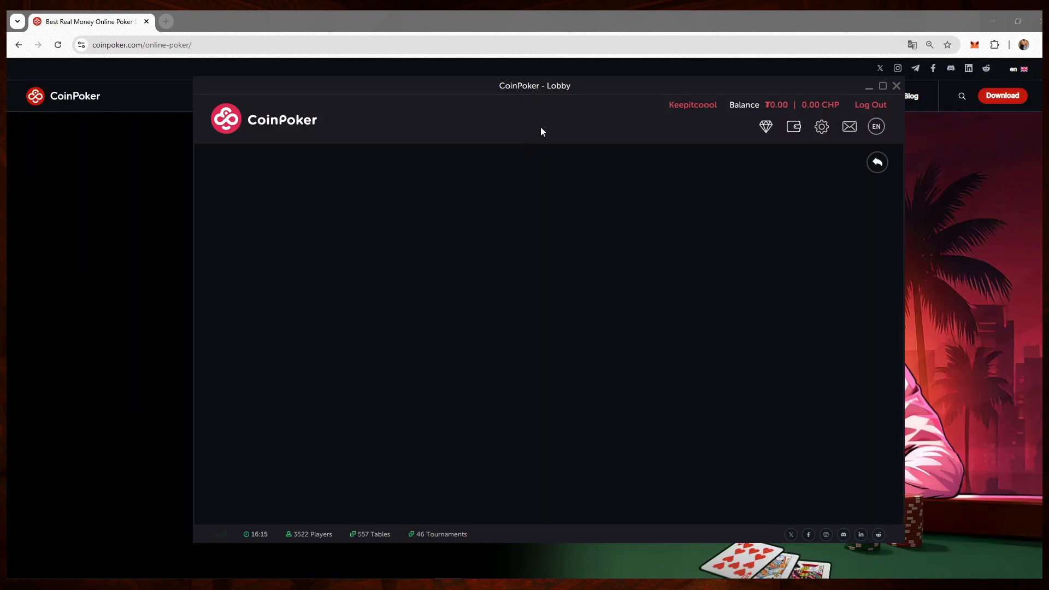
left_click(793, 126)
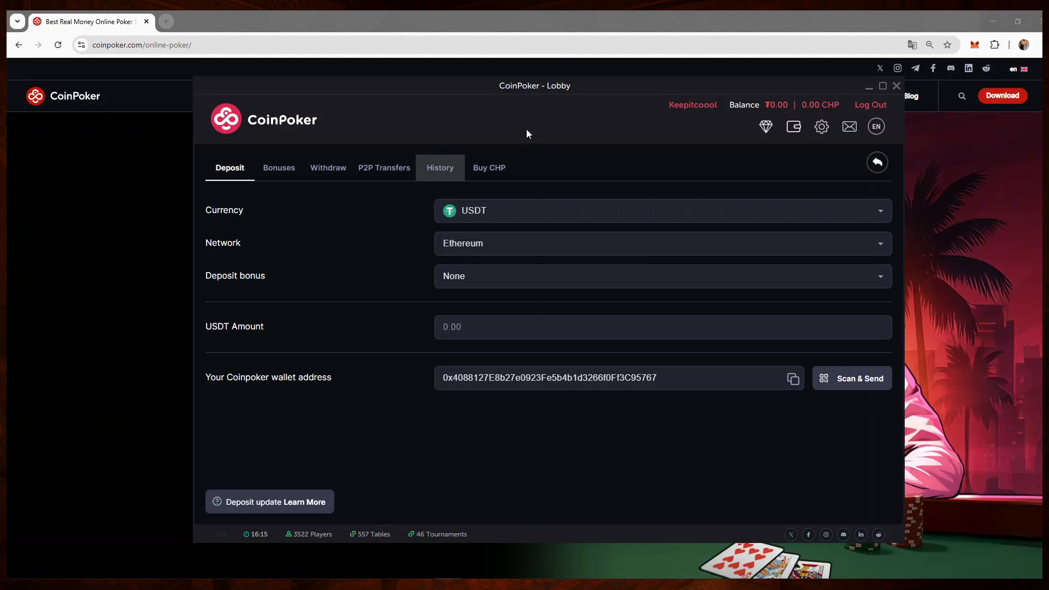
left_click(439, 168)
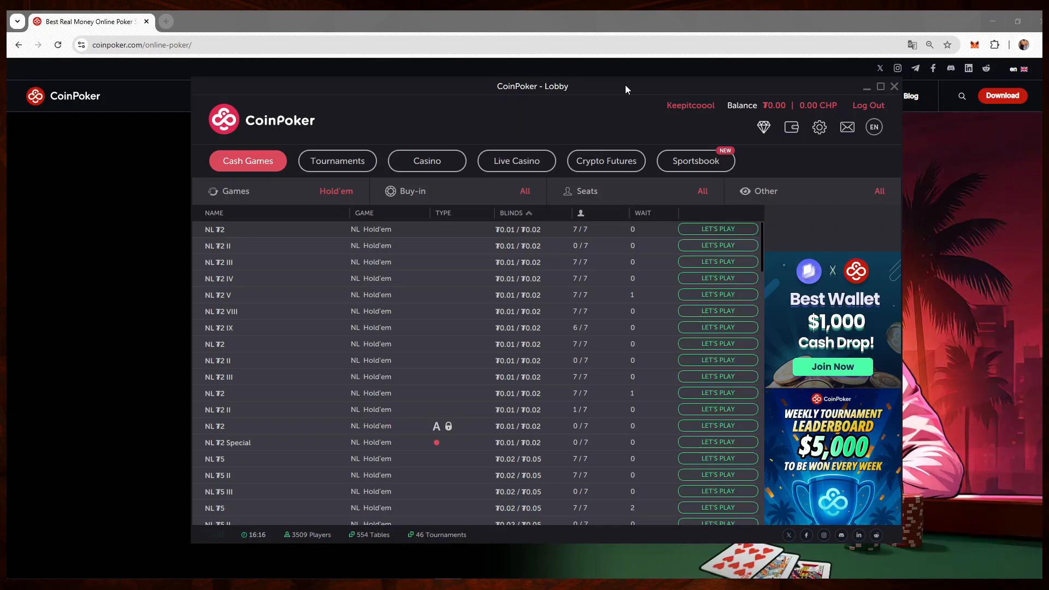
mouse_move(794, 132)
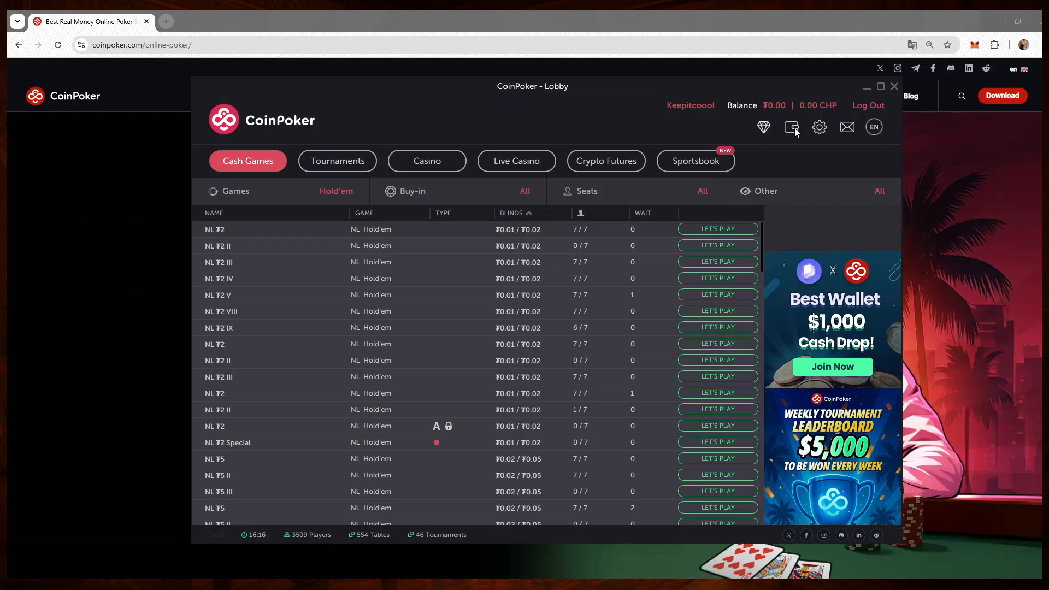
Step: From the wallet section, recheck History still shows the 100 USDT WaitingApproval, then return to the lobby
left_click(791, 127)
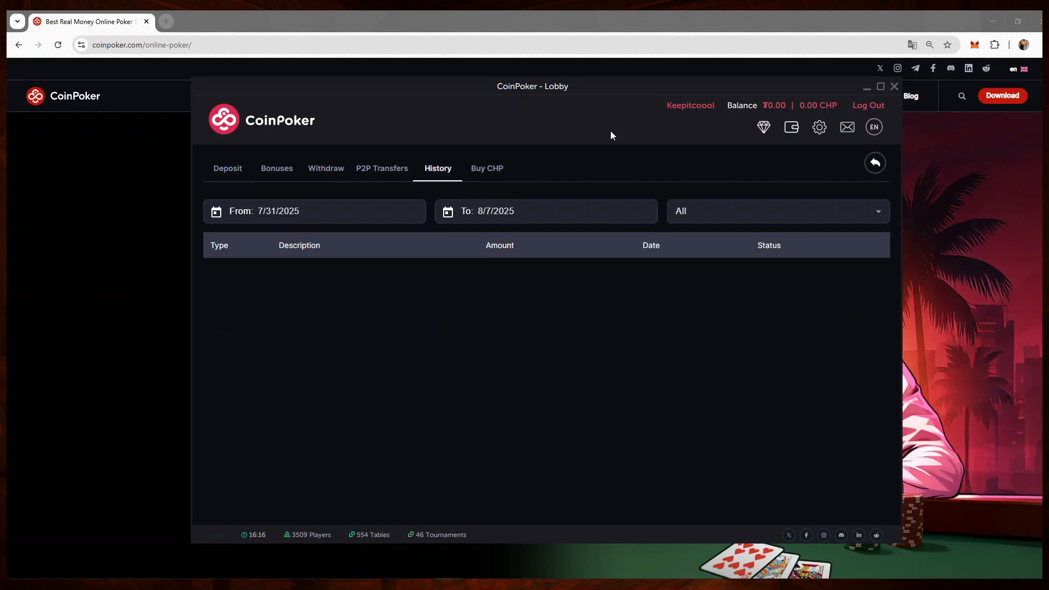
left_click(874, 163)
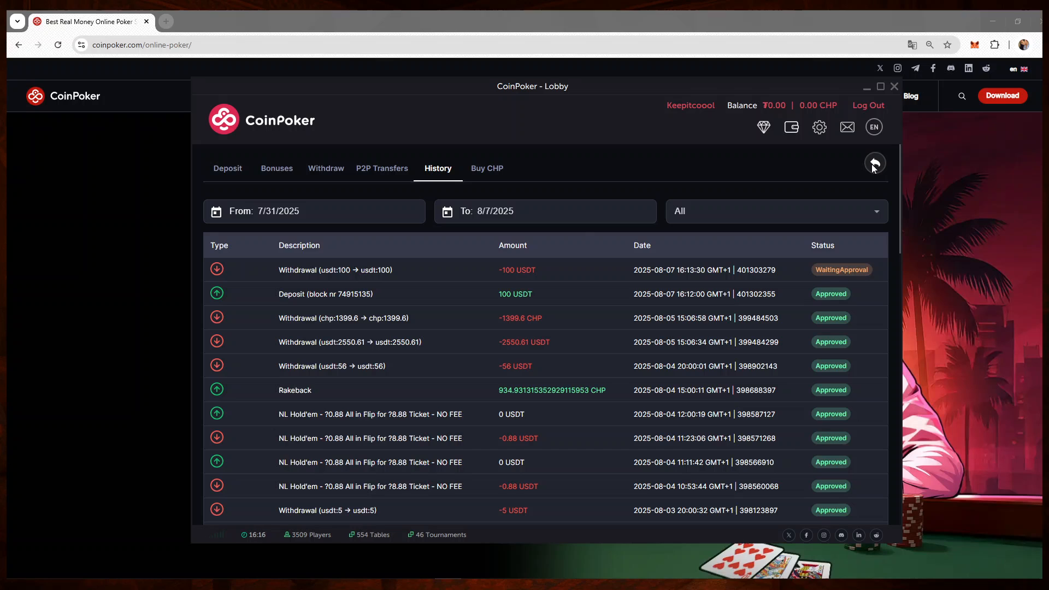
left_click(874, 163)
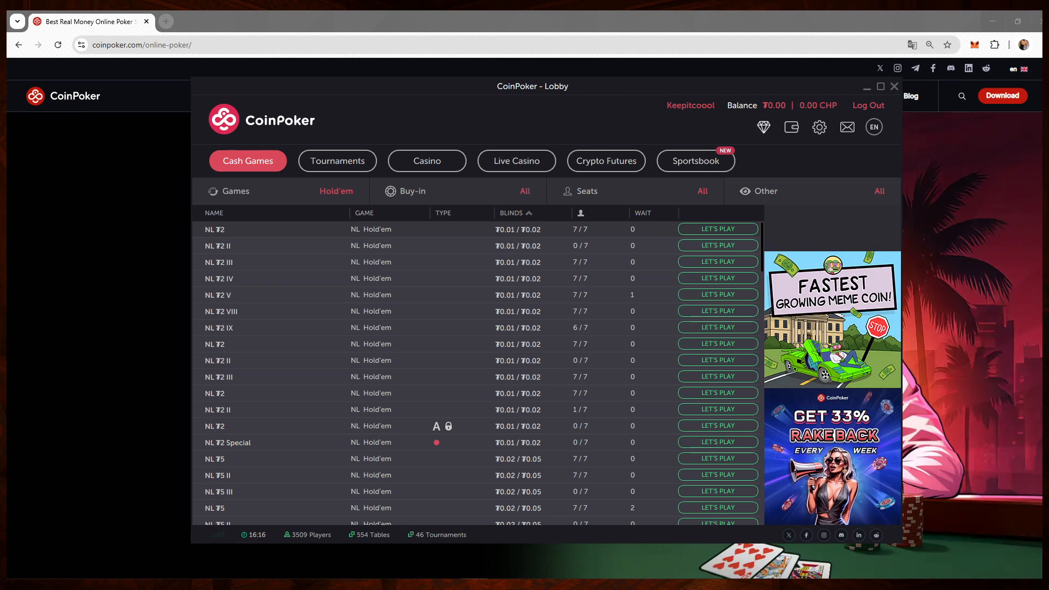
mouse_move(135, 455)
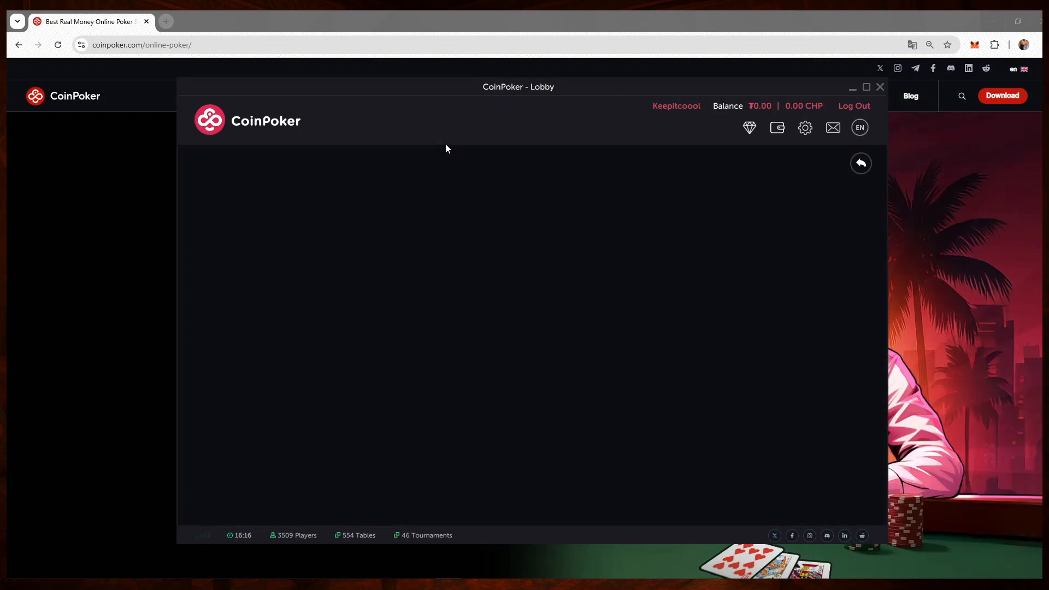
Step: View History again confirming the 100 USDT withdrawal awaits approval, then go back to Cash Games
left_click(775, 128)
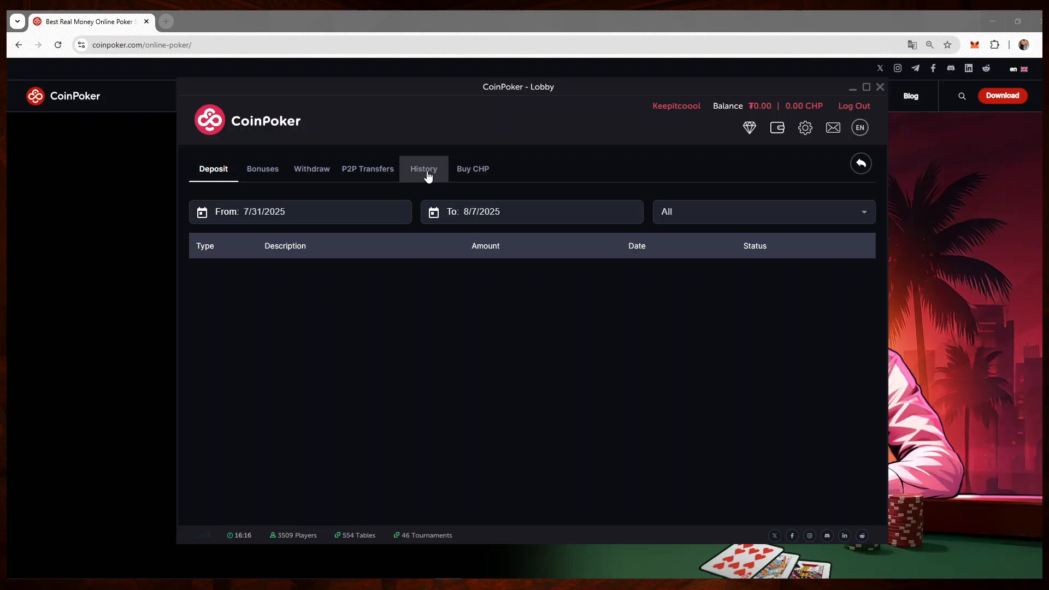
left_click(424, 168)
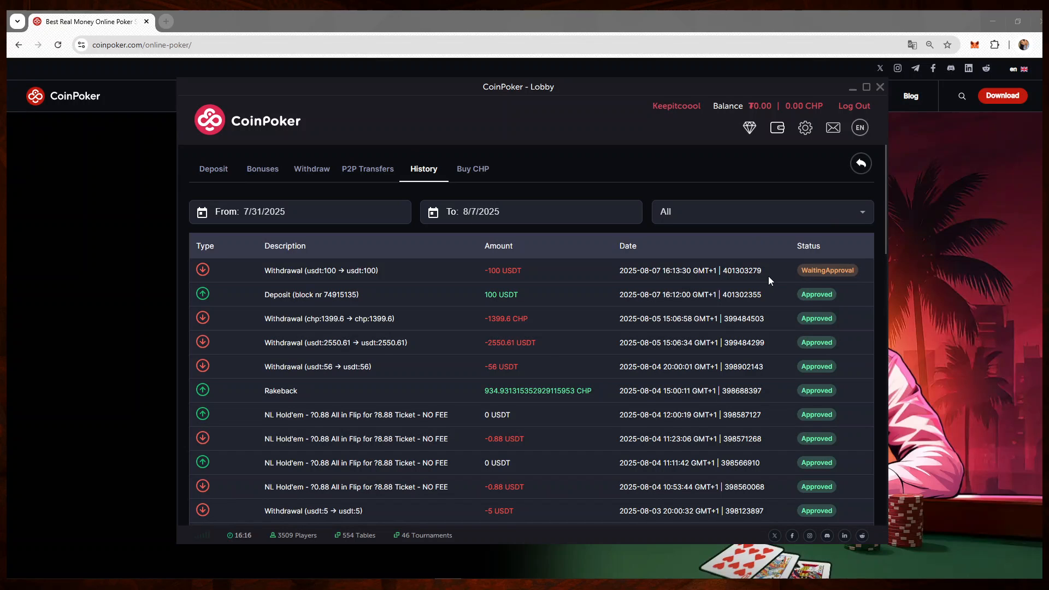
mouse_move(476, 285)
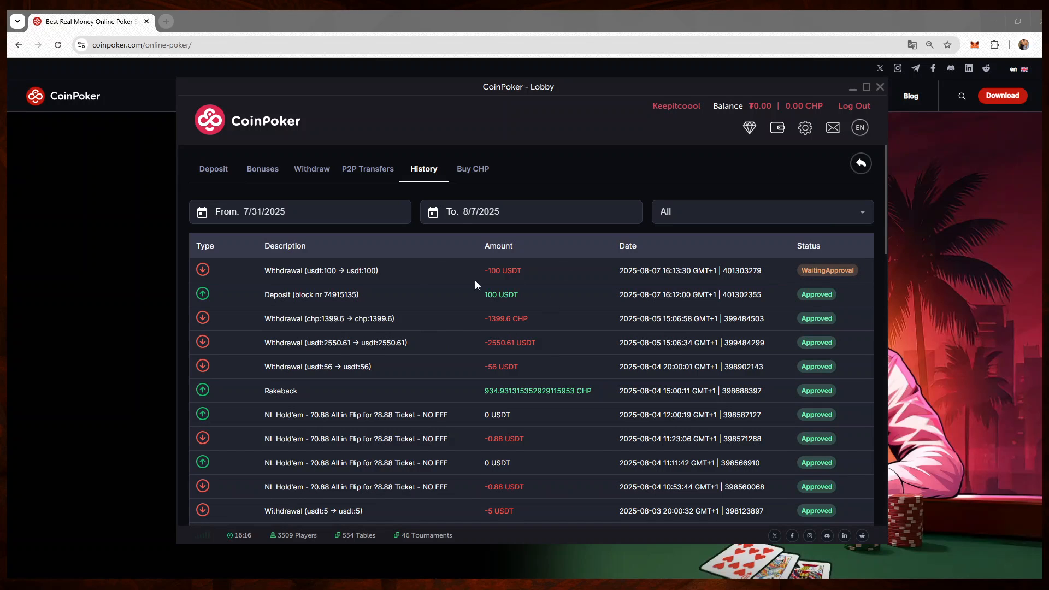
mouse_move(469, 306)
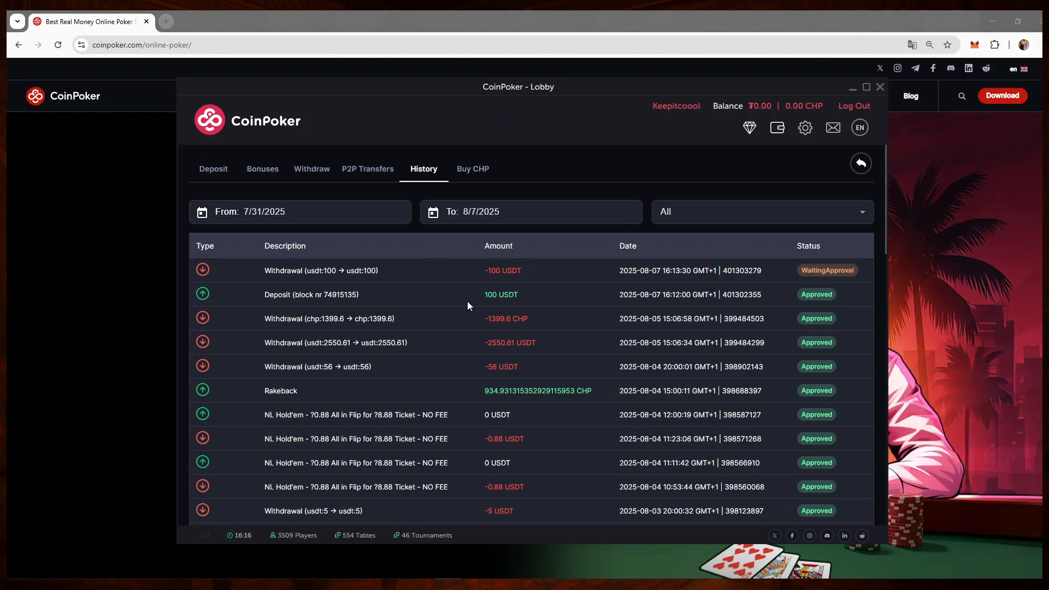
mouse_move(681, 288)
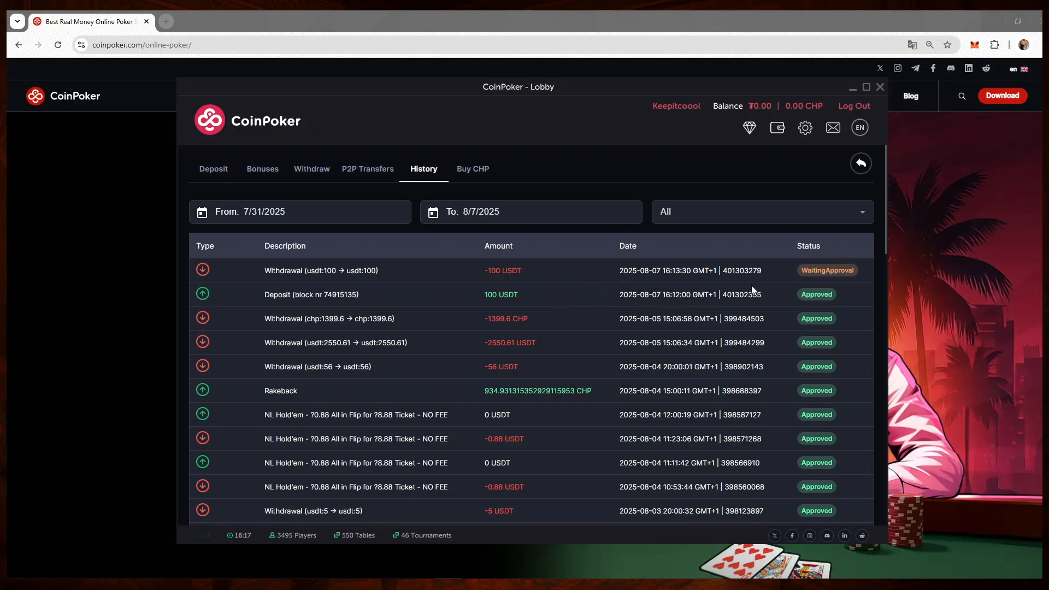
mouse_move(773, 264)
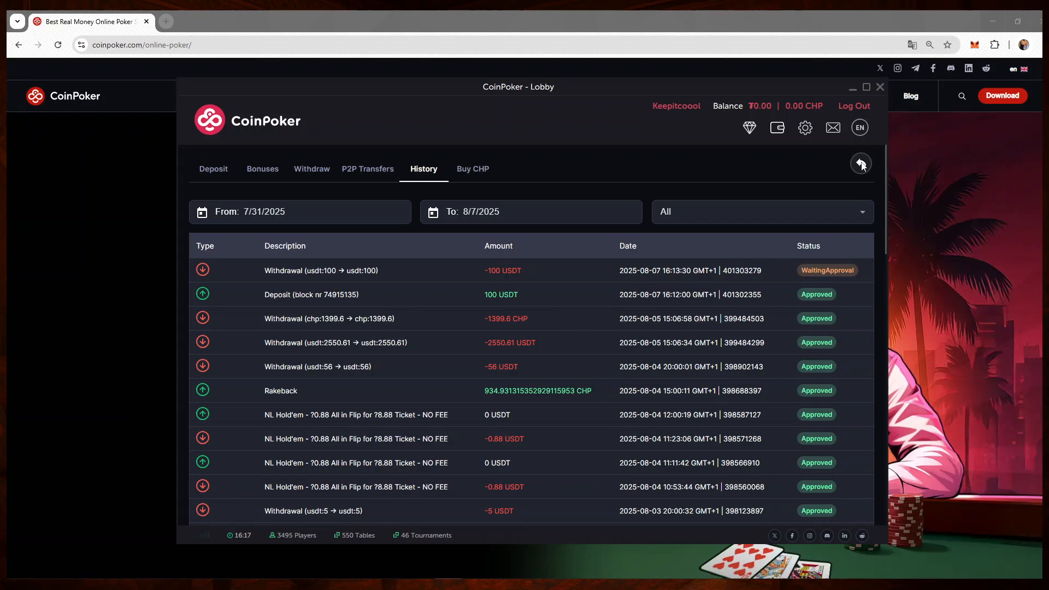
left_click(861, 163)
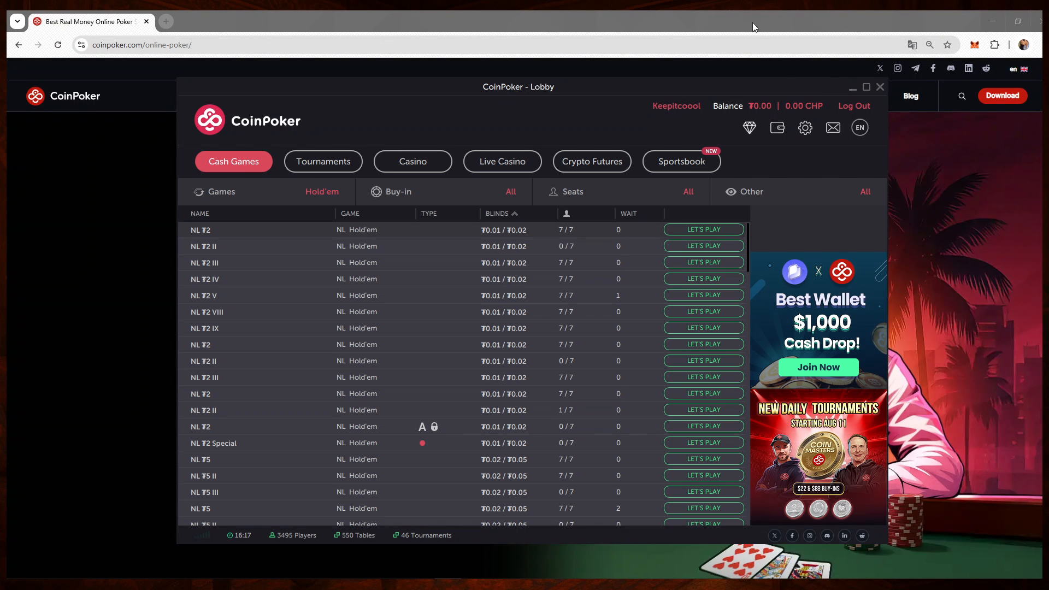
mouse_move(752, 14)
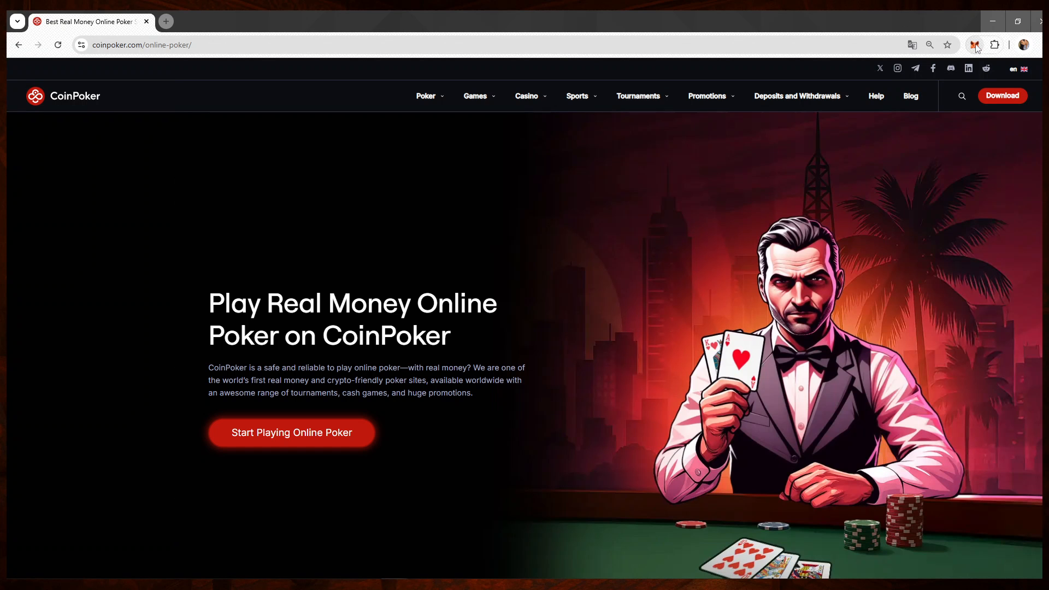
Step: Bring up the MetaMask wallet panel over the poker website after the lobby is closed
left_click(973, 45)
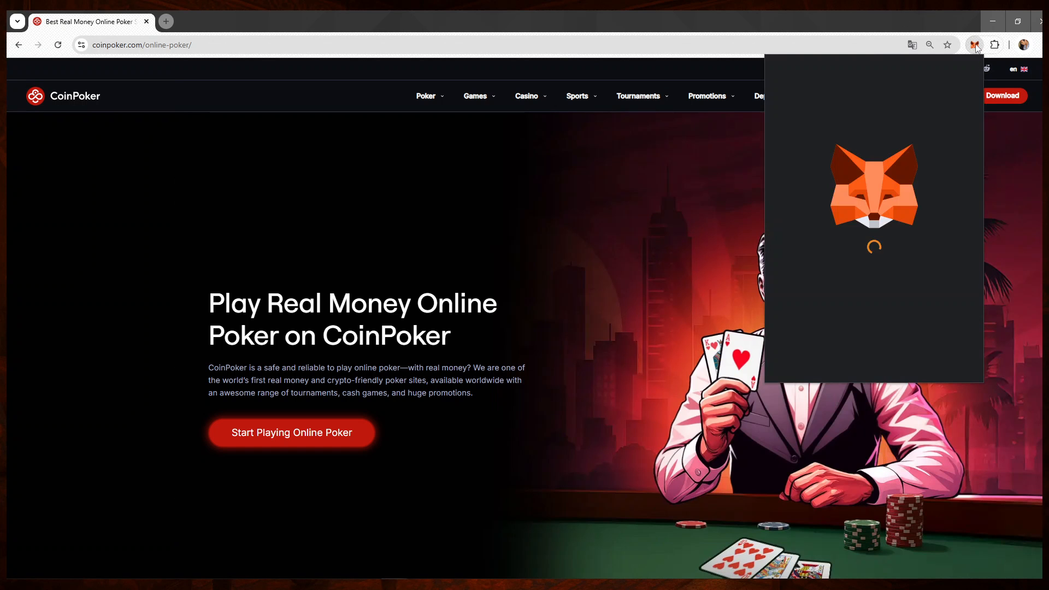